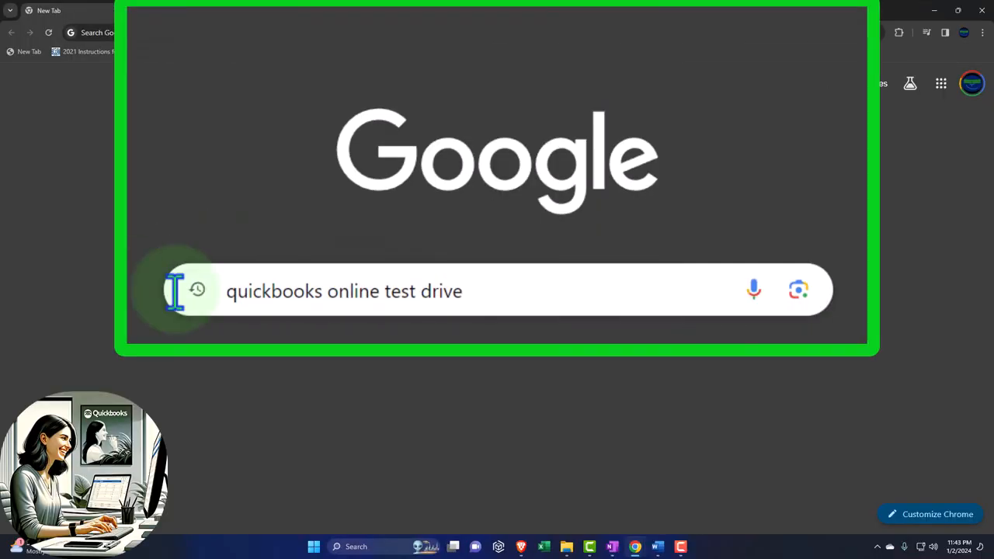
Search for the QuickBooks Online test drive and enter the US sample company after reCAPTCHA.
key("Enter")
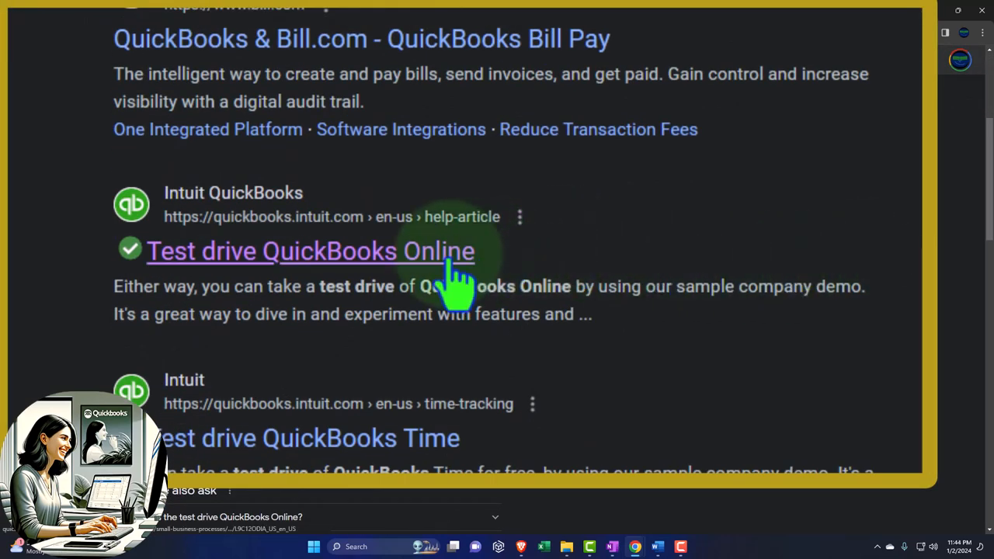
left_click(310, 251)
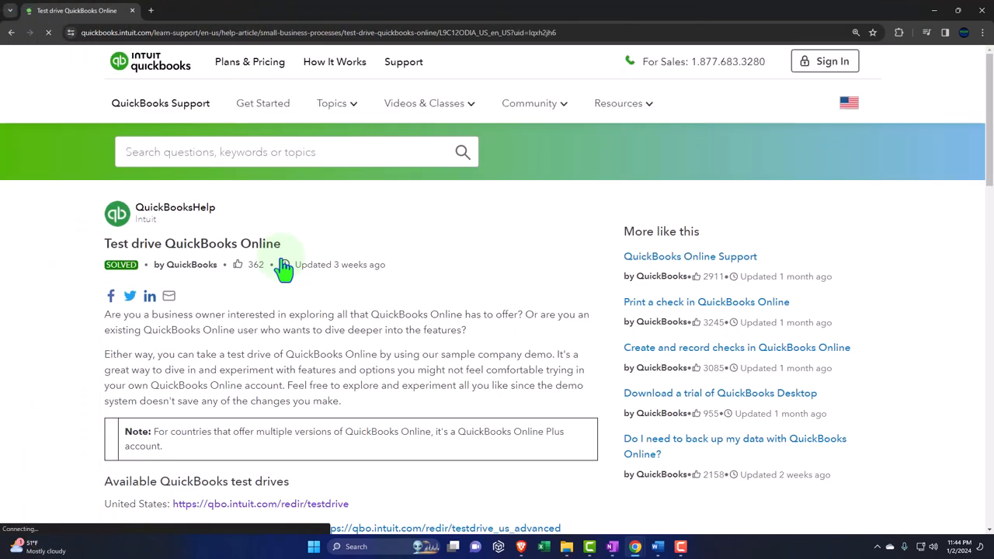
left_click(260, 503)
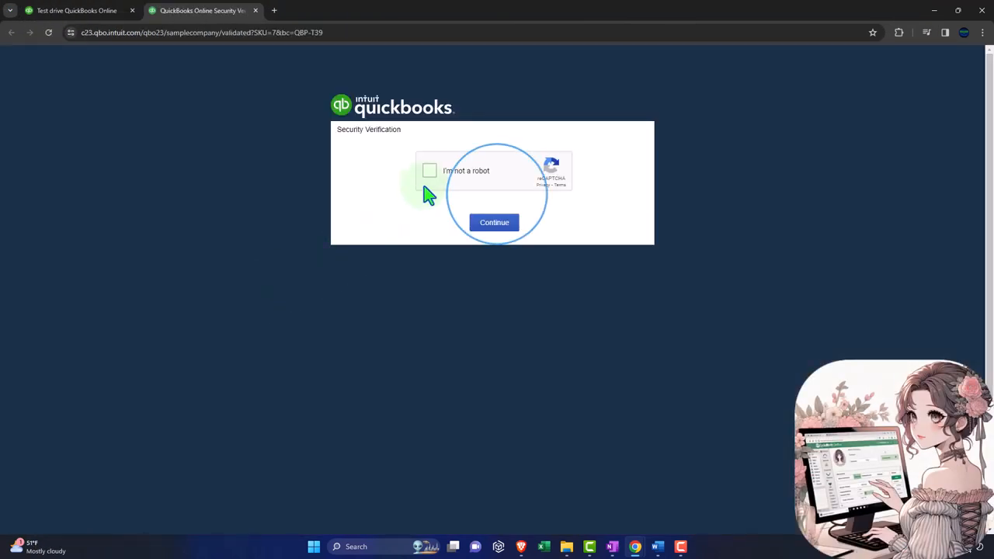
left_click(429, 170)
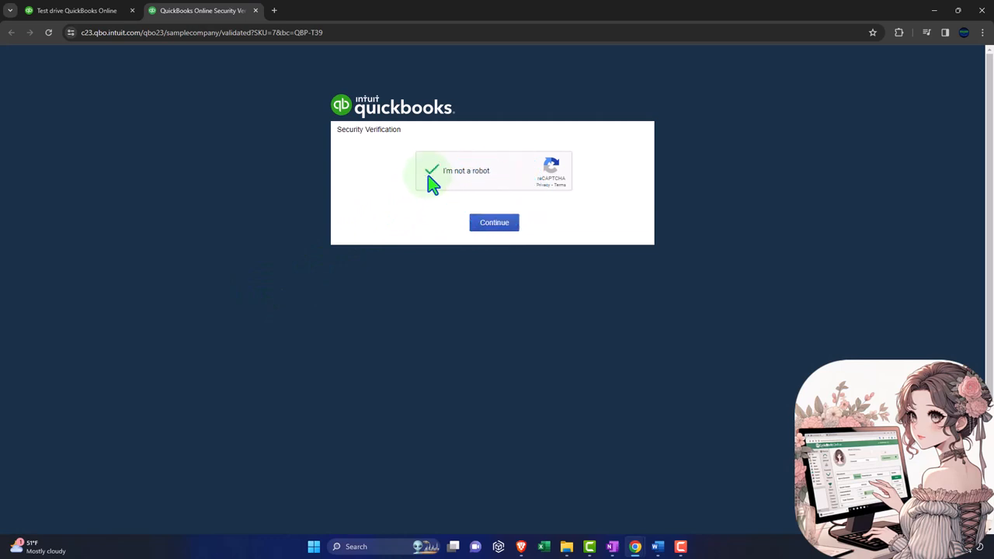
left_click(494, 222)
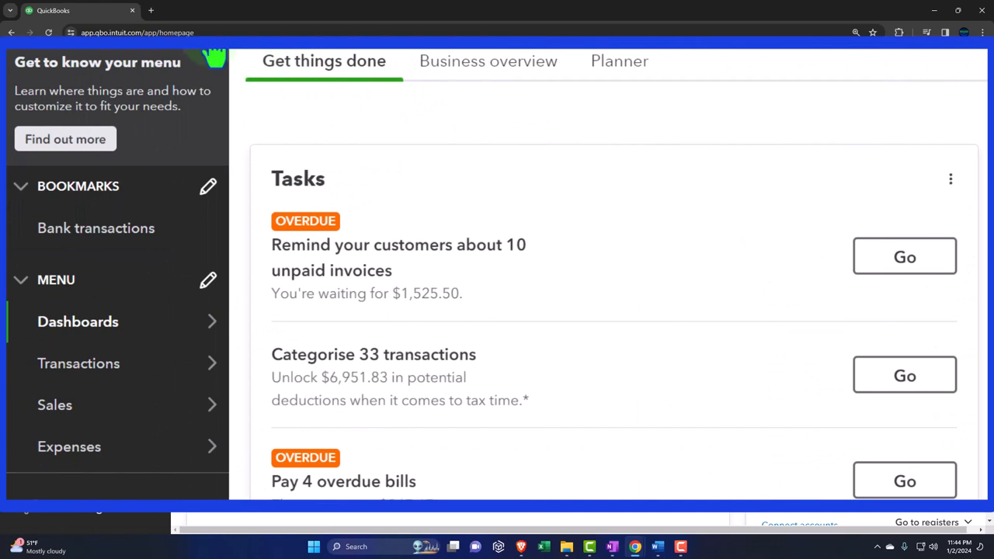
Open Profit and Loss in a new tab and start setting Balance Sheet dates to 2023.
scroll("down", 3)
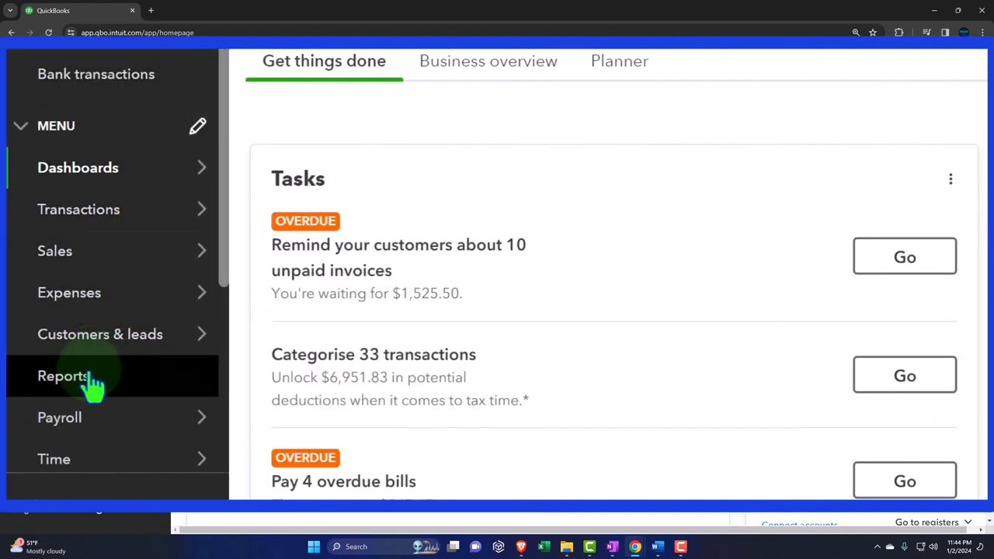
left_click(63, 376)
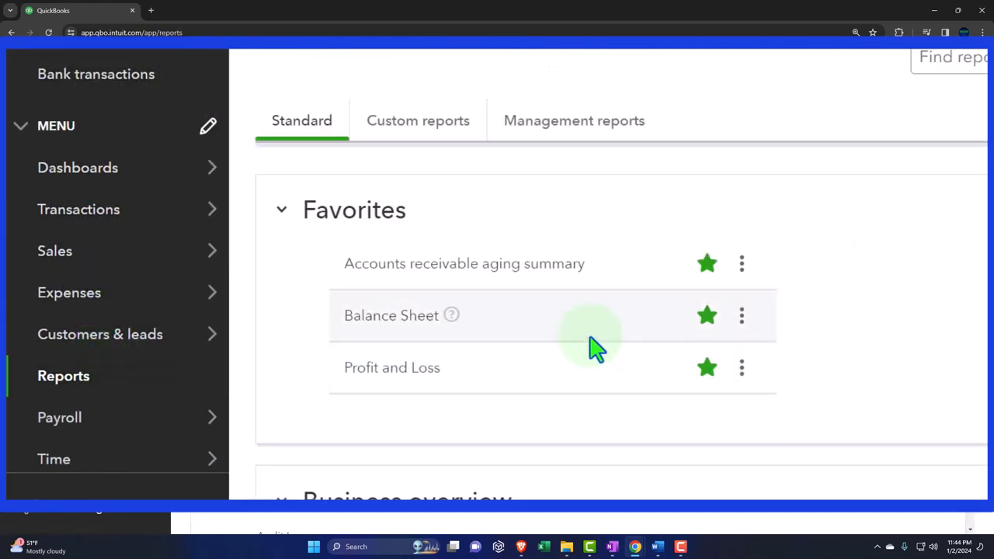
right_click(391, 316)
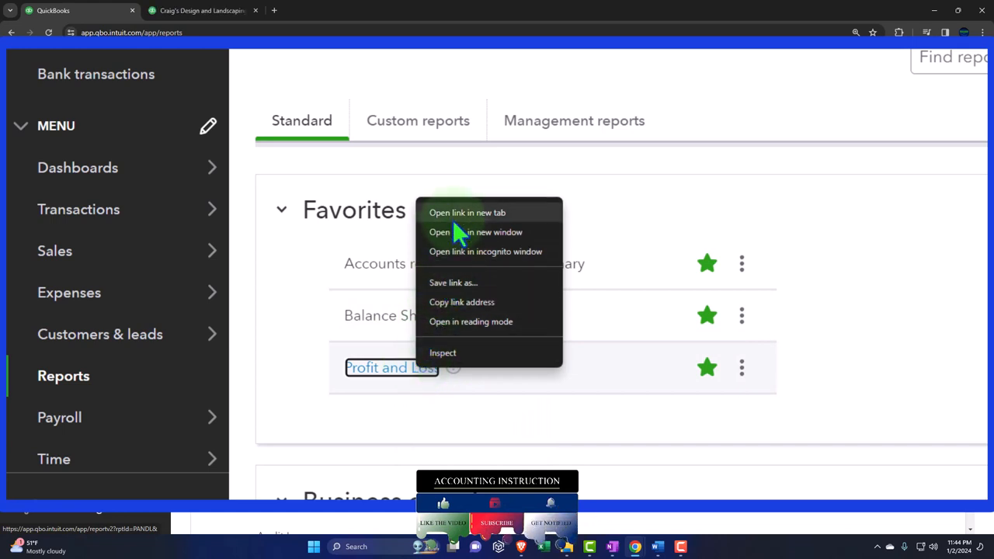
left_click(466, 212)
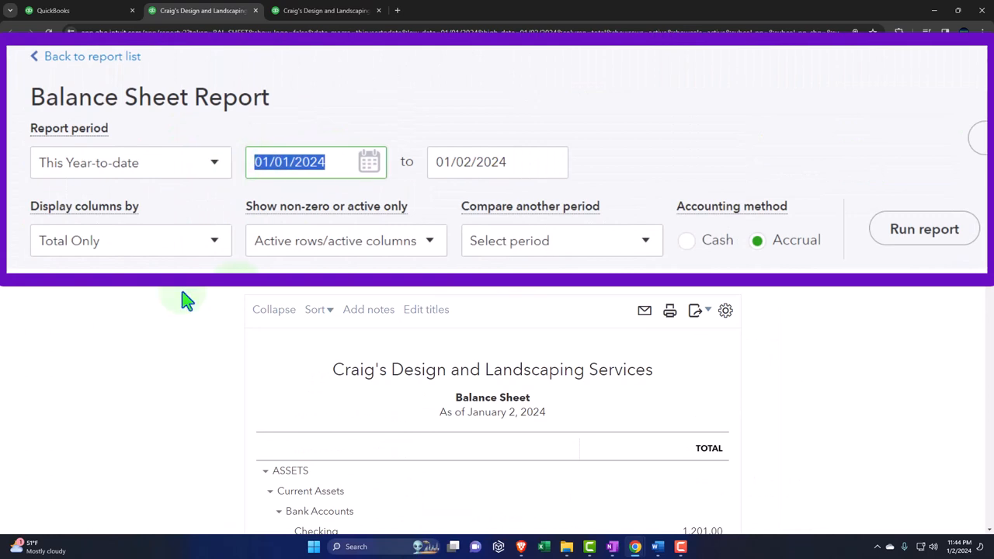
type("01012")
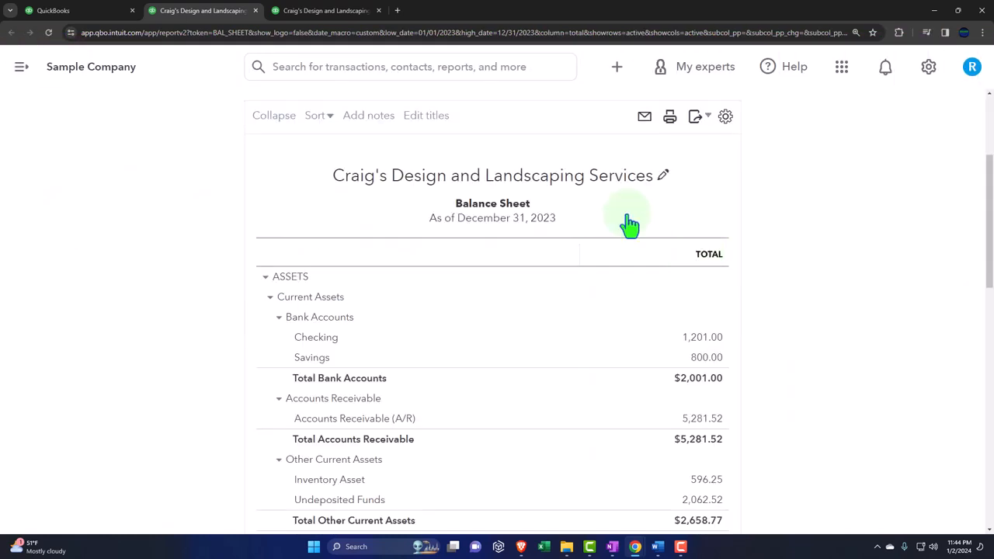
left_click(326, 10)
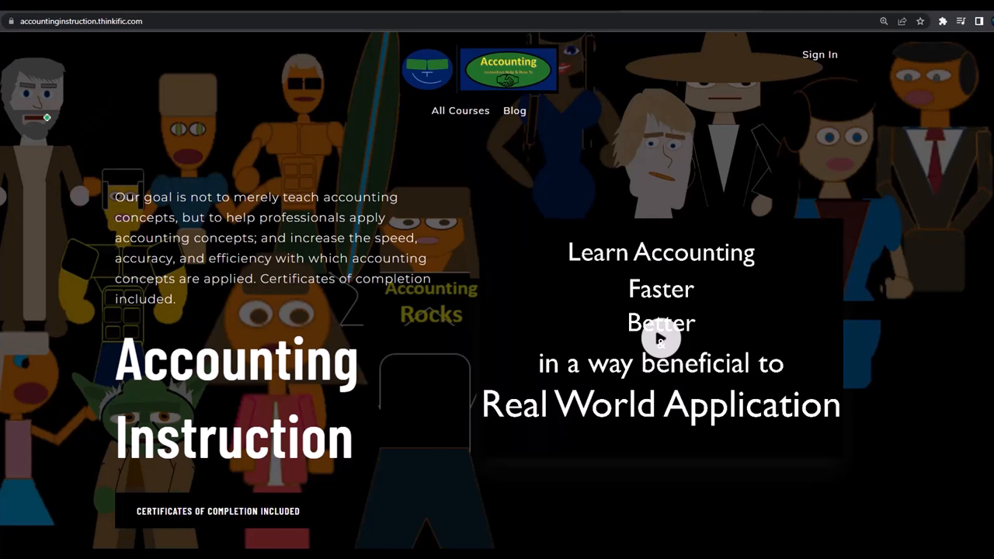
mouse_move(45, 66)
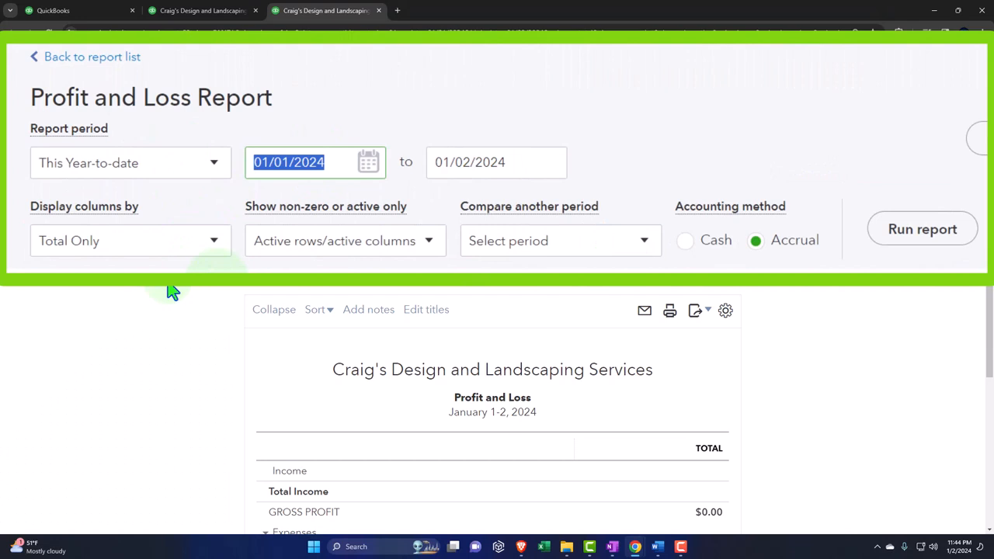
Set the Profit and Loss period to 01/01/2023–12/31/2023 and run the report.
type("0101")
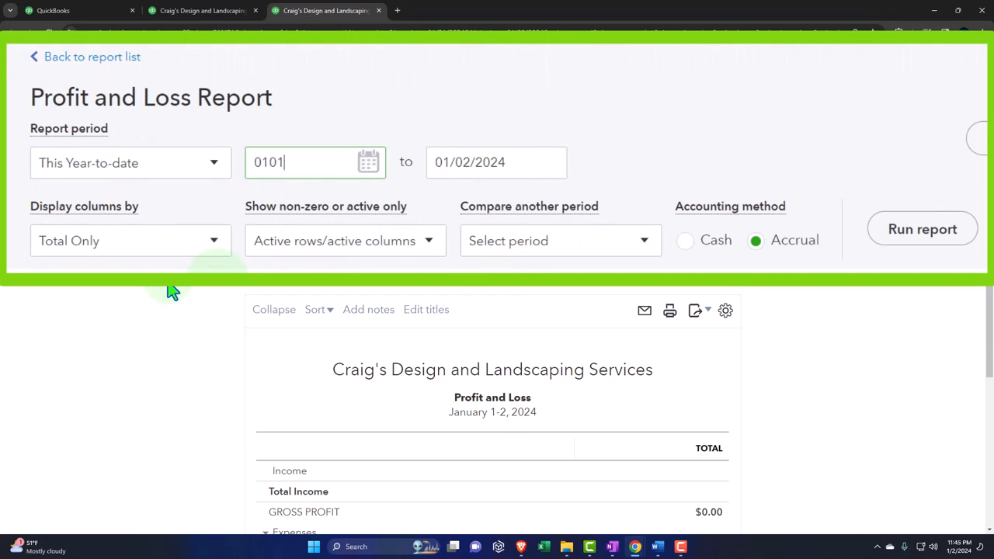
type("123123")
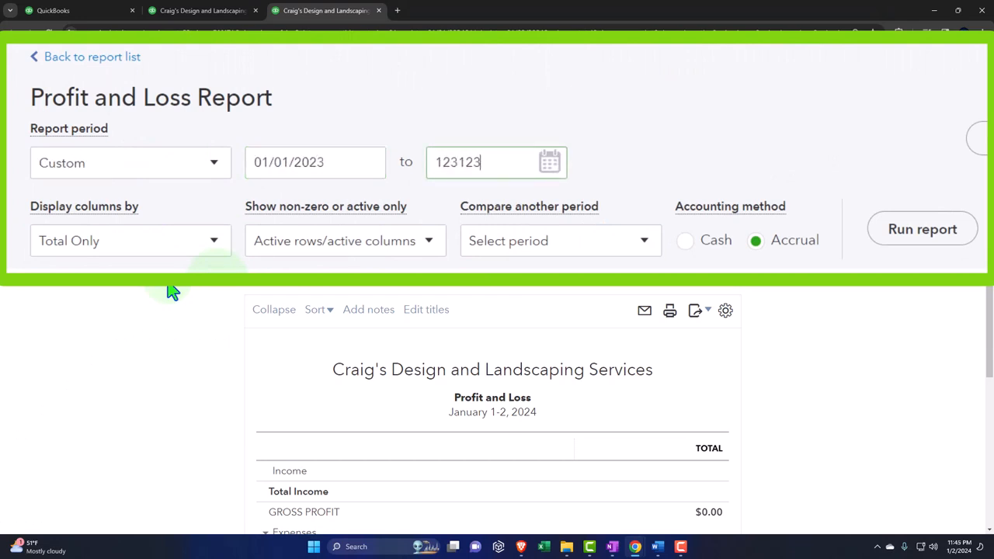
left_click(921, 228)
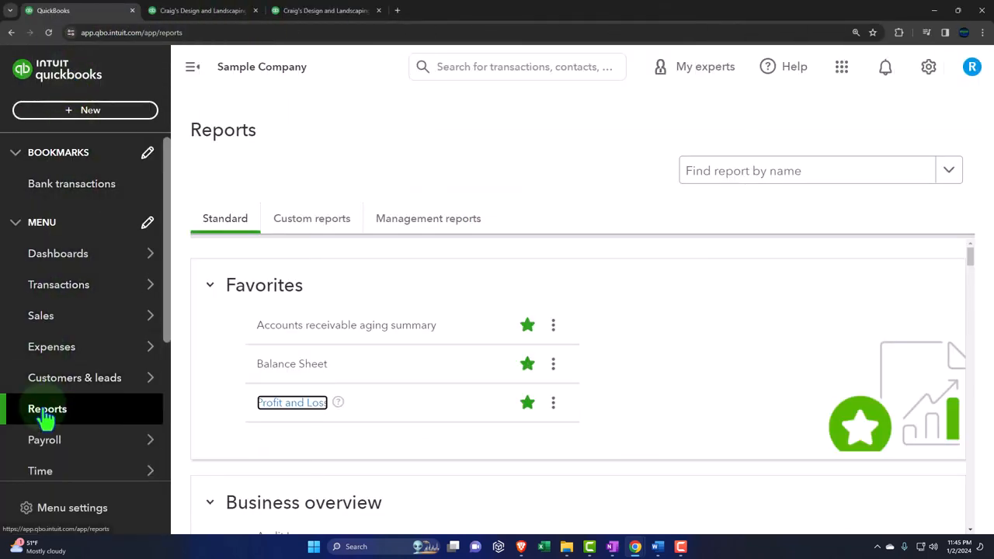
left_click(48, 408)
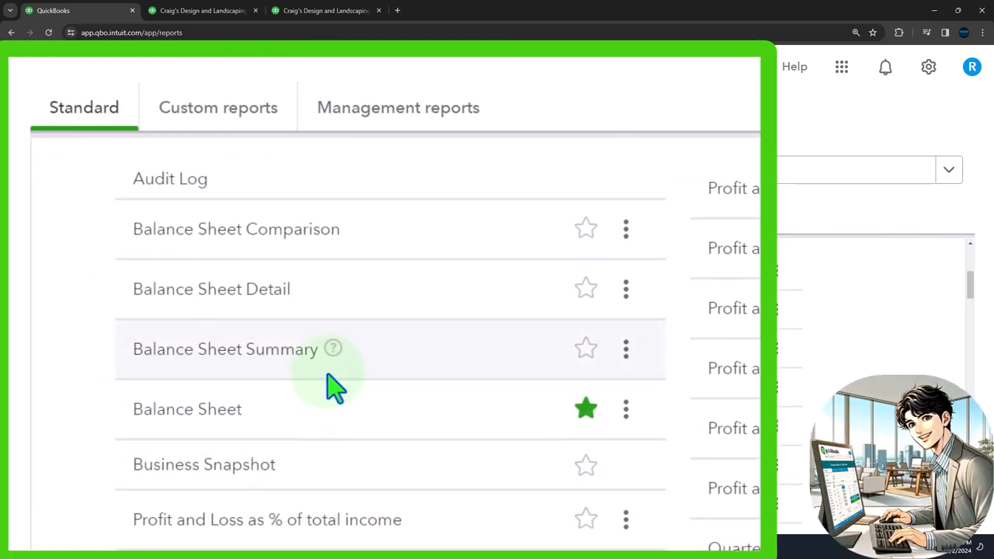
mouse_move(236, 228)
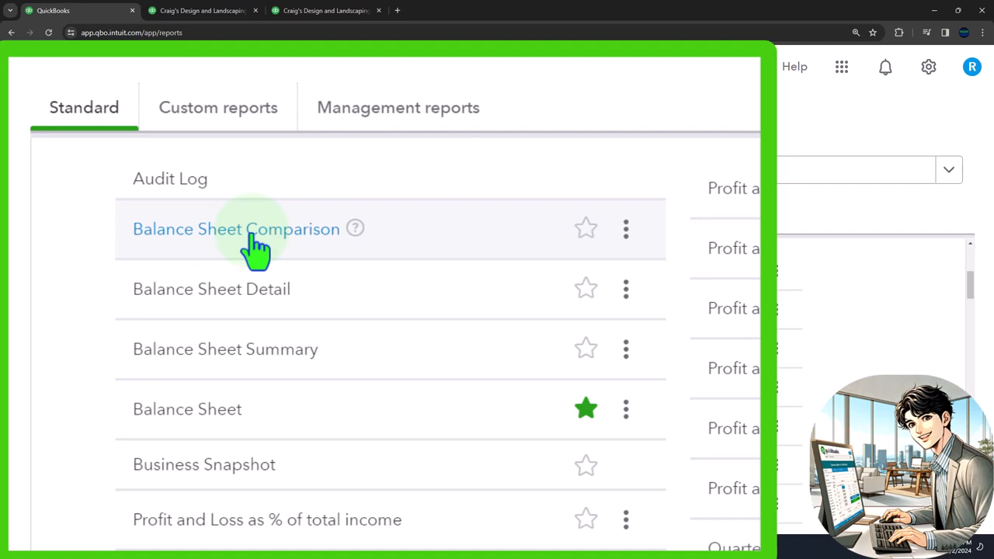
scroll("down", 3)
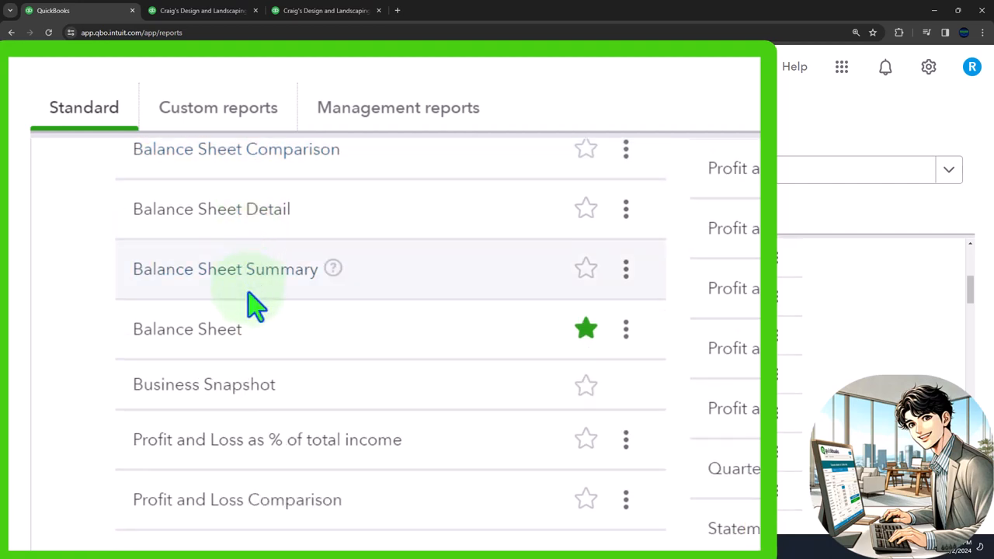
scroll("down", 3)
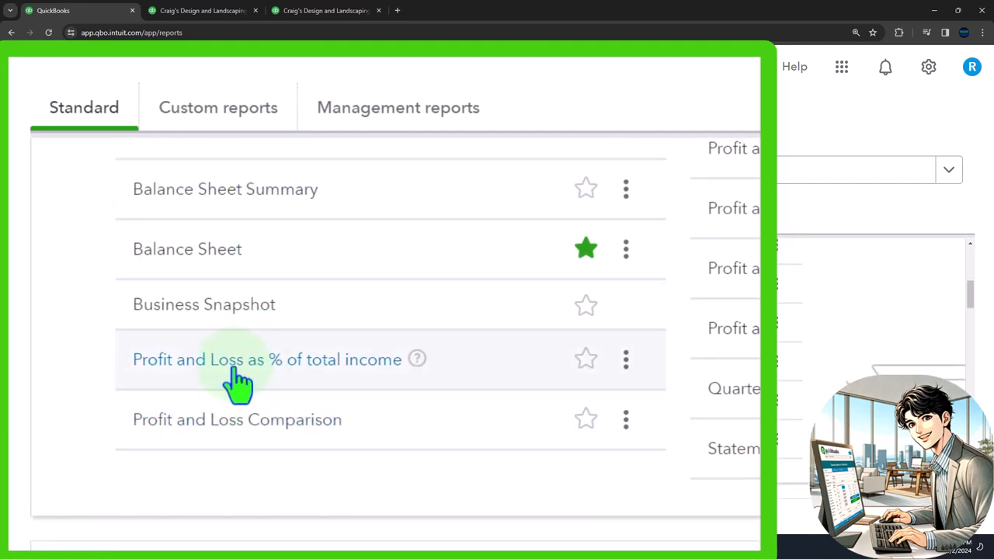
scroll("down", 3)
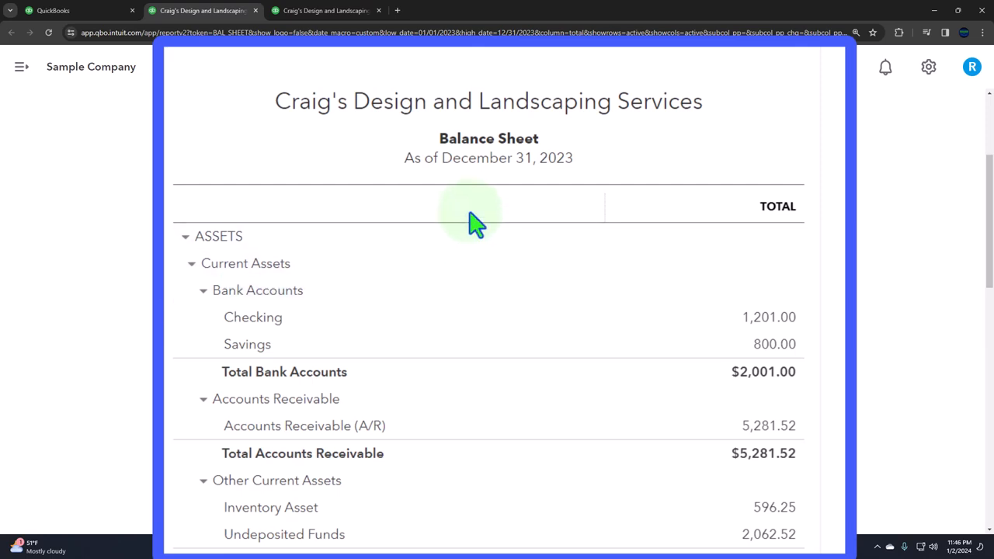
mouse_move(474, 190)
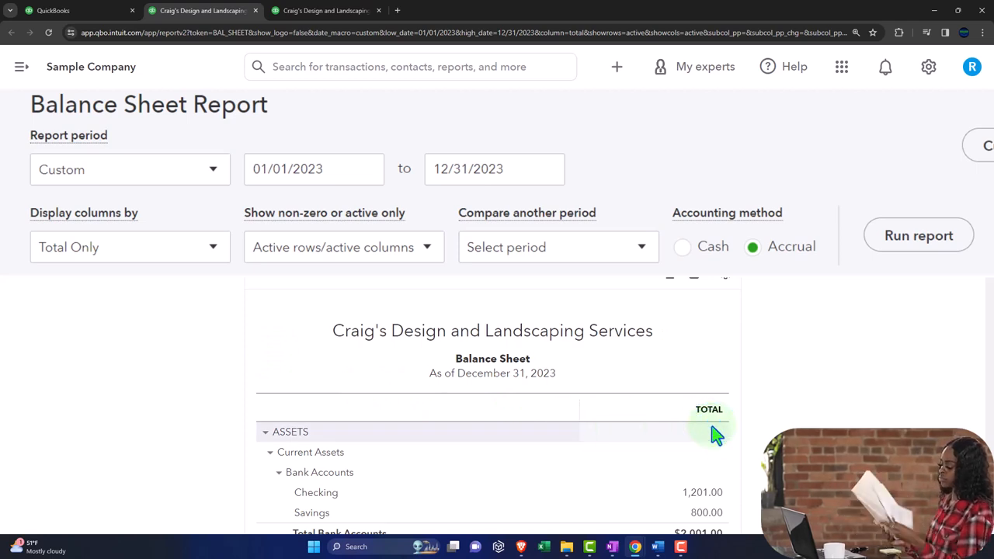
mouse_move(350, 201)
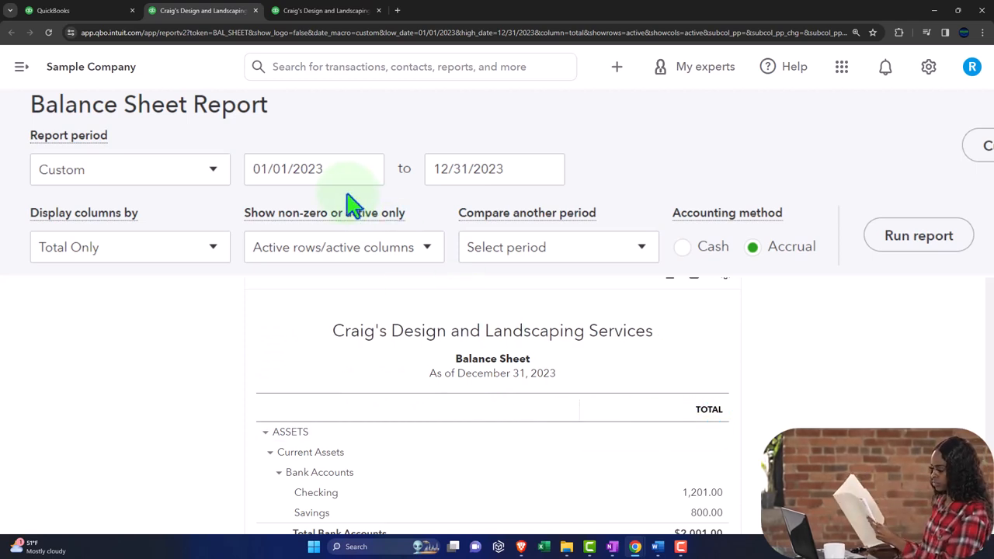
mouse_move(478, 206)
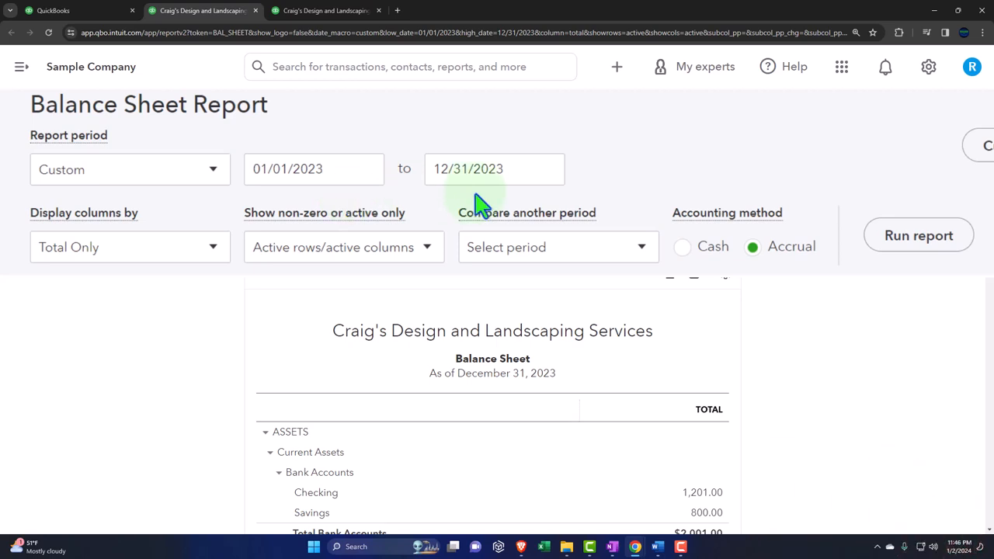
left_click(313, 168)
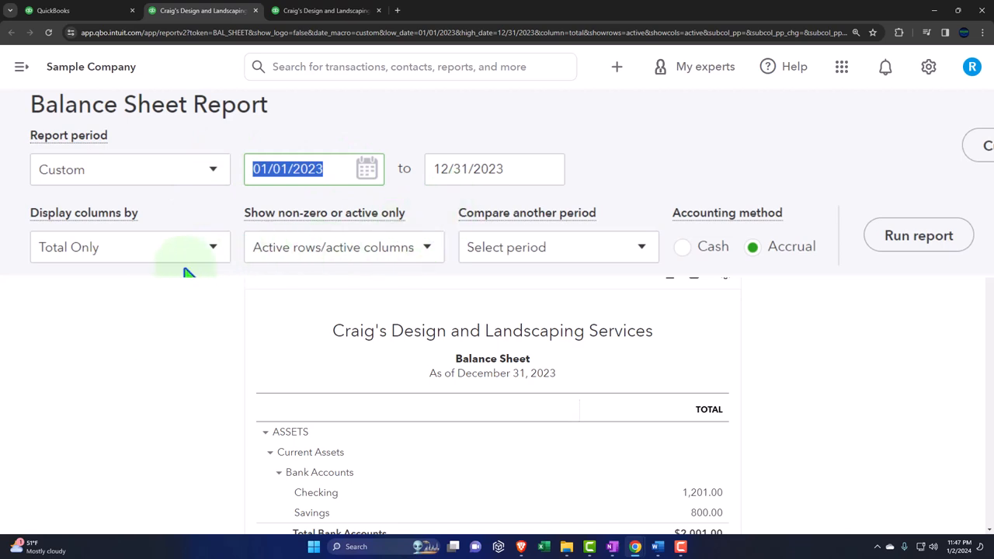
mouse_move(184, 272)
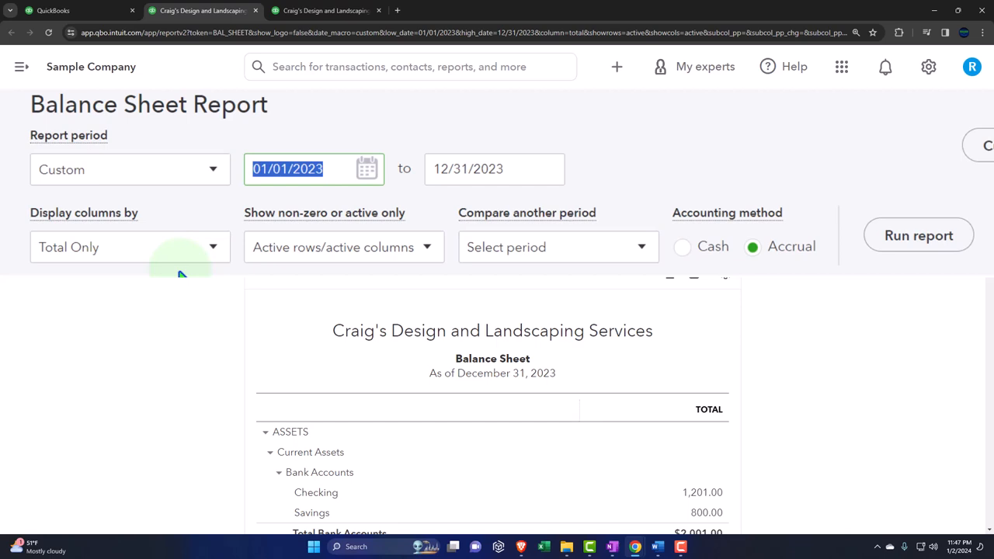
Rerun the Balance Sheet with the 12/31 end date.
type("1231")
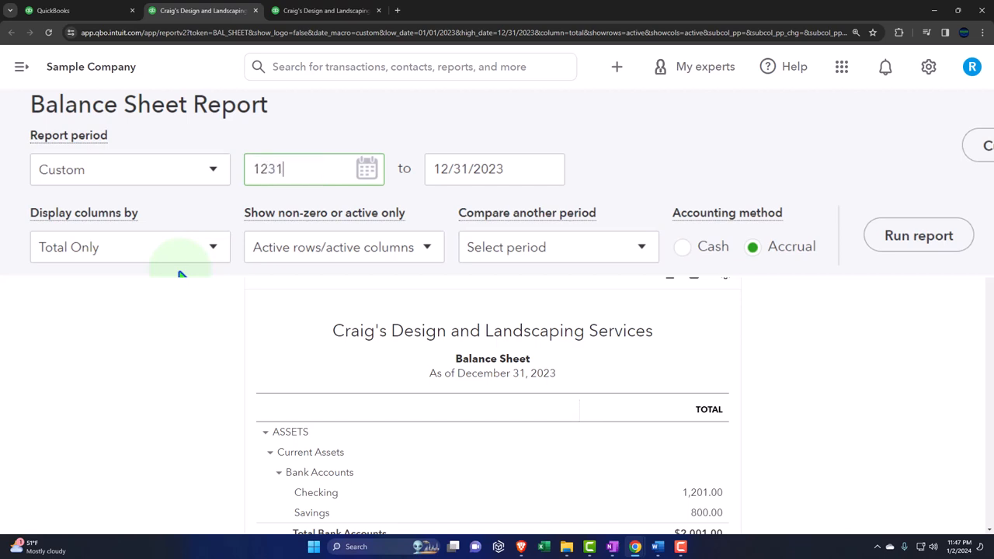
left_click(917, 234)
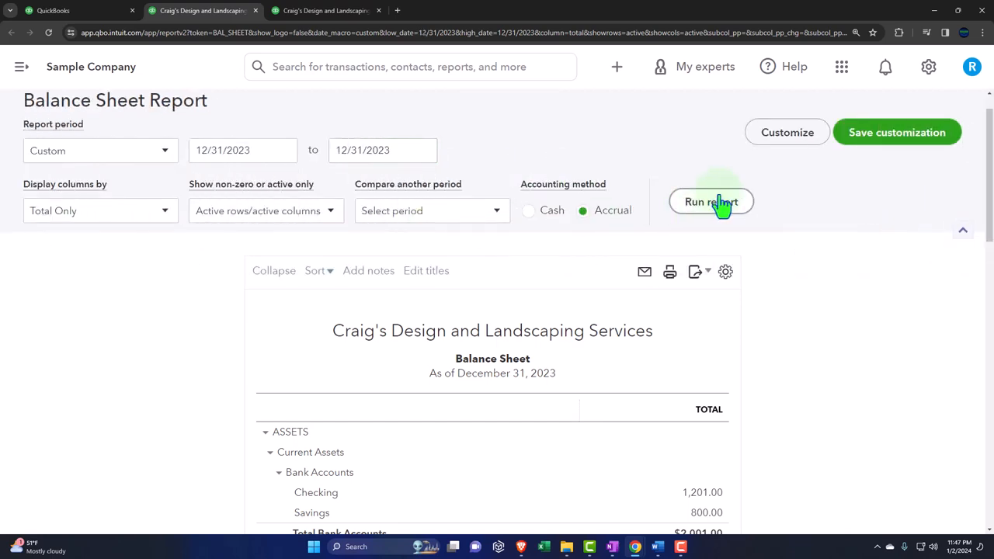
scroll("down", 3)
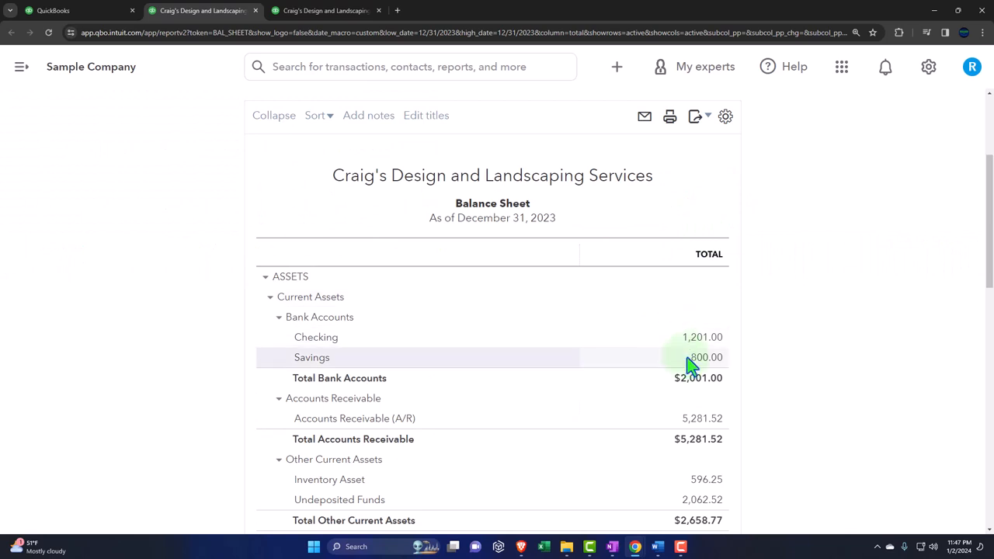
Scroll through the report and dismiss the 'Introducing modern view' popup.
left_click(691, 365)
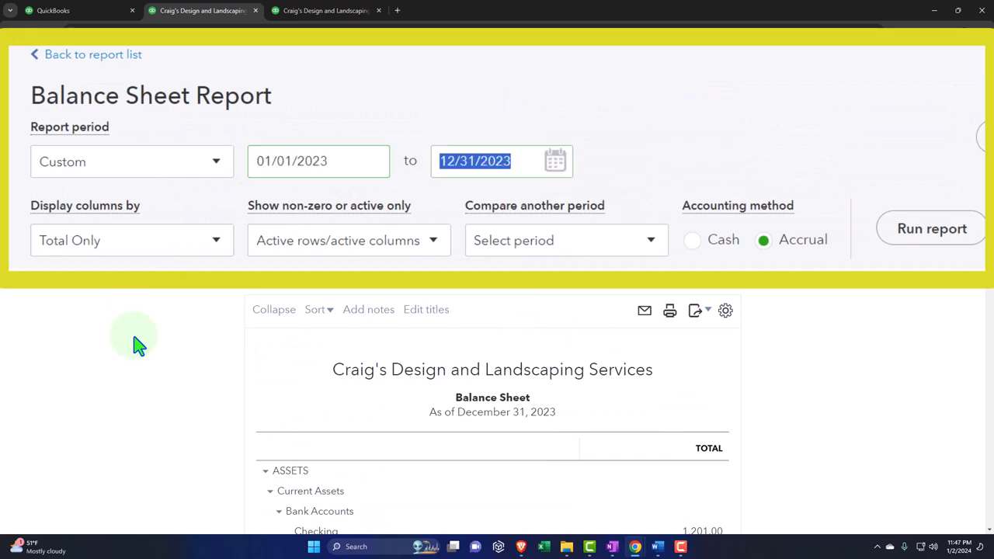
scroll("down", 3)
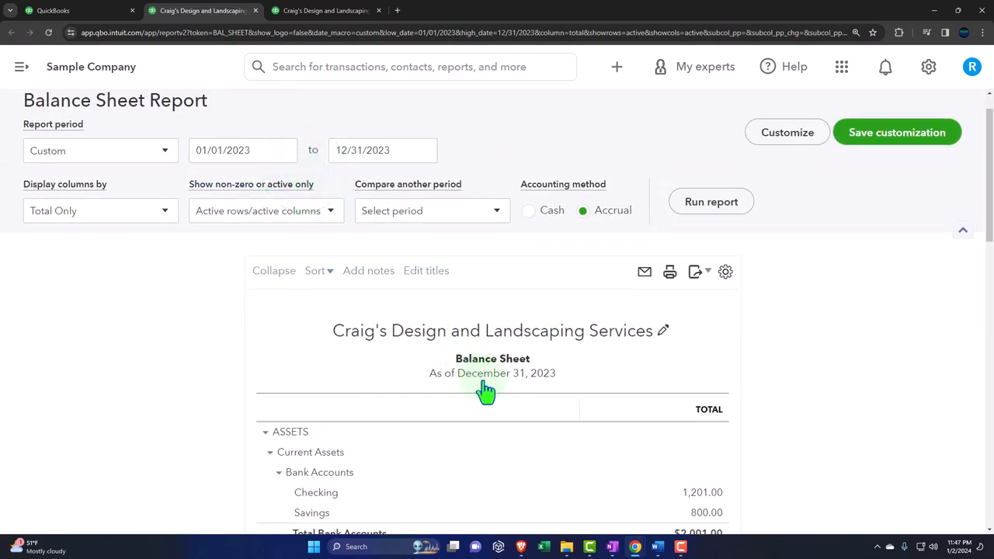
scroll("down", 3)
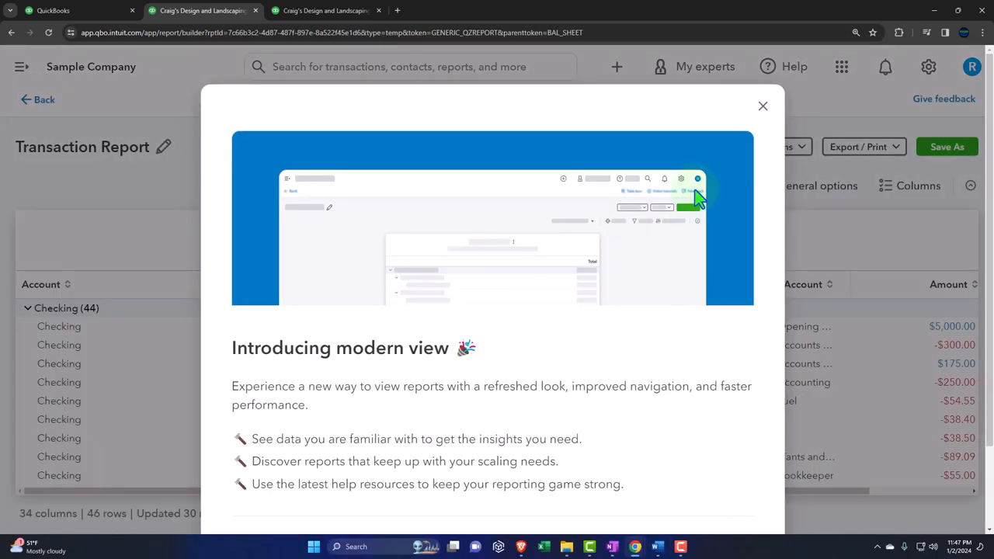
left_click(761, 106)
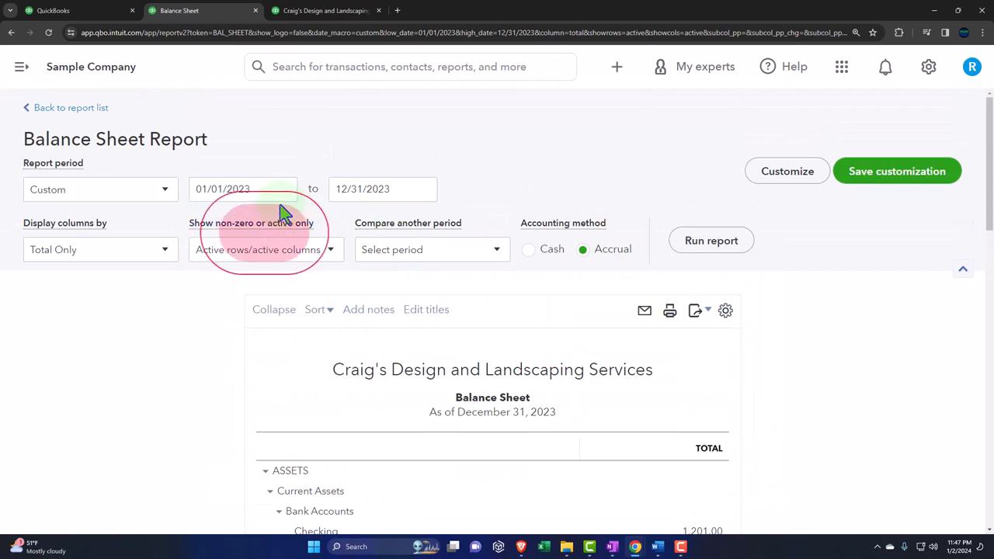
mouse_move(722, 474)
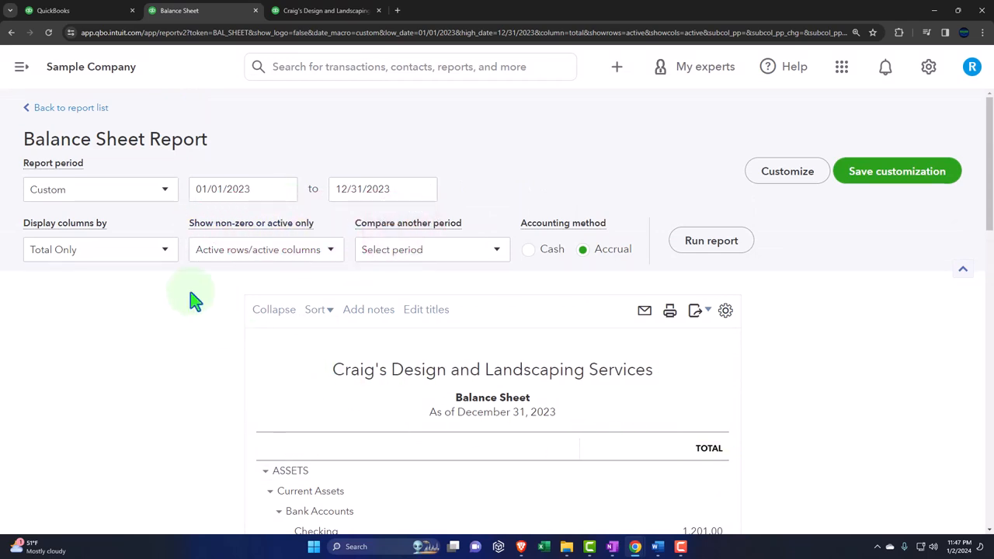
Set Display columns by to Quarters and rerun the 2023 Balance Sheet.
left_click(99, 249)
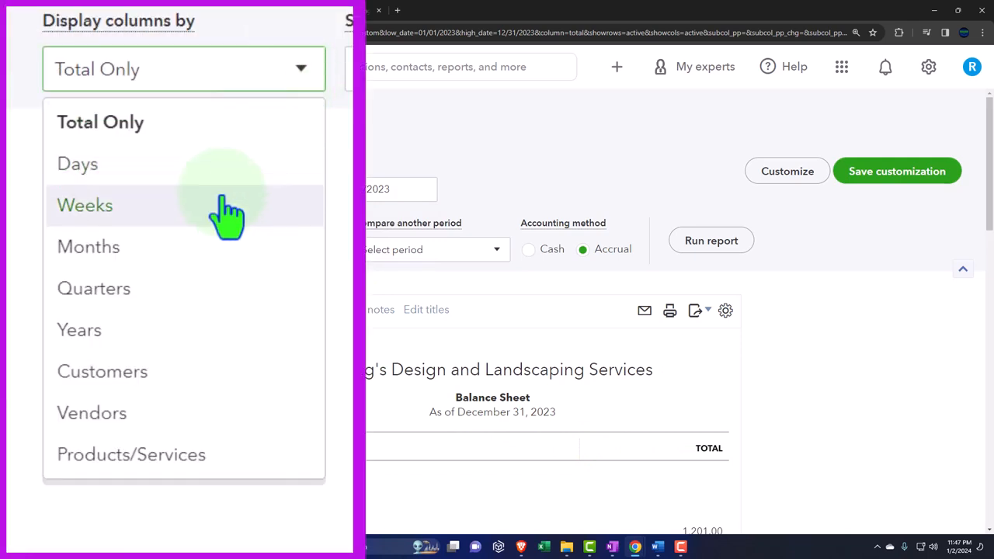
left_click(93, 288)
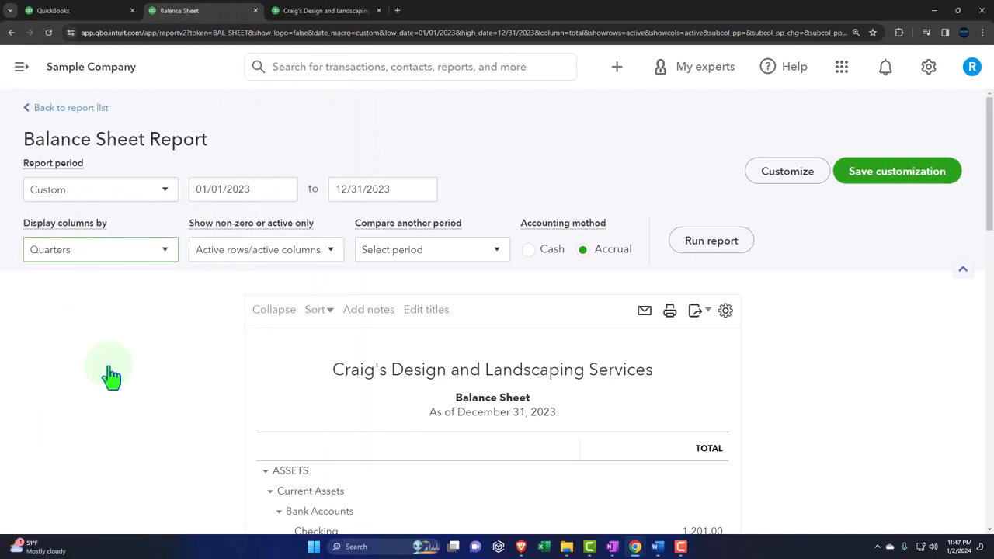
left_click(711, 241)
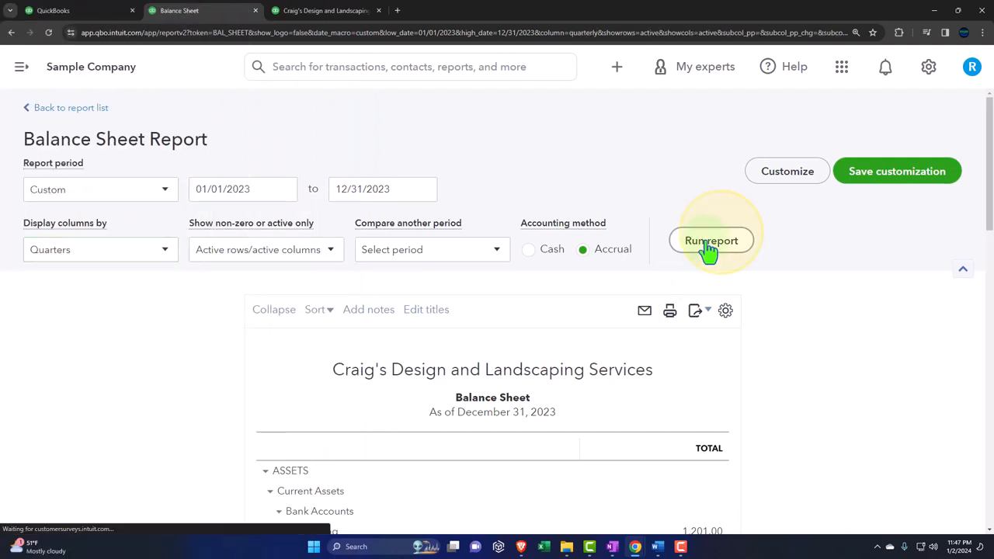
left_click(711, 240)
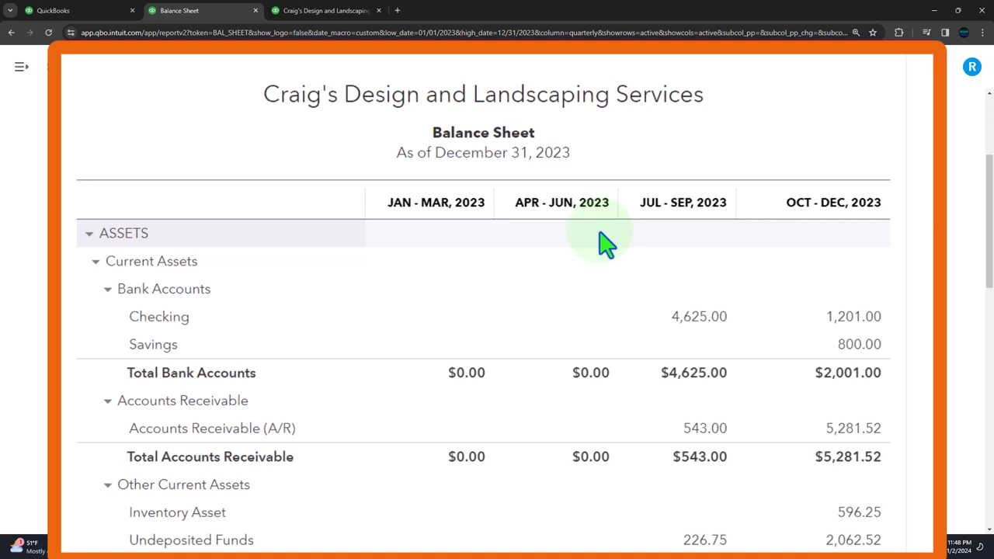
mouse_move(470, 253)
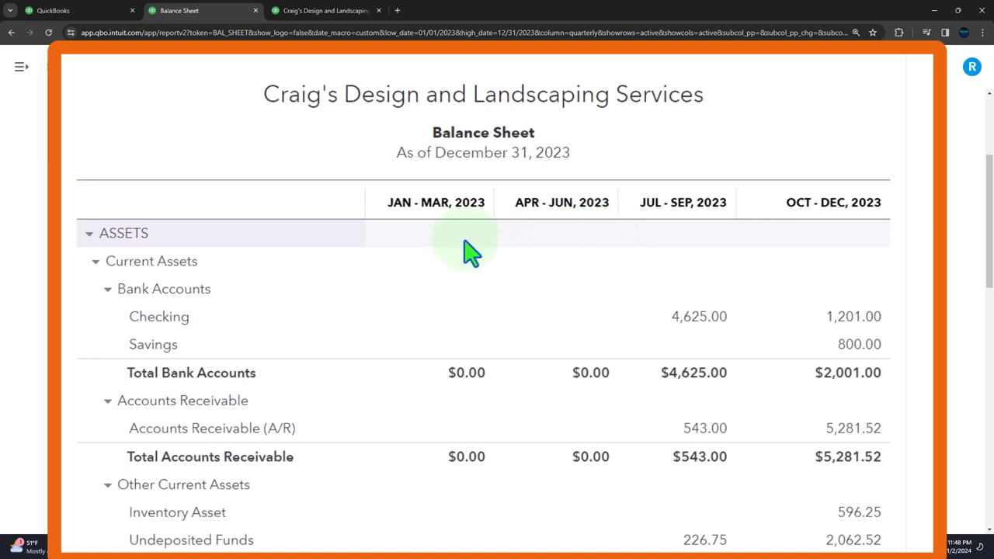
mouse_move(573, 233)
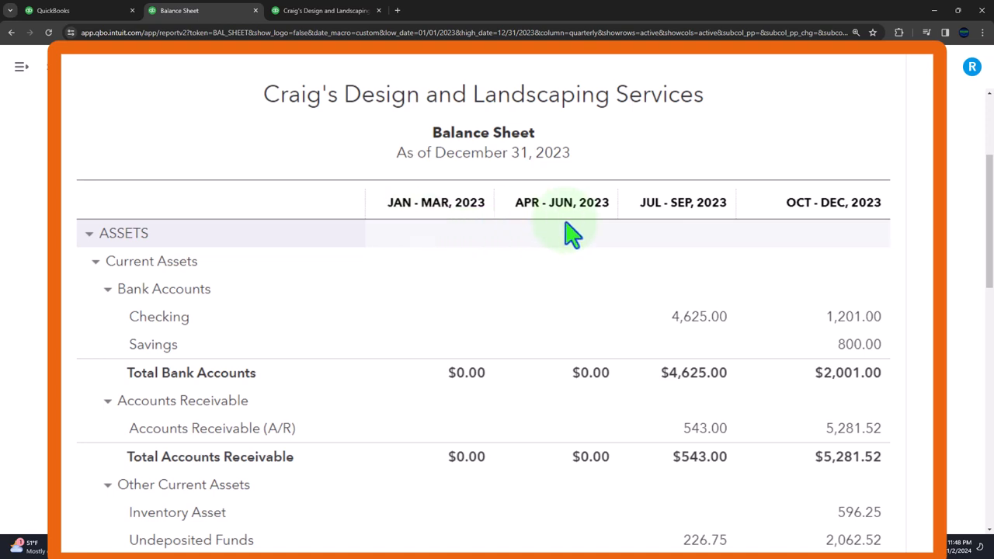
mouse_move(822, 233)
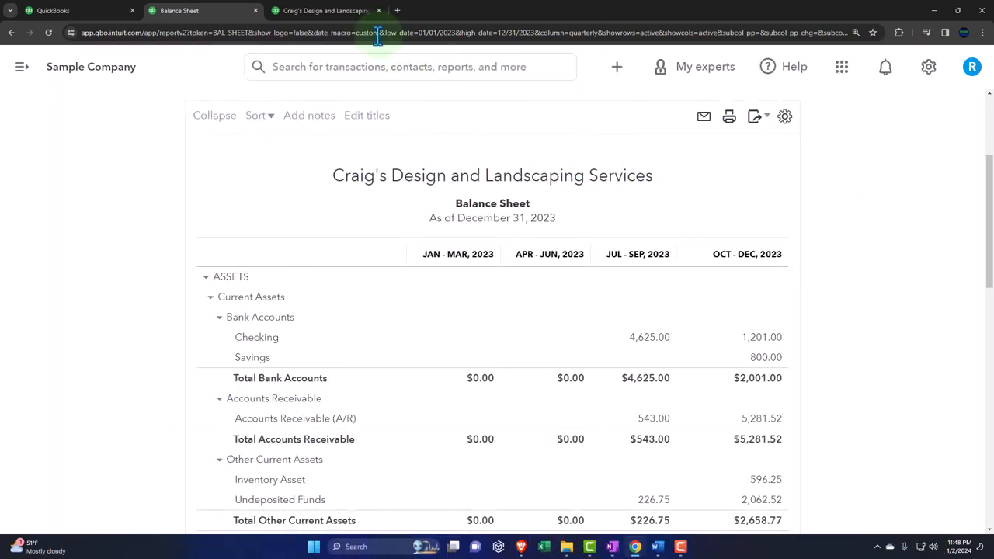
On the Profit and Loss tab, set Display columns by to Quarters.
left_click(324, 10)
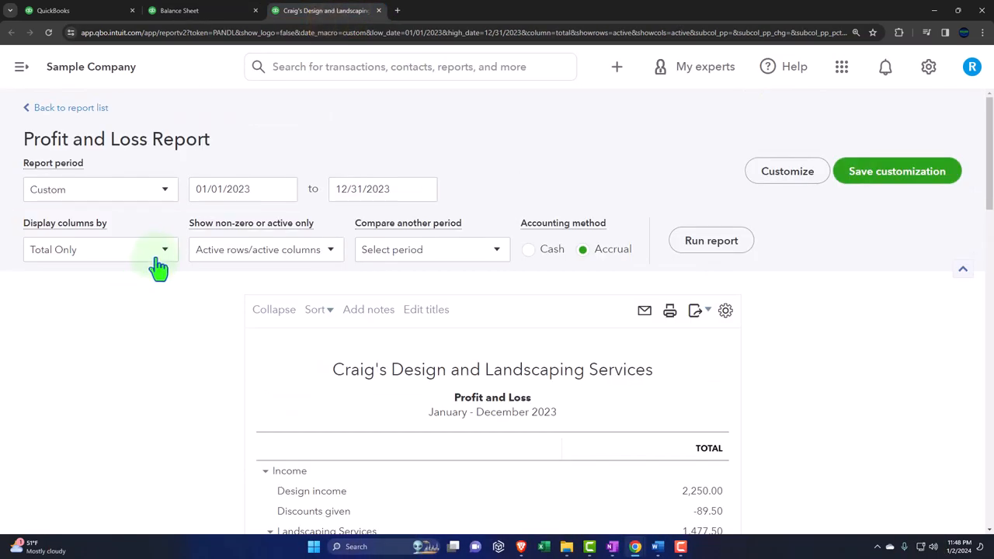
left_click(99, 249)
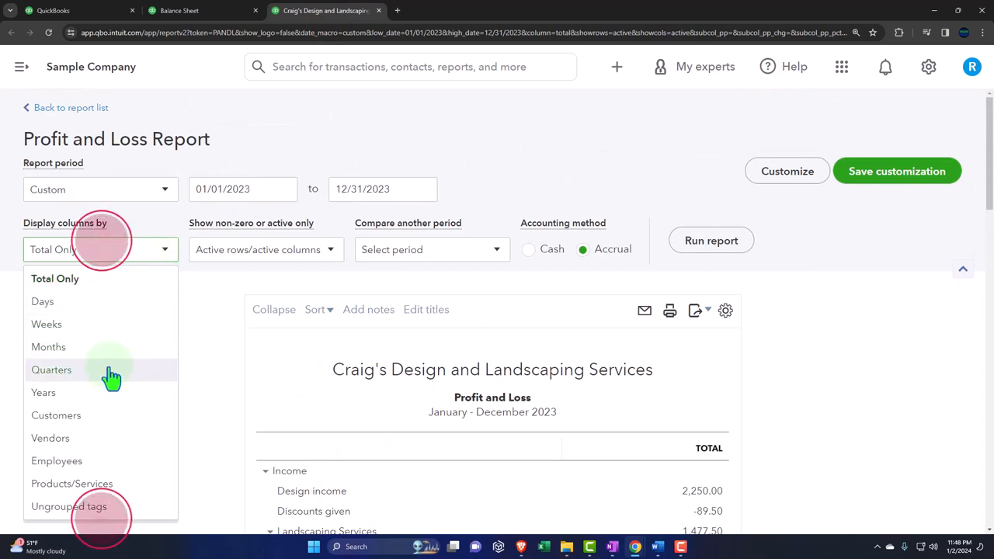
left_click(51, 369)
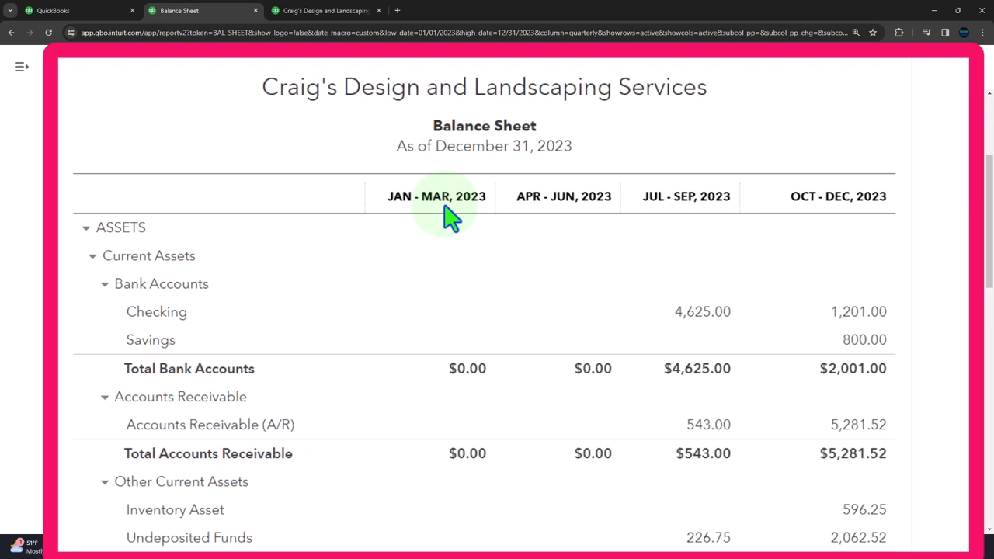
mouse_move(928, 213)
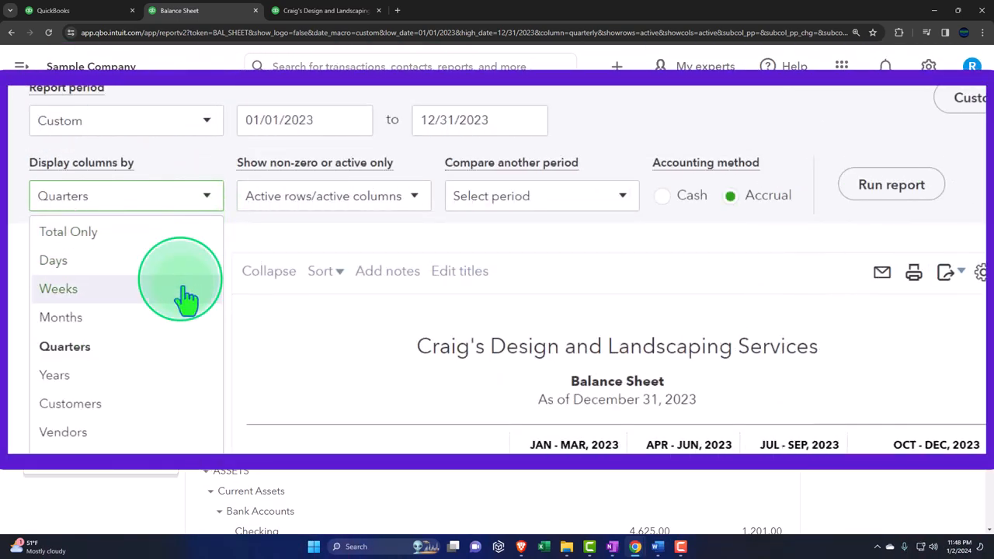
mouse_move(186, 375)
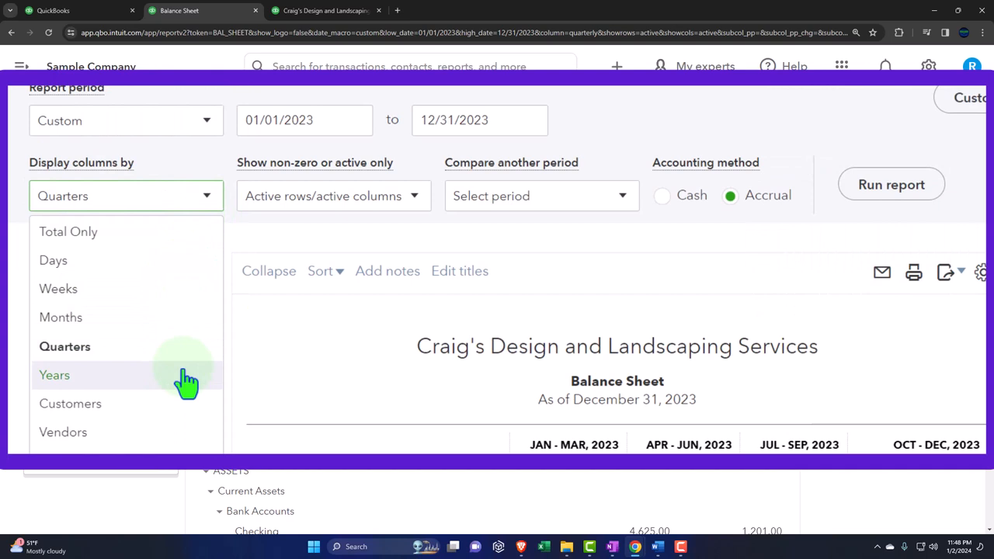
Display the Balance Sheet by Years starting 01/01/2022, rerun it, and switch to Profit and Loss.
left_click(55, 375)
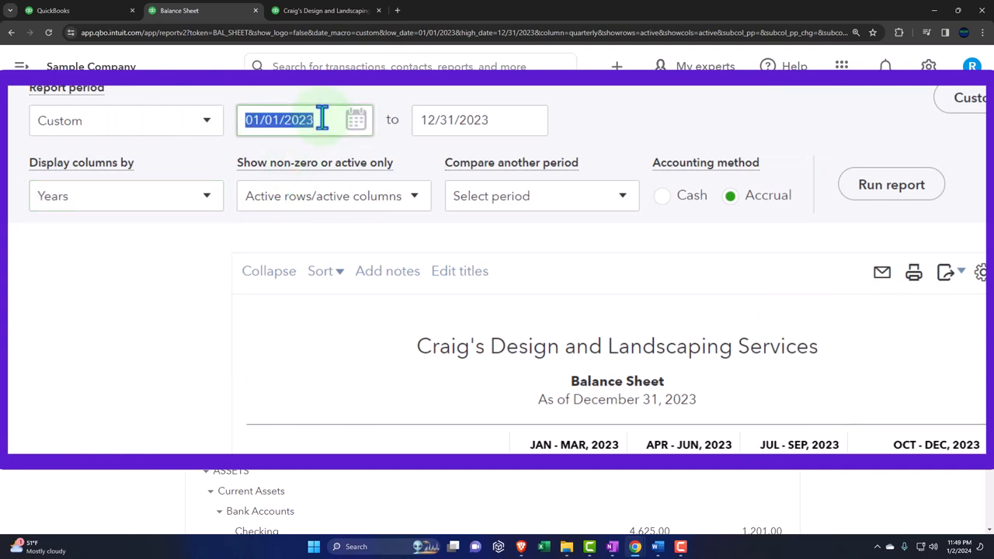
type("01/01/2022")
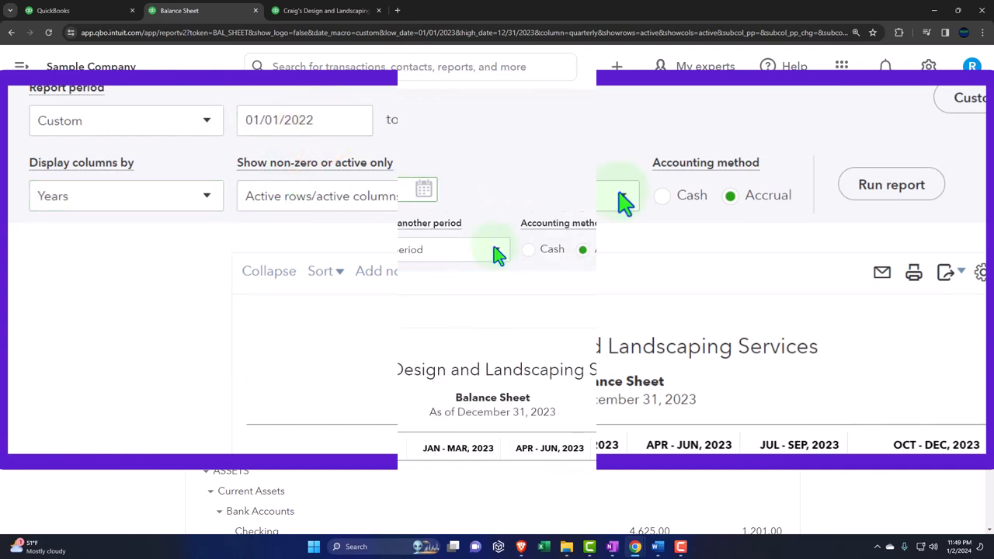
left_click(891, 184)
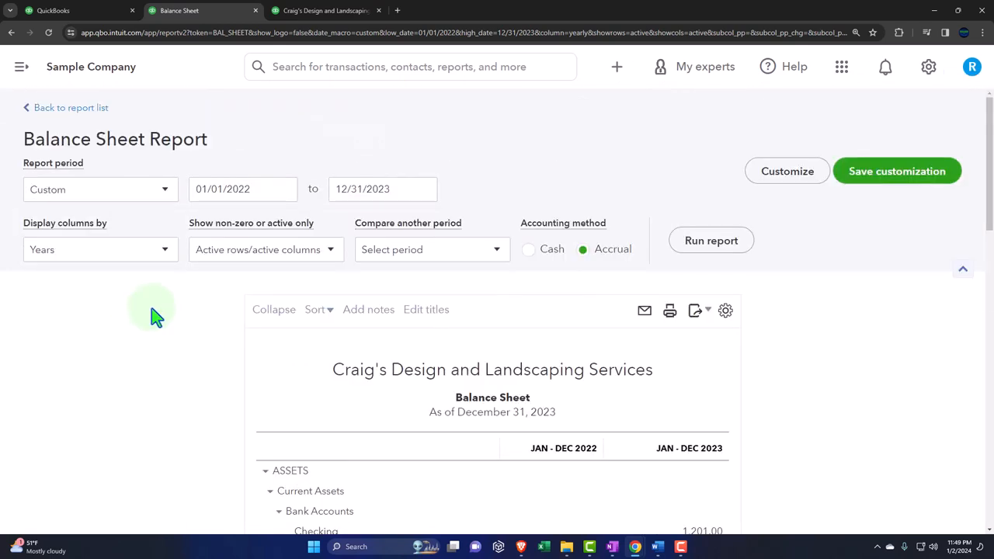
left_click(326, 10)
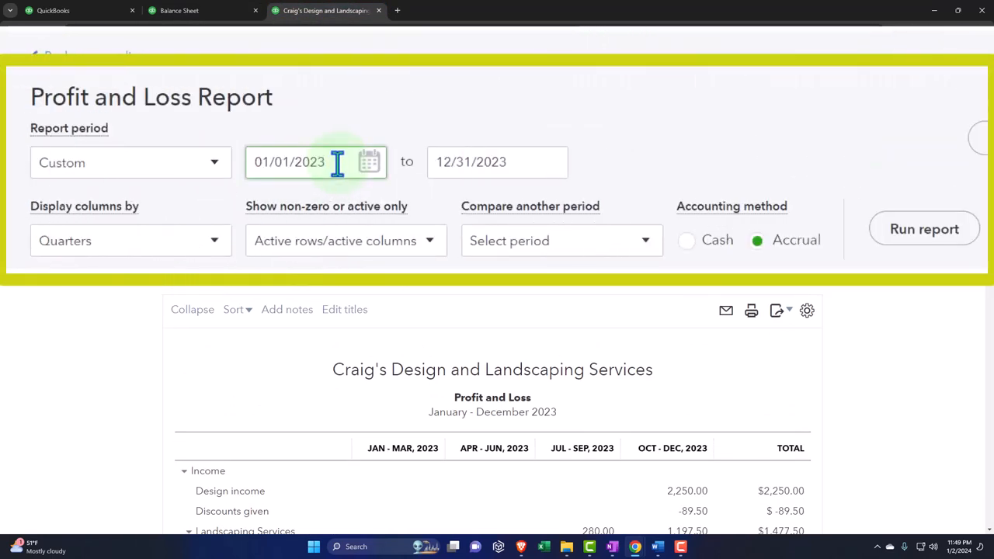
Set the Profit and Loss start date to 01/01/2022, rerun it yearly, and return to Balance Sheet.
left_click(213, 239)
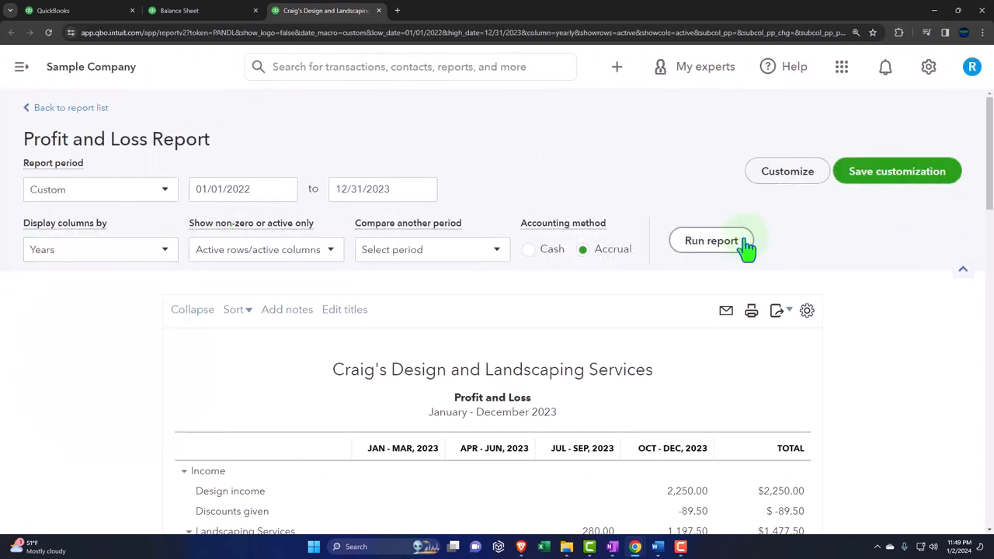
left_click(710, 240)
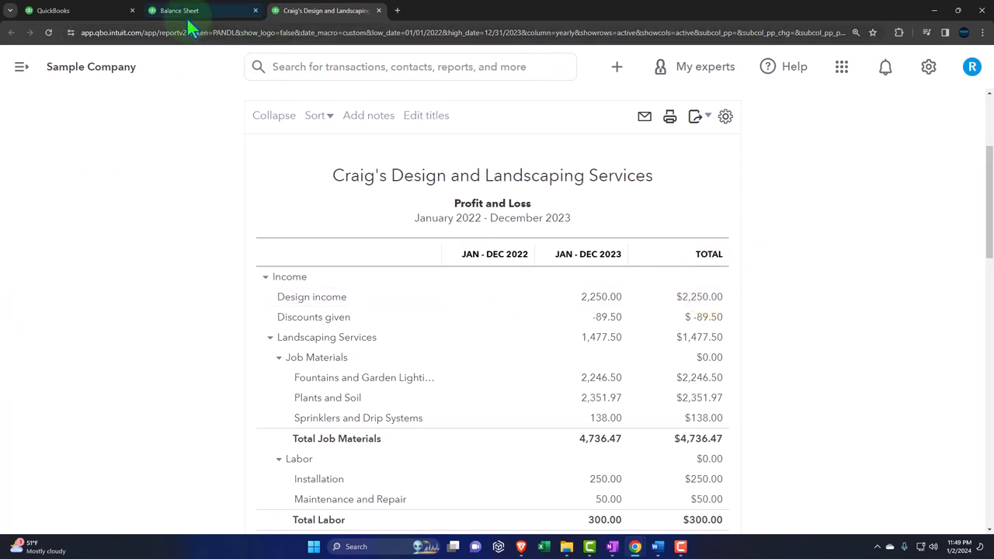
left_click(202, 10)
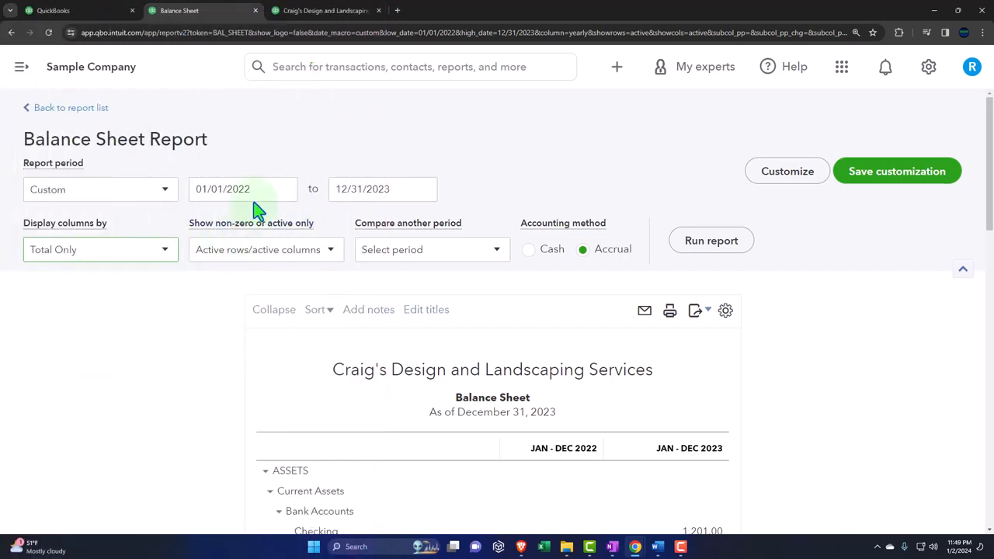
Change the Balance Sheet start date back to 01/01/2023 and rerun as Total Only.
left_click(242, 188)
type("3")
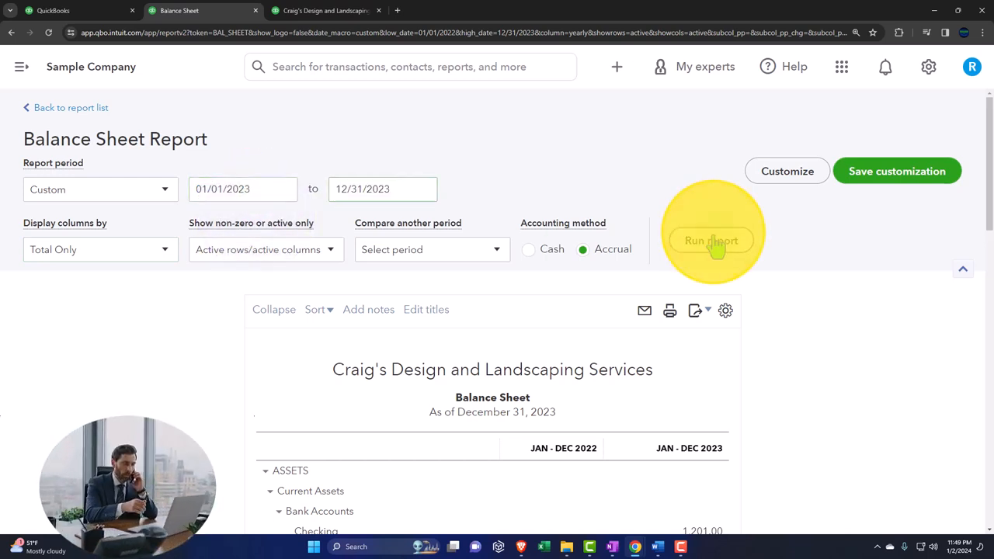
left_click(711, 240)
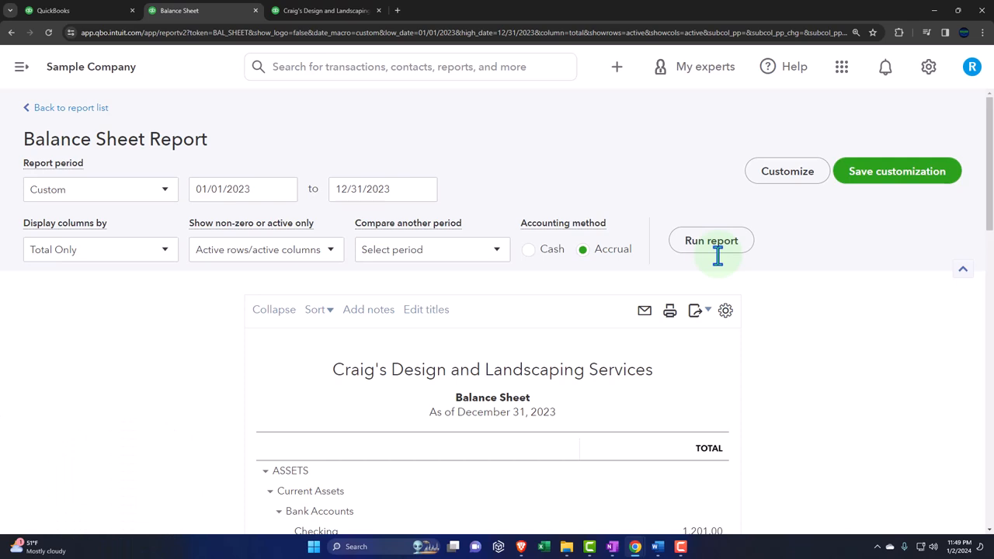
mouse_move(681, 270)
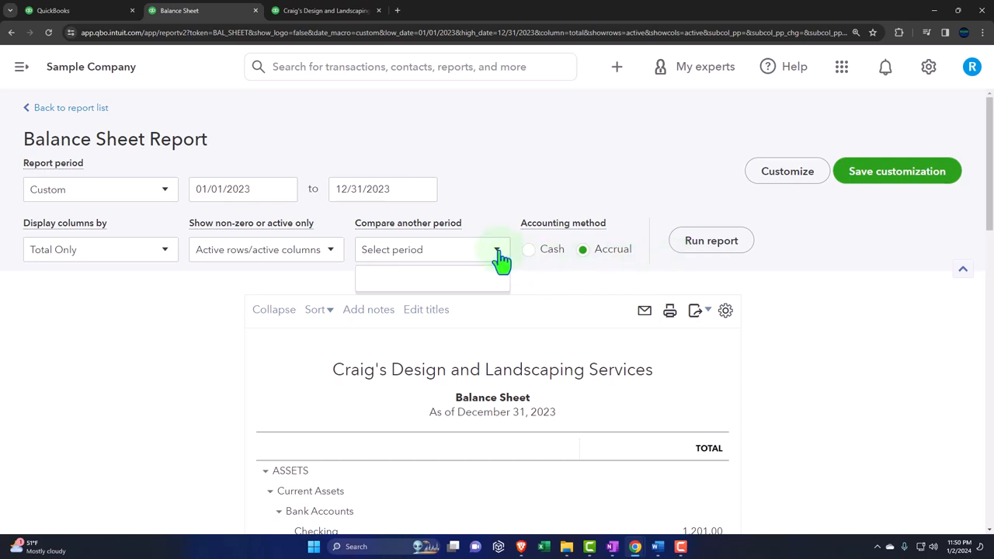
Add a Previous period comparison column for 2022 and rerun the Balance Sheet.
left_click(497, 249)
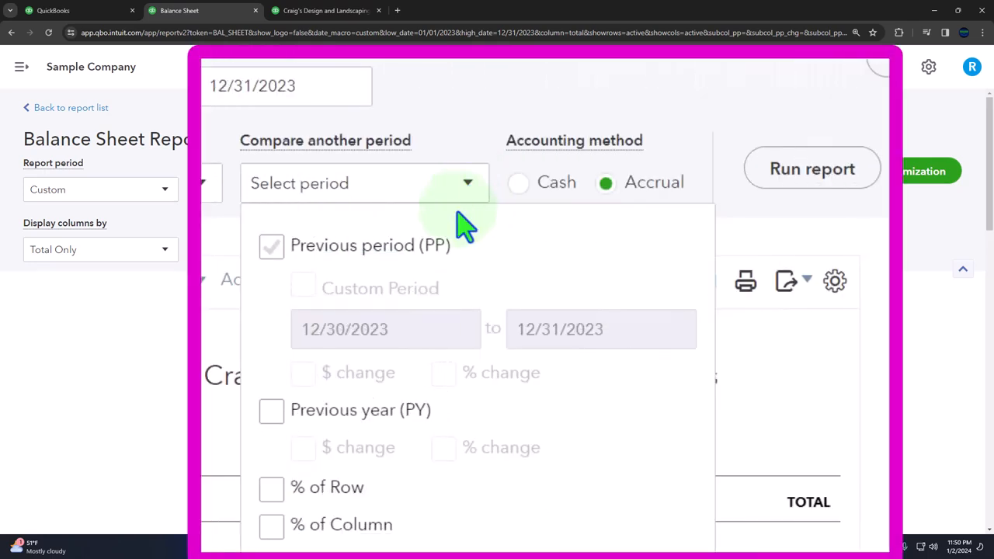
left_click(271, 246)
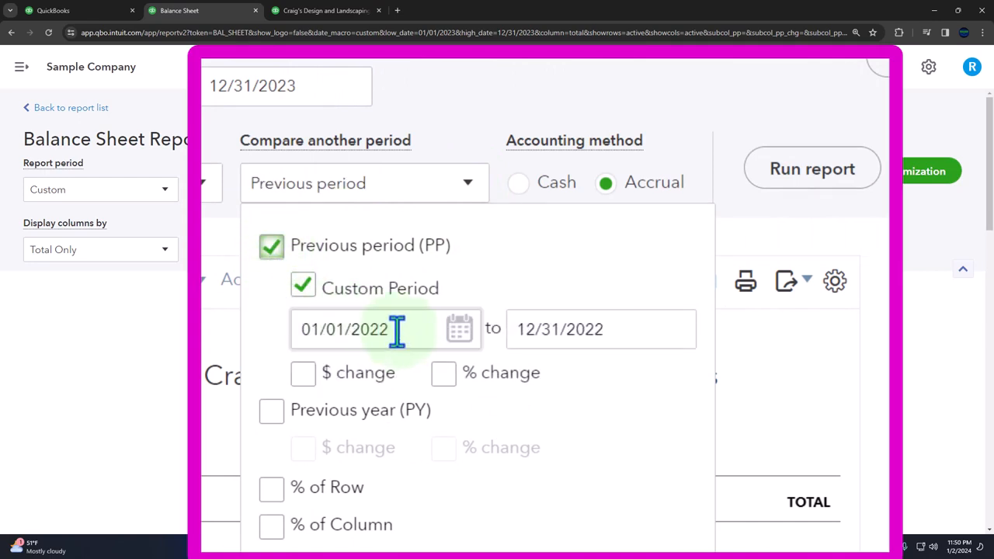
mouse_move(392, 322)
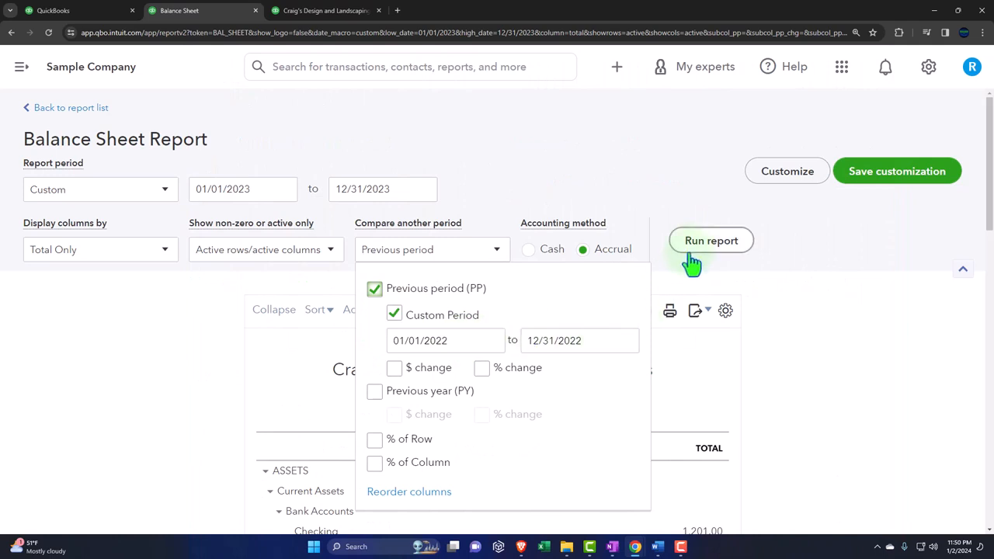
left_click(710, 239)
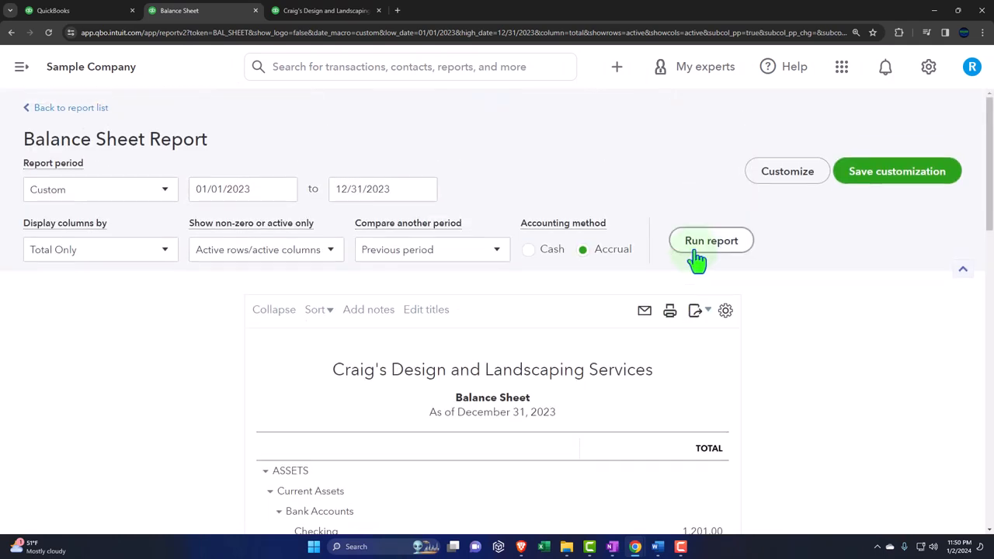
left_click(710, 240)
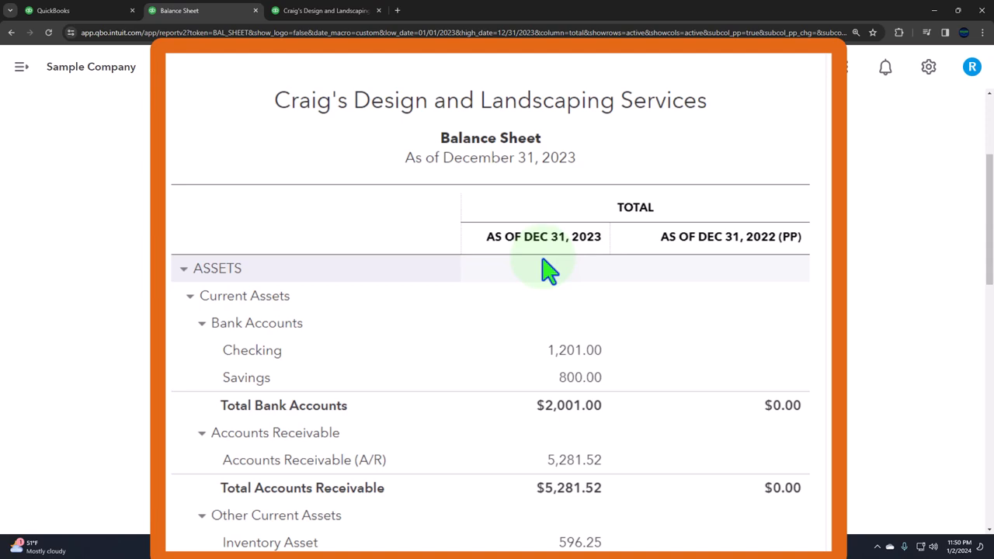
mouse_move(741, 291)
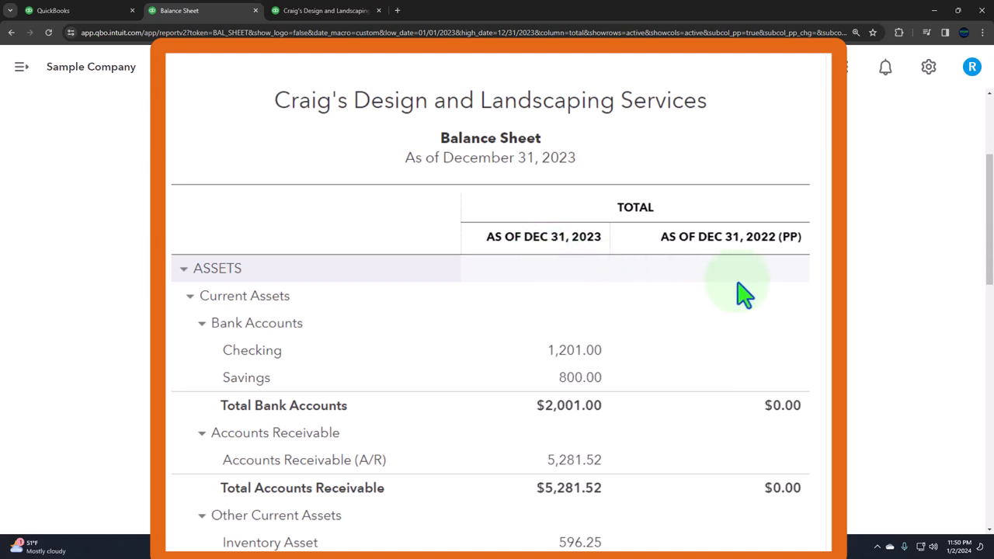
mouse_move(644, 291)
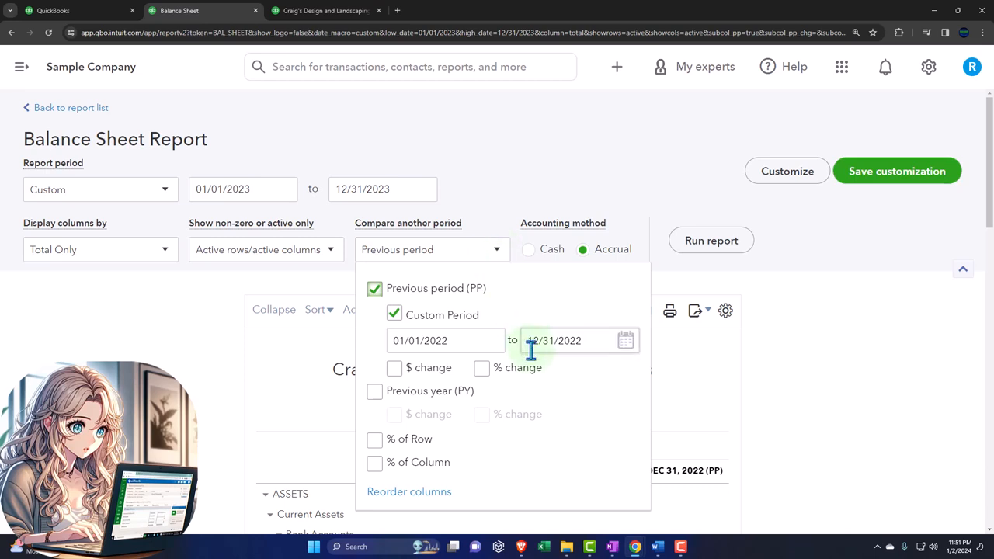
Run the Balance Sheet from 12/01/2023, comparing against the previous period with a $ change column.
left_click(575, 340)
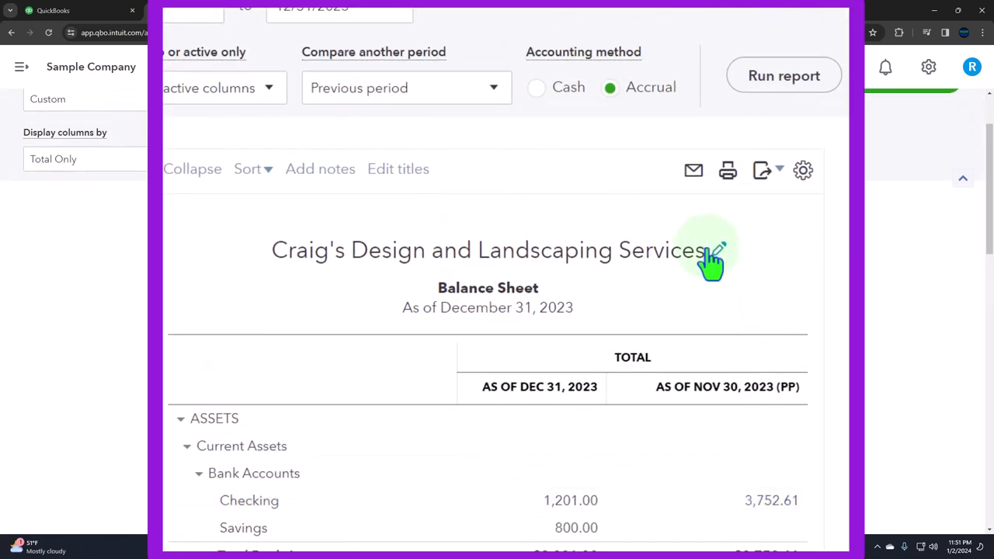
left_click(406, 86)
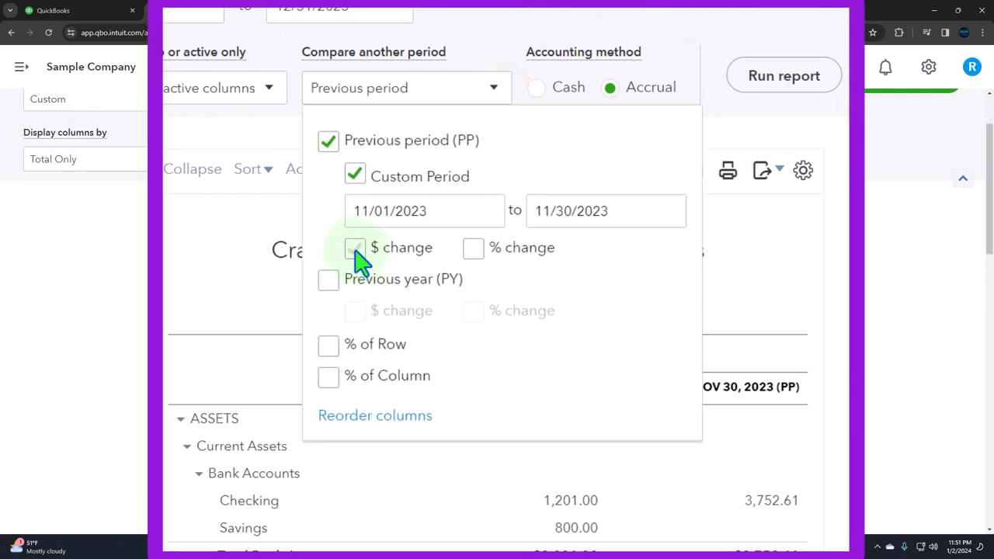
left_click(783, 76)
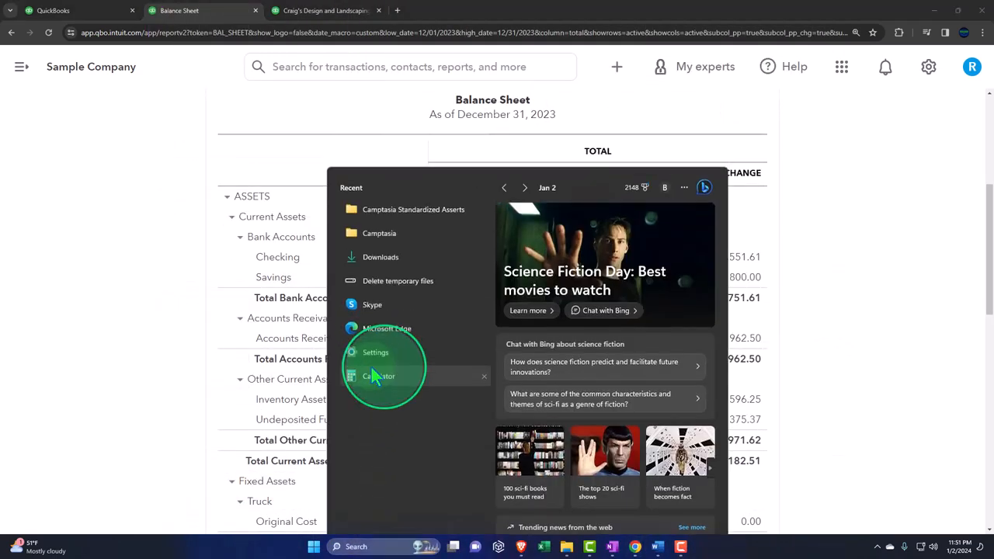
Launch Calculator from the Start menu's recent list and place it beside the browser.
left_click(380, 376)
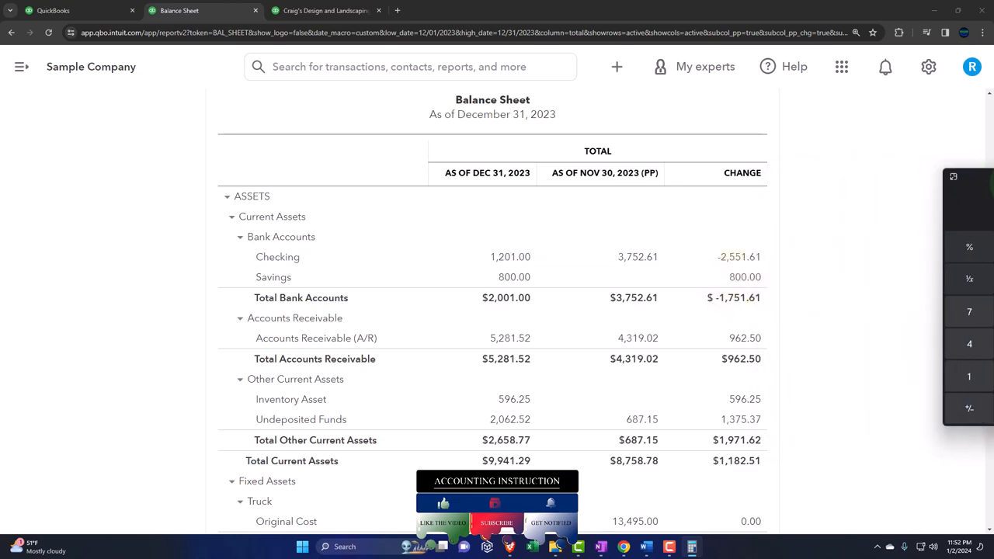
scroll("down", 3)
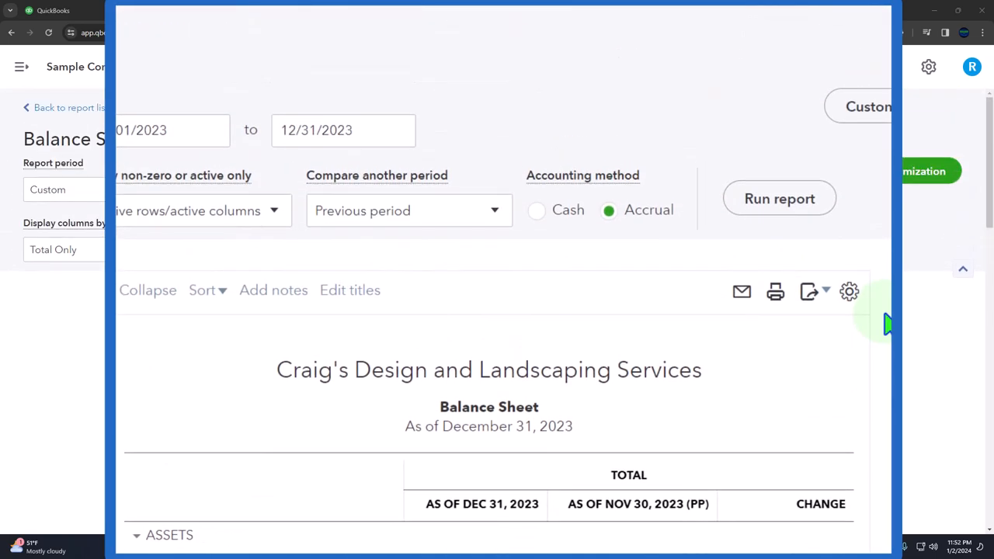
mouse_move(495, 221)
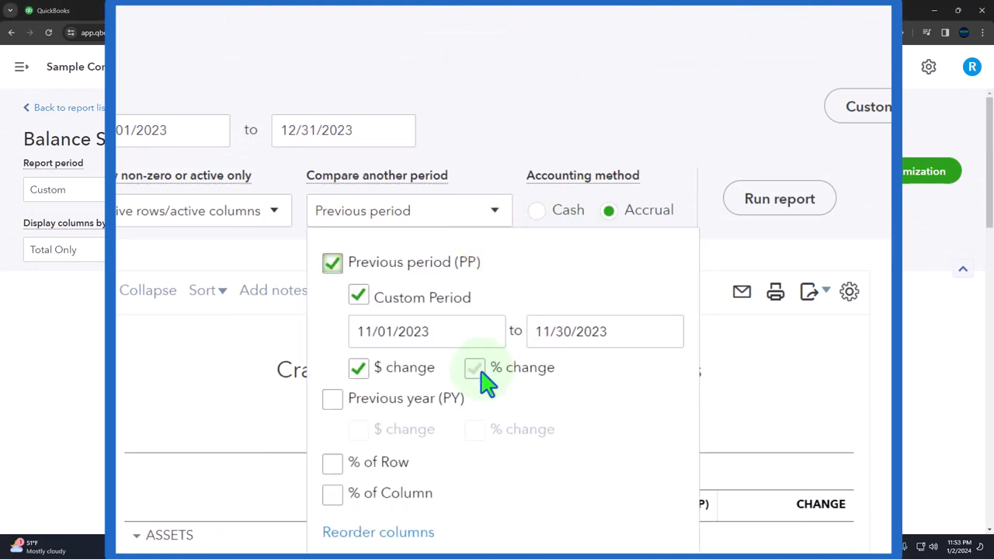
Tick % change under Compare another period and rerun the Balance Sheet.
left_click(475, 368)
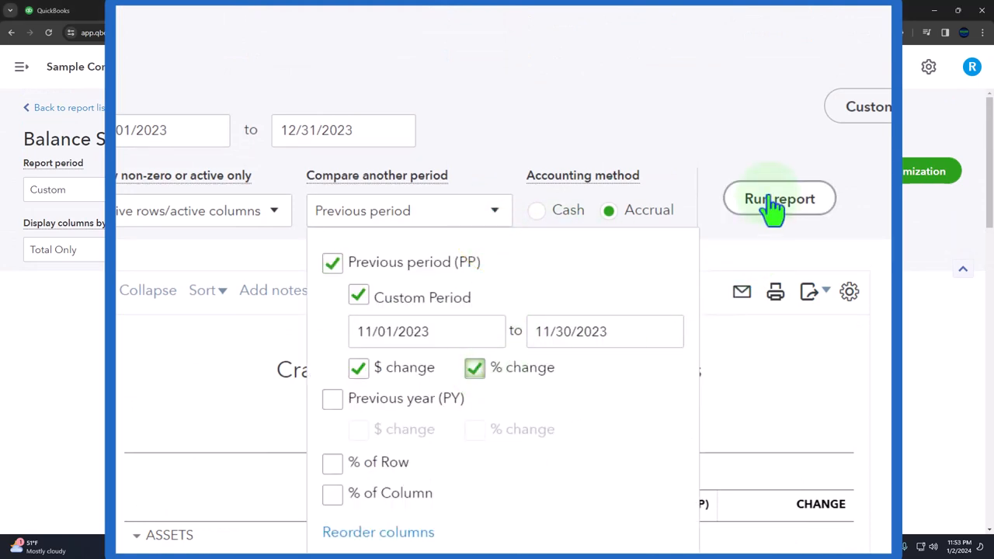
left_click(778, 198)
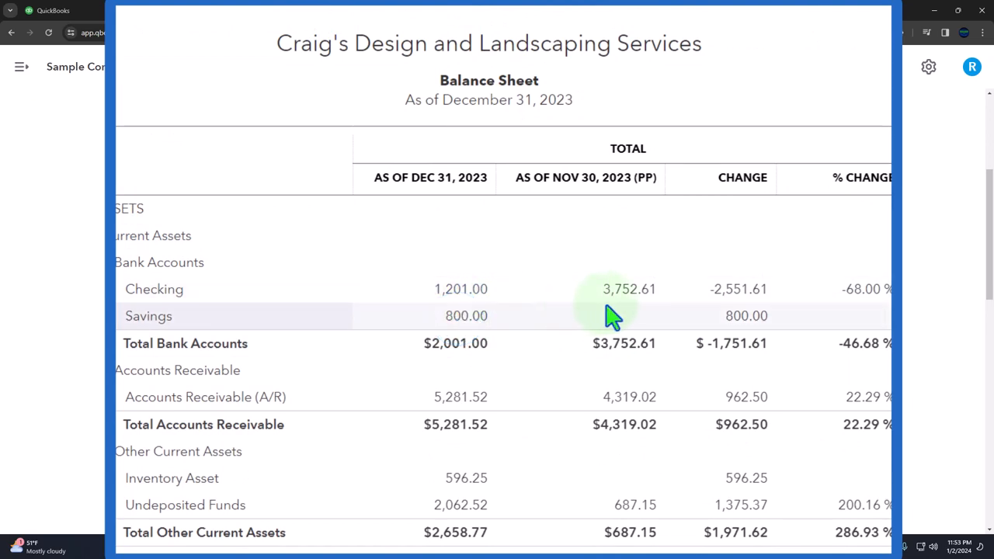
mouse_move(810, 303)
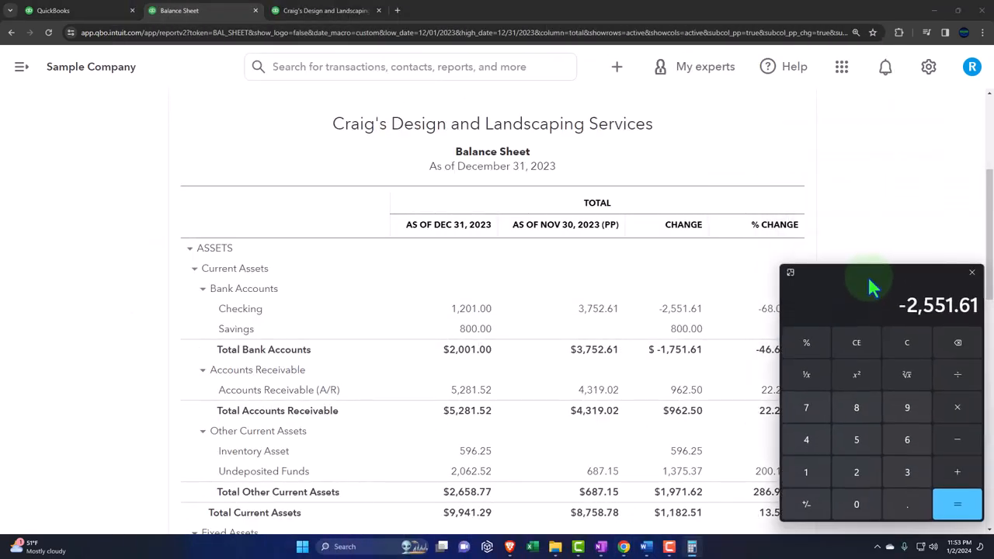
Check in Calculator that receivables changed 22.29% (962.50 ÷ 4,319.02) and Checking about -68%.
scroll("down", 3)
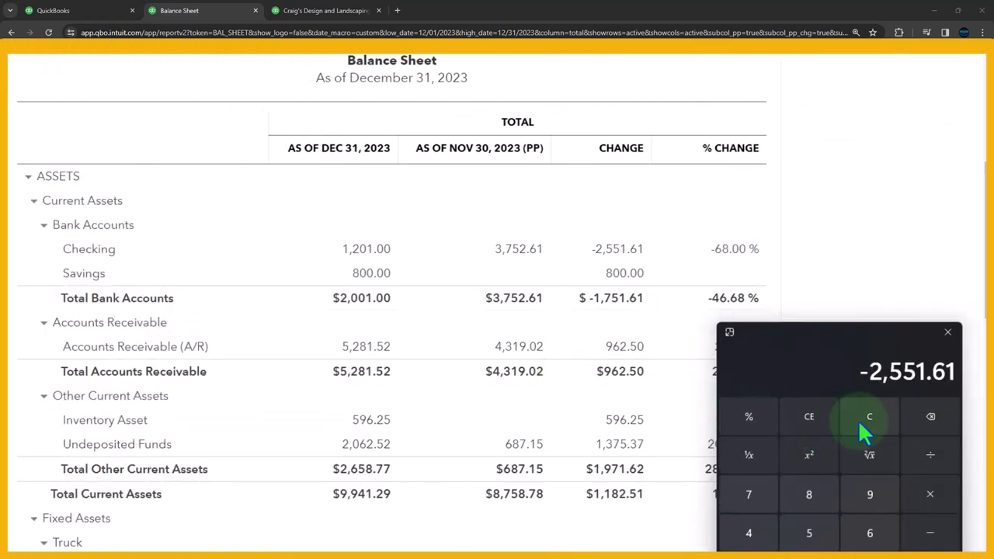
left_click(868, 417)
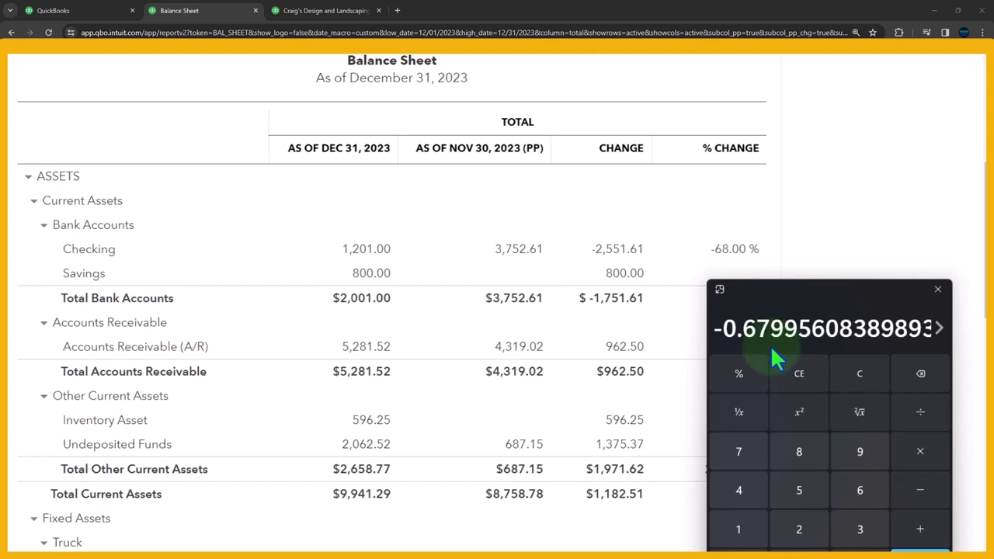
scroll("down", 3)
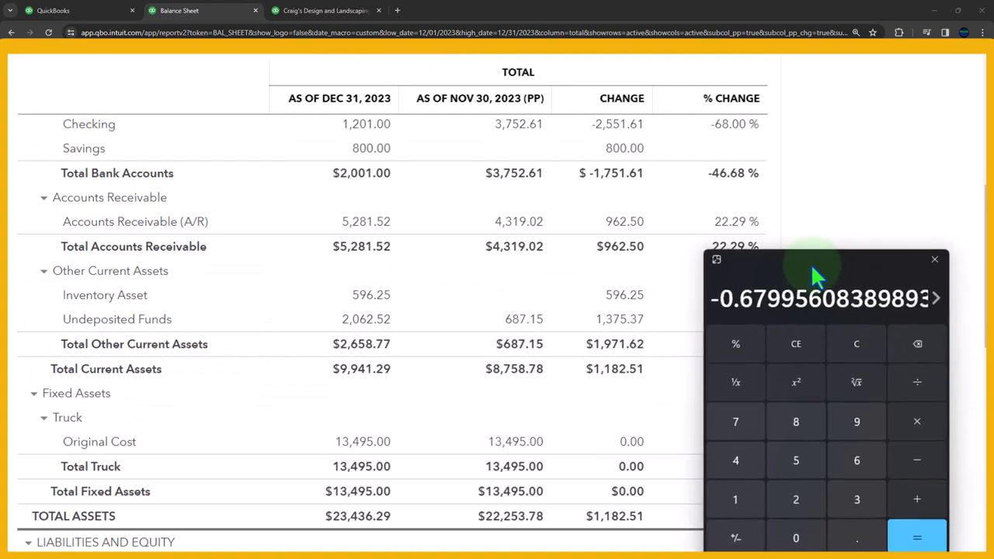
left_click(856, 334)
type("962.5")
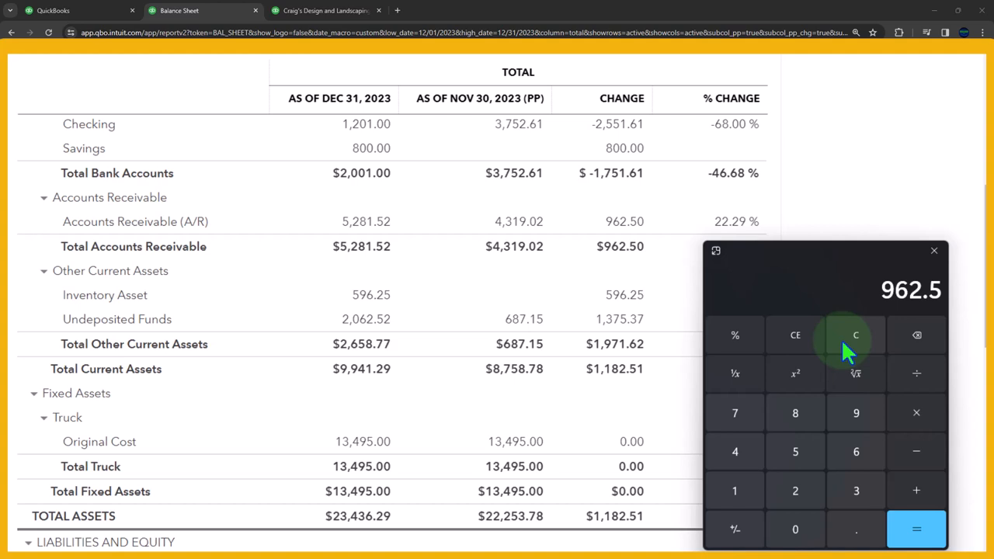
mouse_move(555, 277)
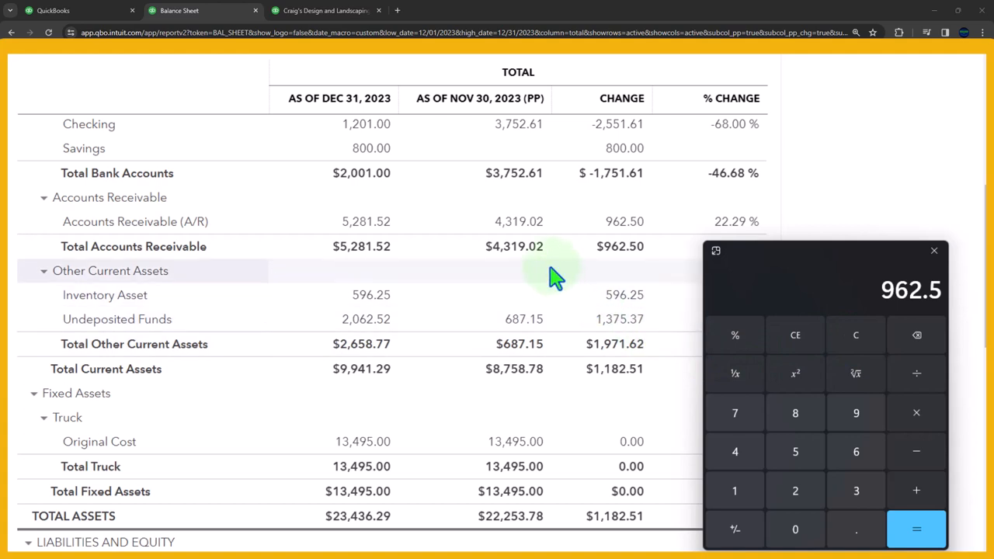
mouse_move(481, 131)
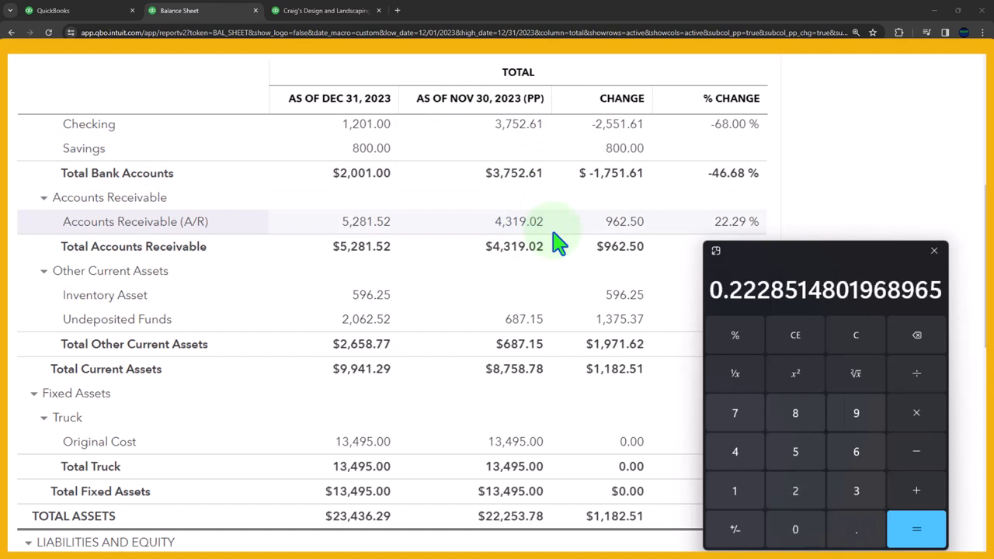
mouse_move(768, 303)
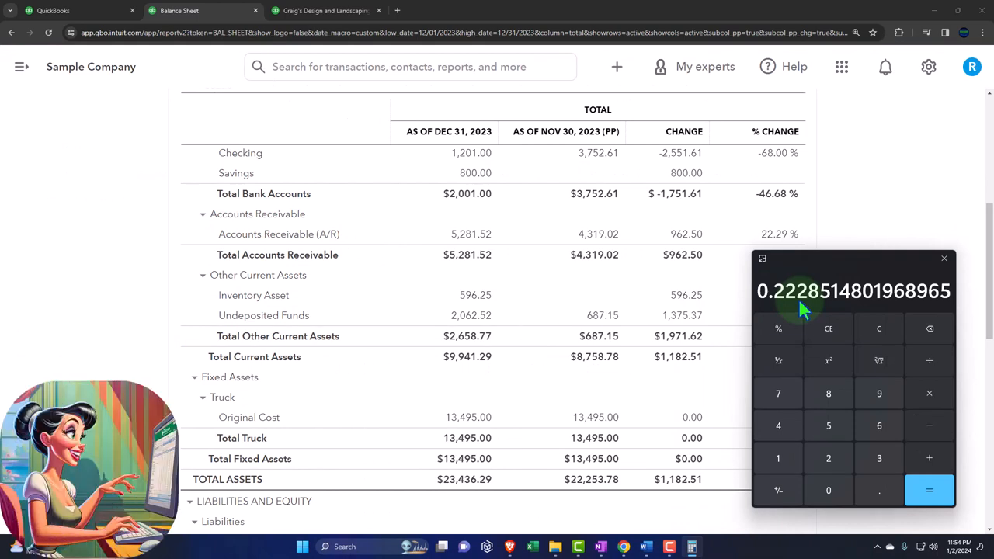
mouse_move(813, 270)
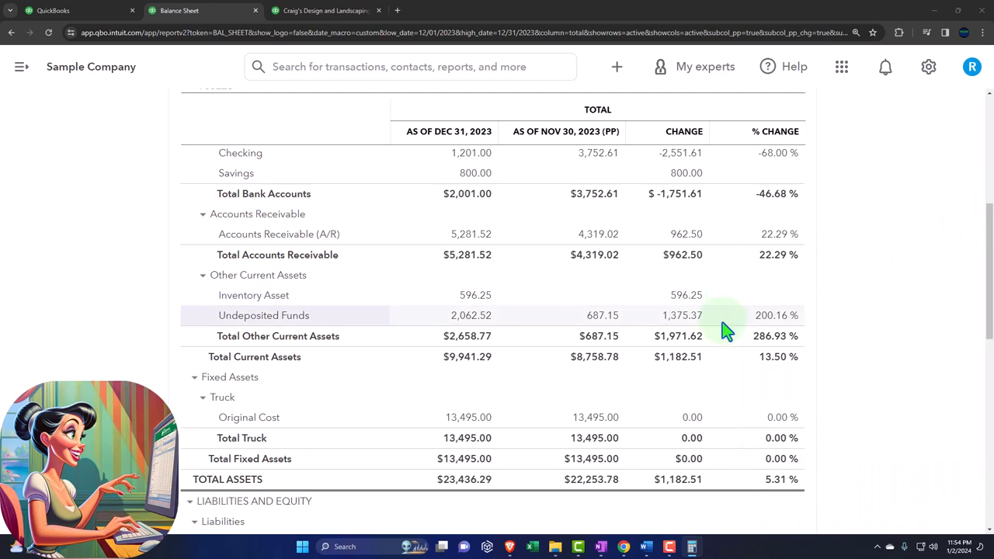
scroll("up", 3)
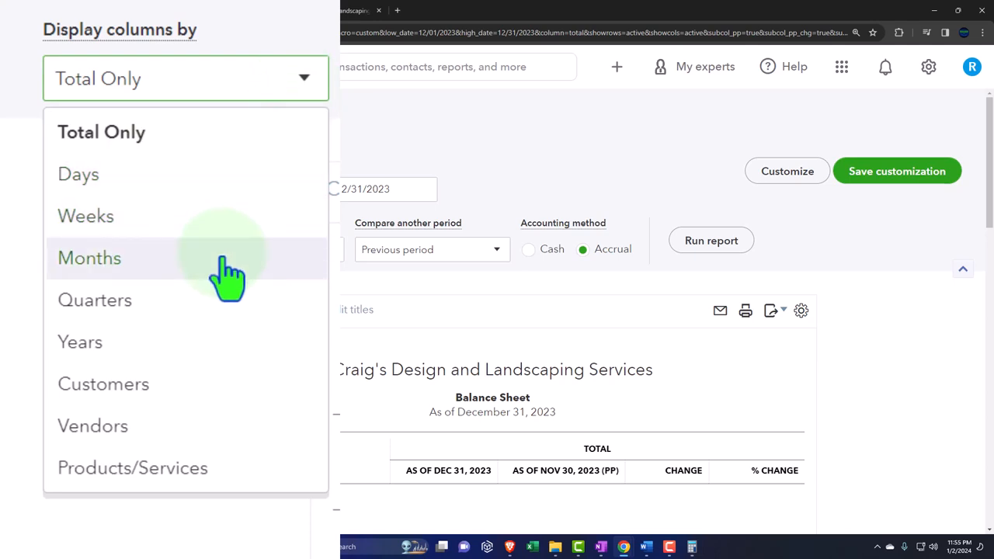
mouse_move(221, 314)
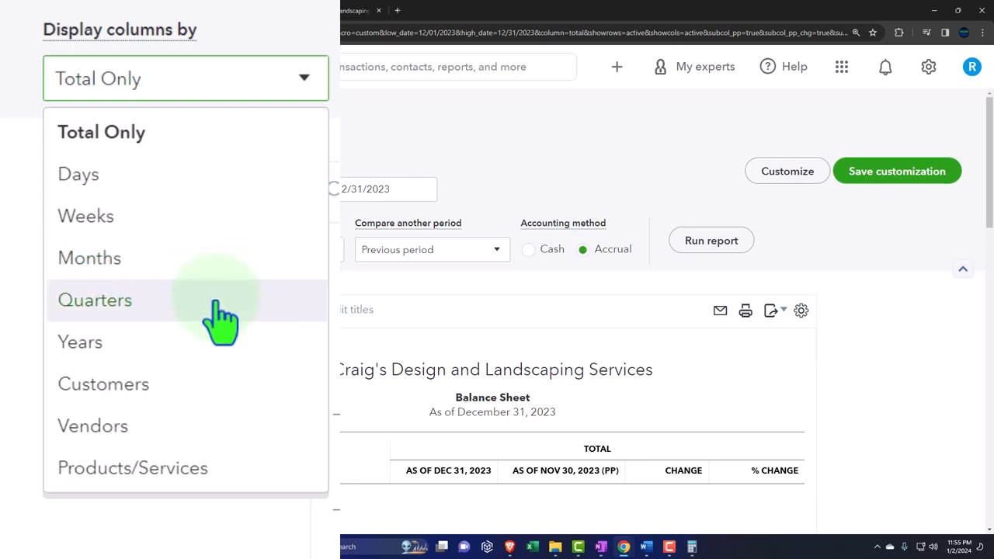
mouse_move(209, 342)
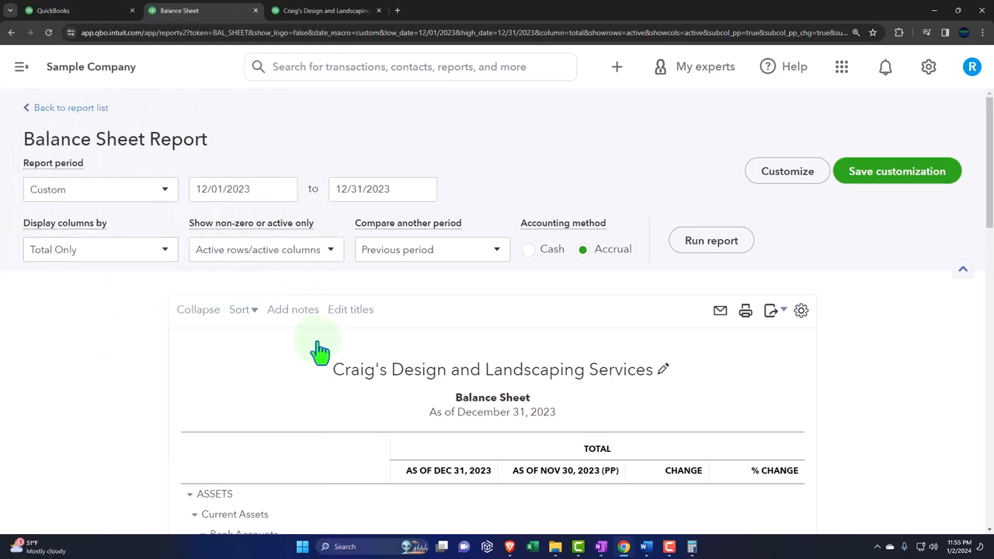
Rerun the report for 10/01/2023–12/31/2023 against previous period 07/01/2023–09/30/2023.
scroll("down", 3)
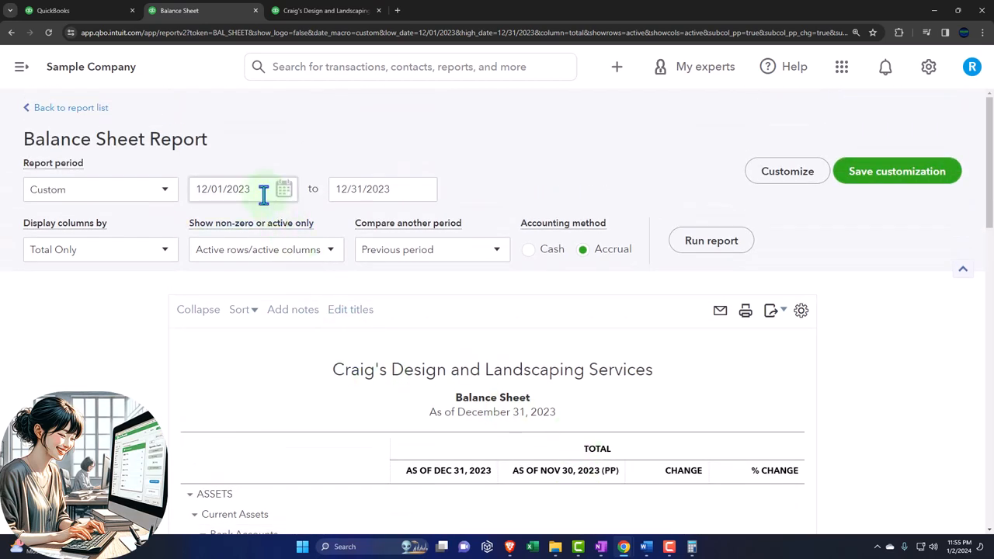
triple_click(223, 188)
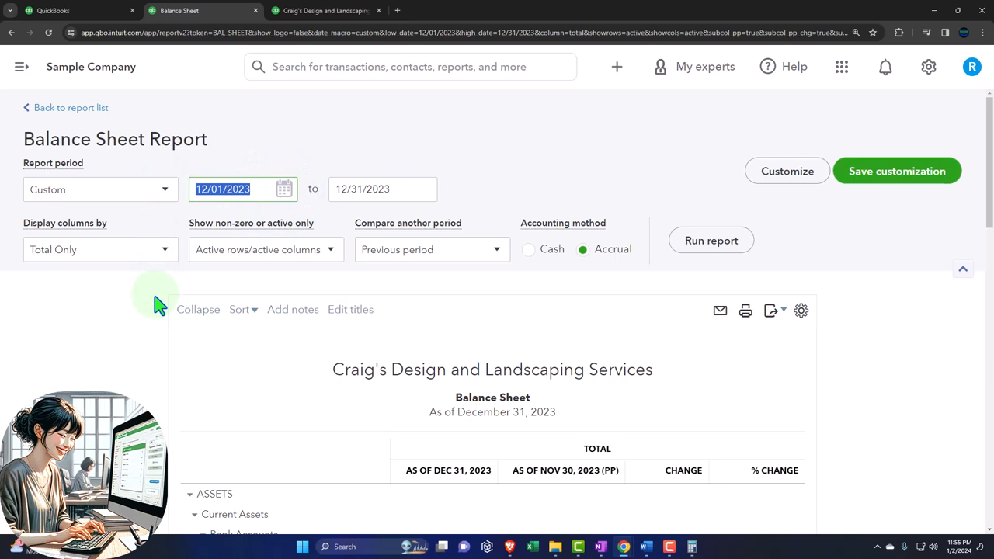
type("1001")
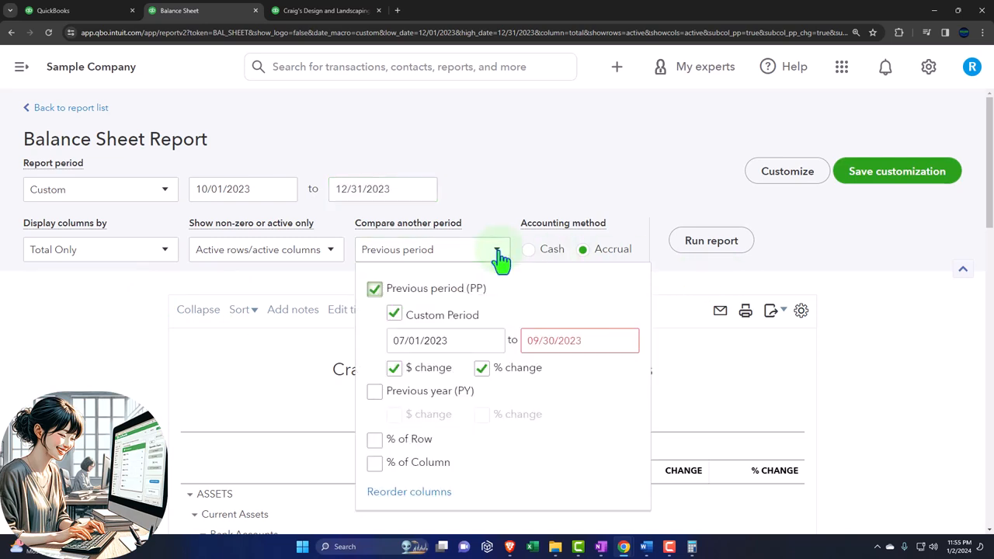
left_click(443, 340)
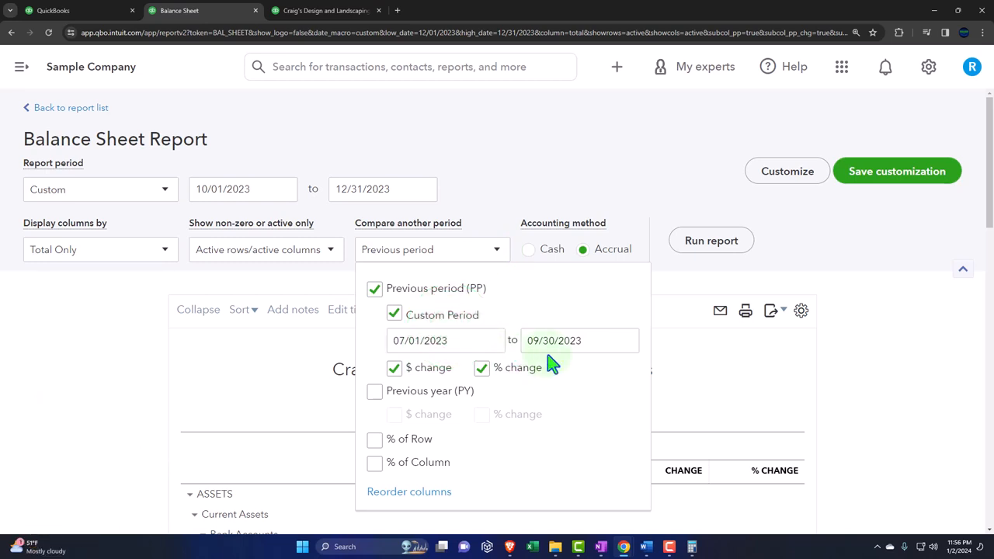
left_click(709, 240)
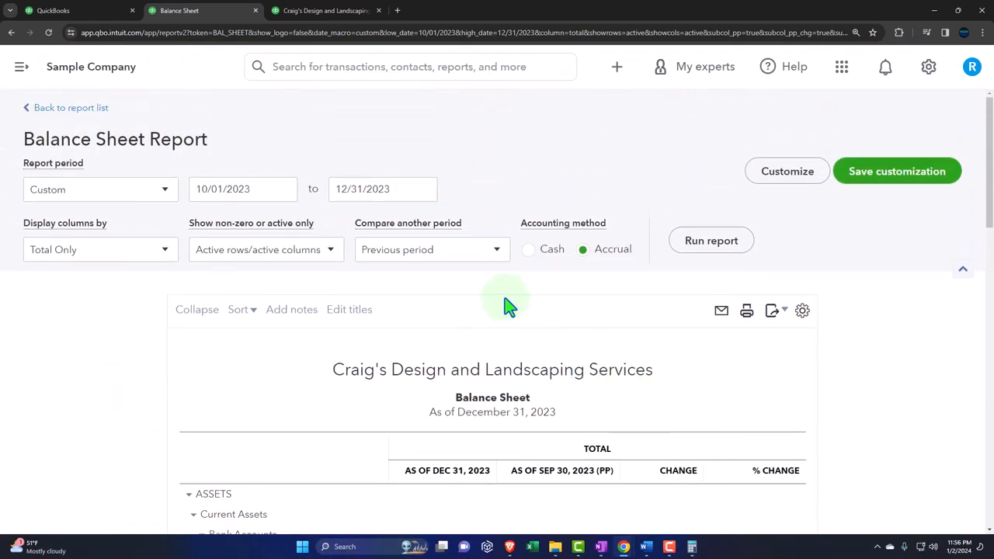
Set the comparison period start date to 01/01/2023 for the 07/01/2023–12/31/2023 report.
left_click(241, 189)
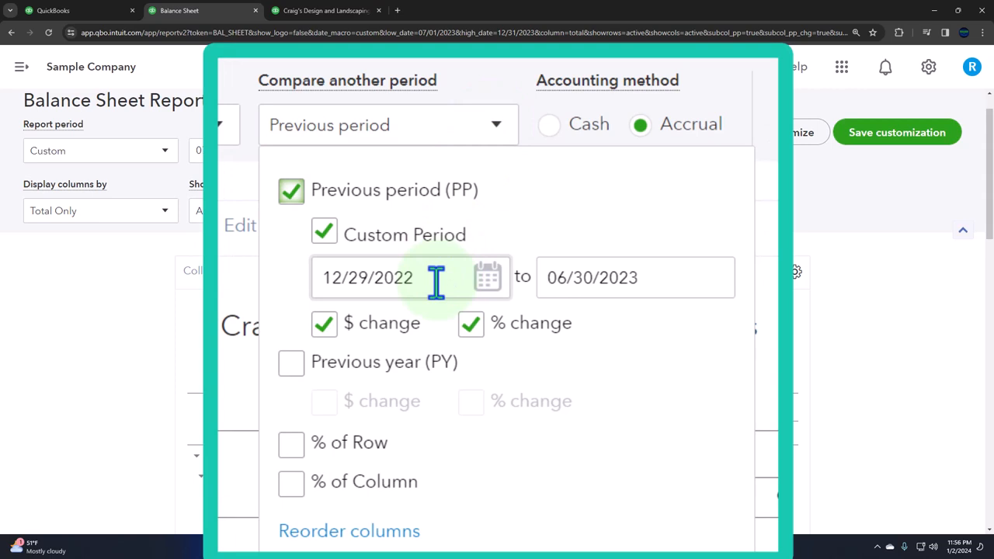
triple_click(367, 277)
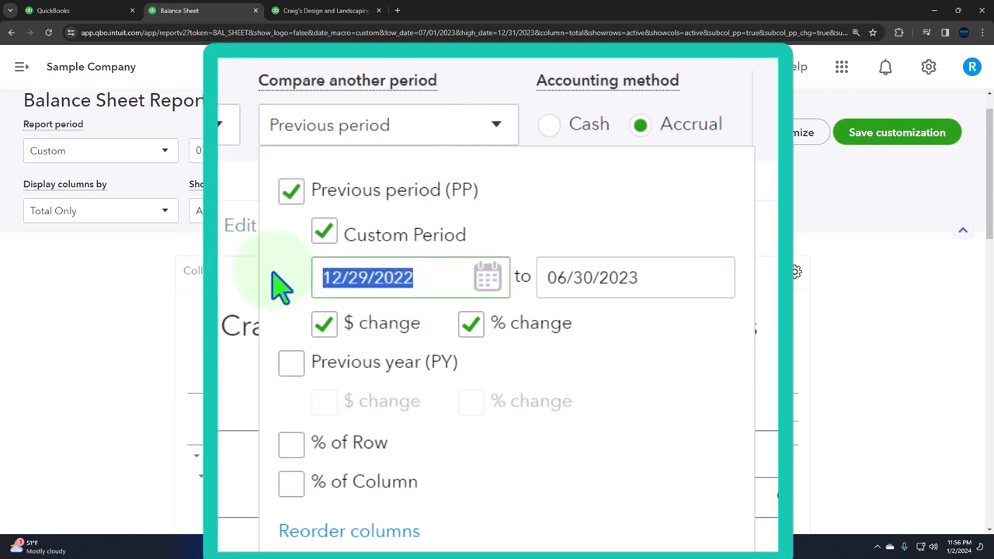
type("0")
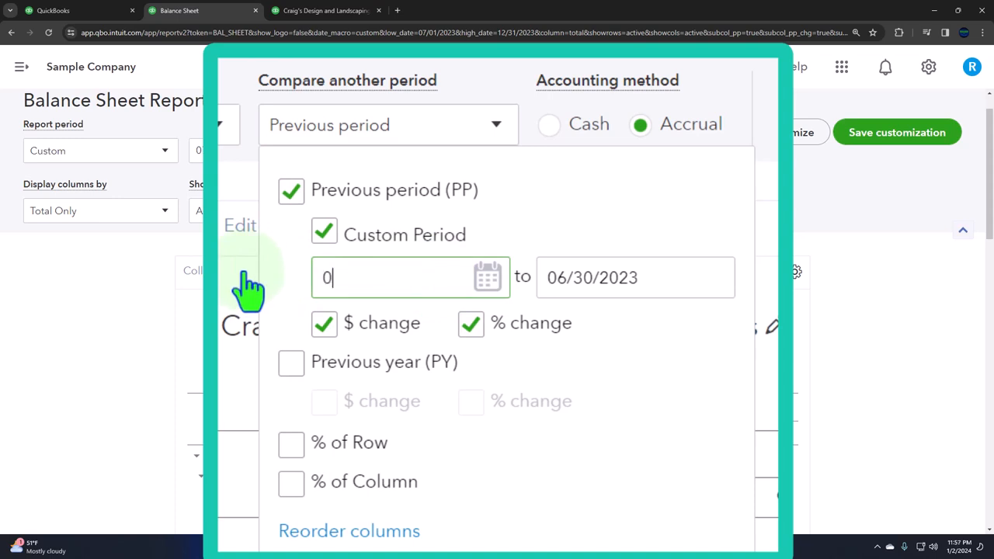
type("1/01/2023")
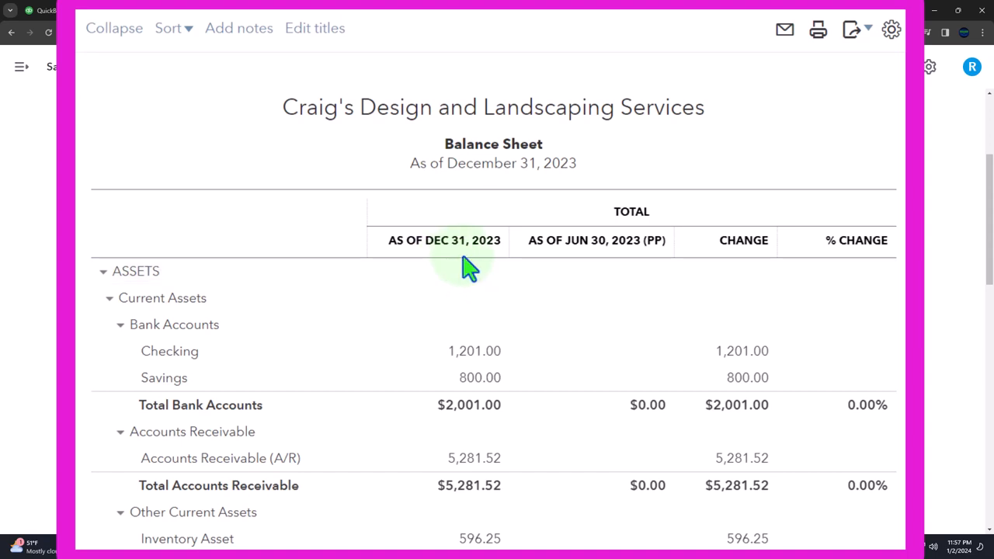
mouse_move(601, 264)
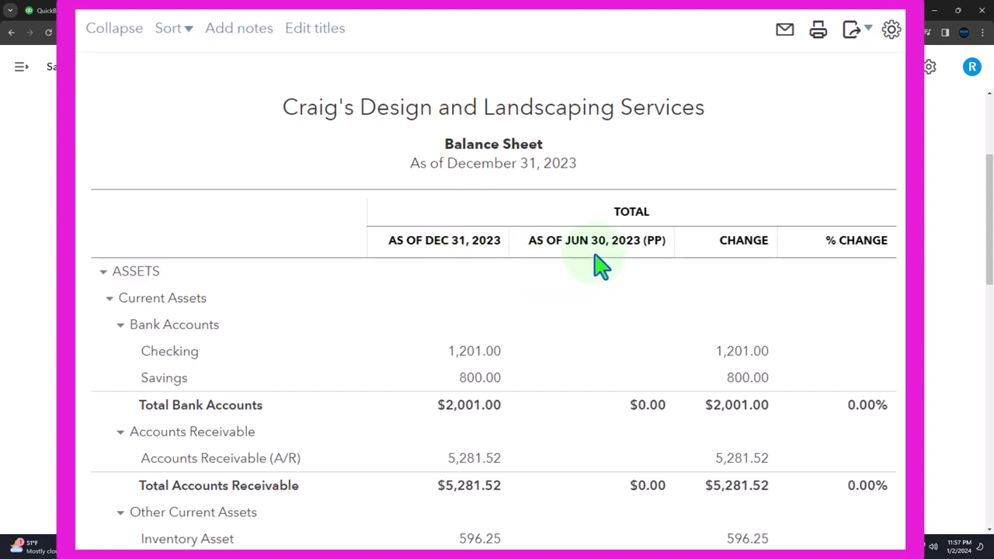
mouse_move(599, 266)
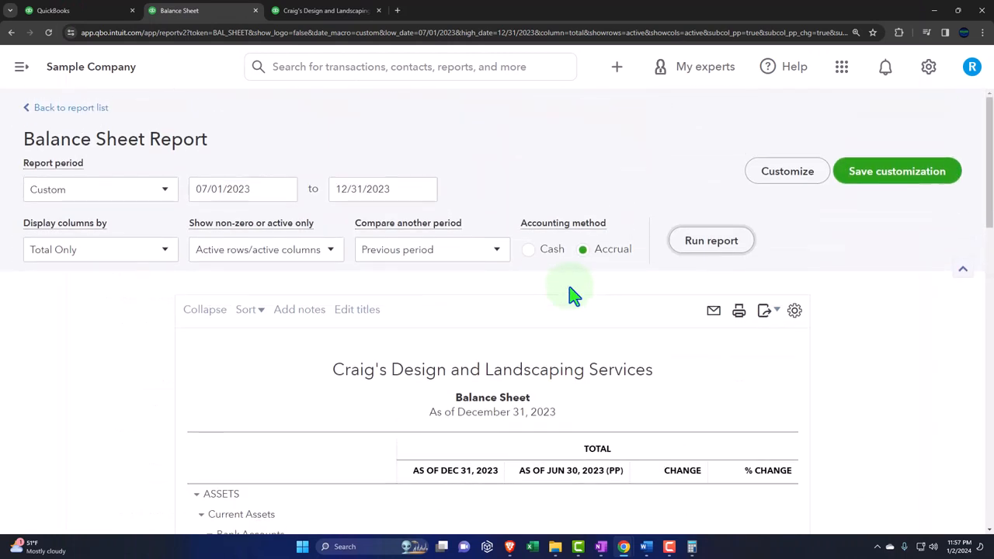
Uncheck Custom Period, $ change and Previous period, then rerun with a single total column.
left_click(431, 249)
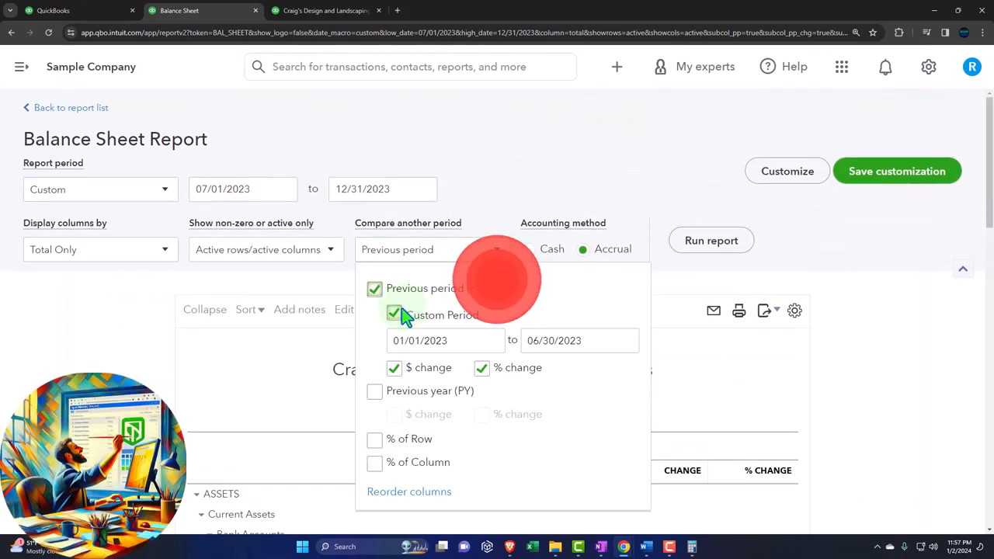
left_click(393, 314)
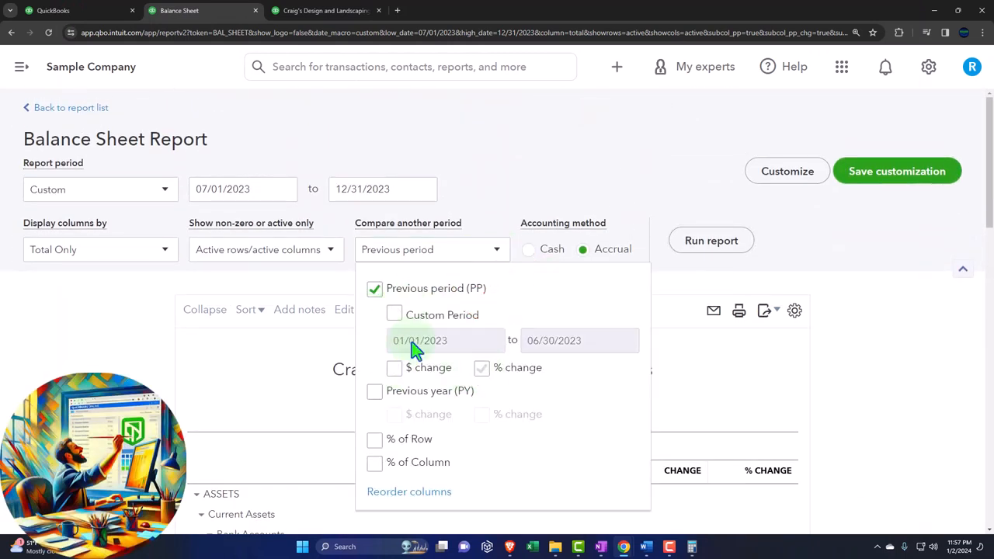
left_click(710, 240)
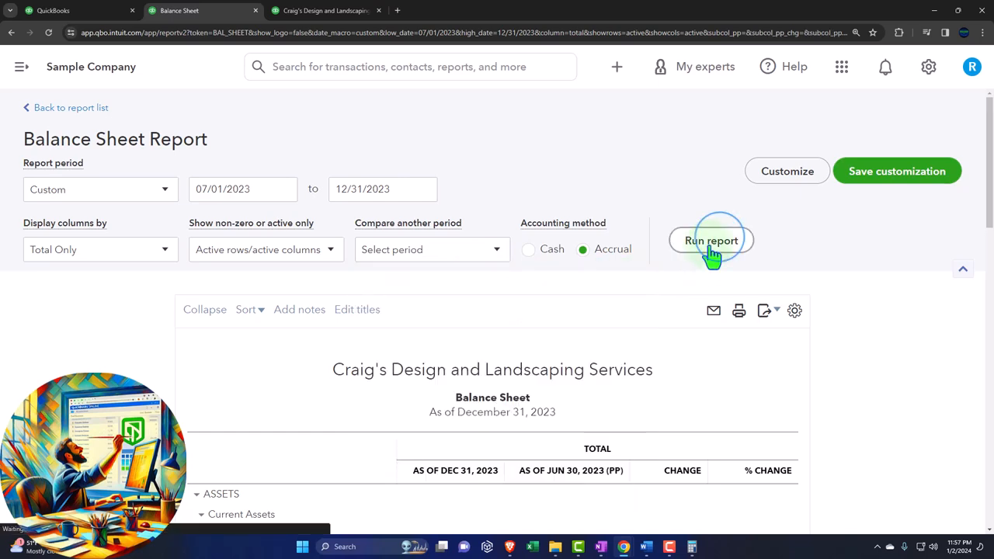
left_click(710, 240)
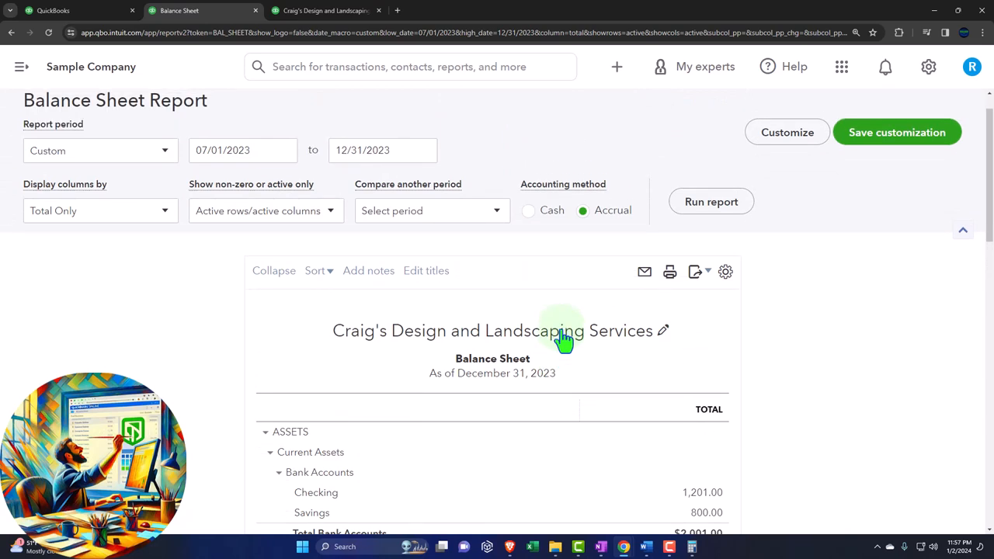
mouse_move(516, 229)
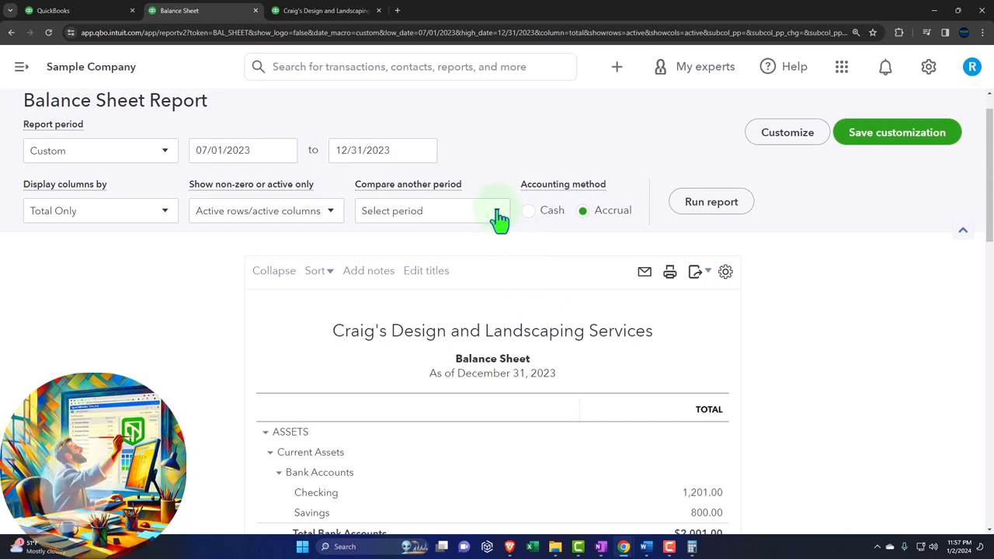
Run 12/01/2023–12/31/2023 against Previous year, showing December 31, 2022 with change columns.
left_click(431, 211)
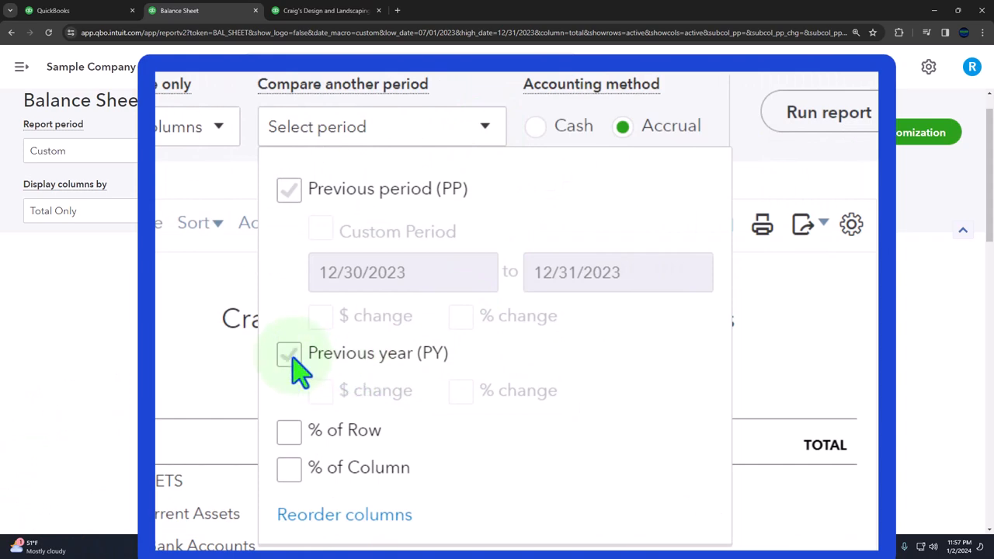
left_click(289, 354)
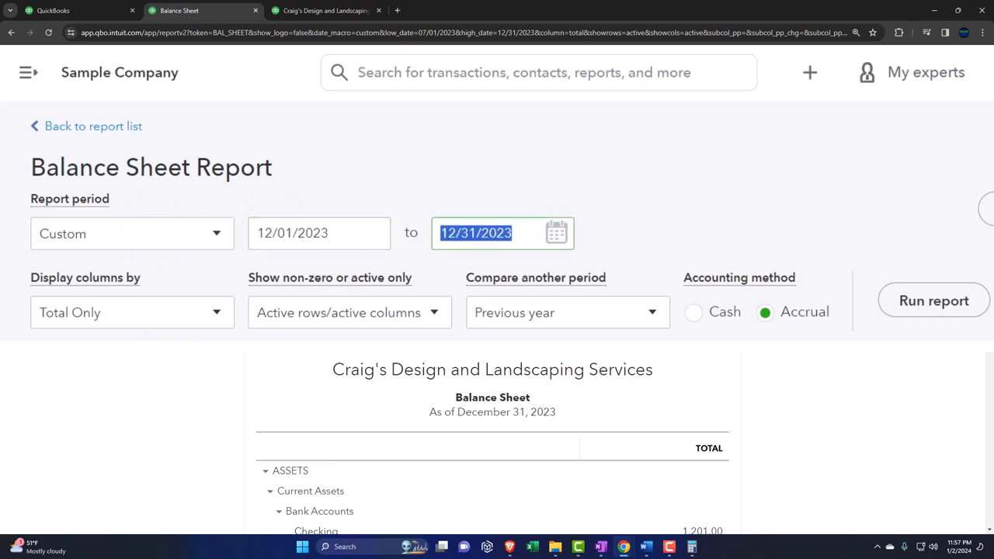
left_click(933, 300)
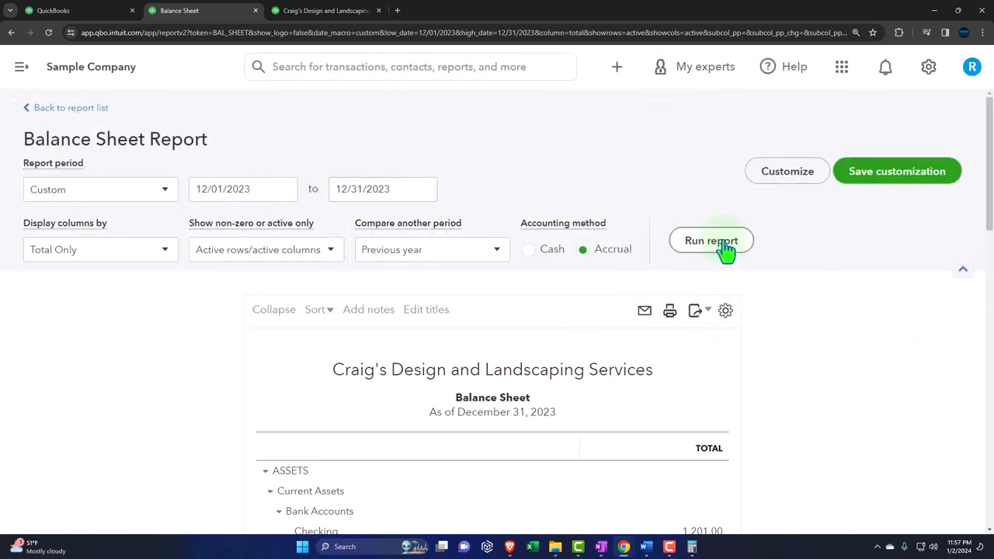
left_click(711, 240)
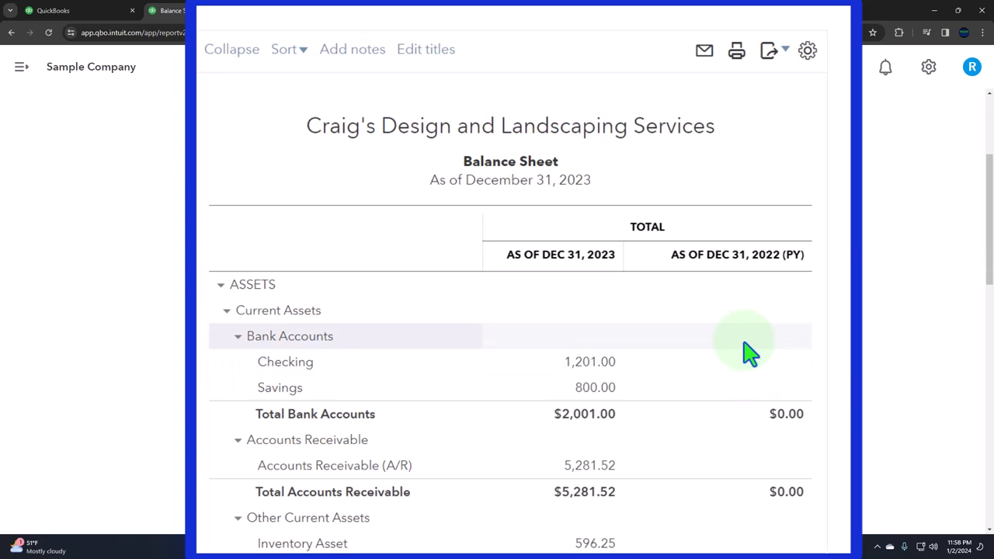
mouse_move(749, 354)
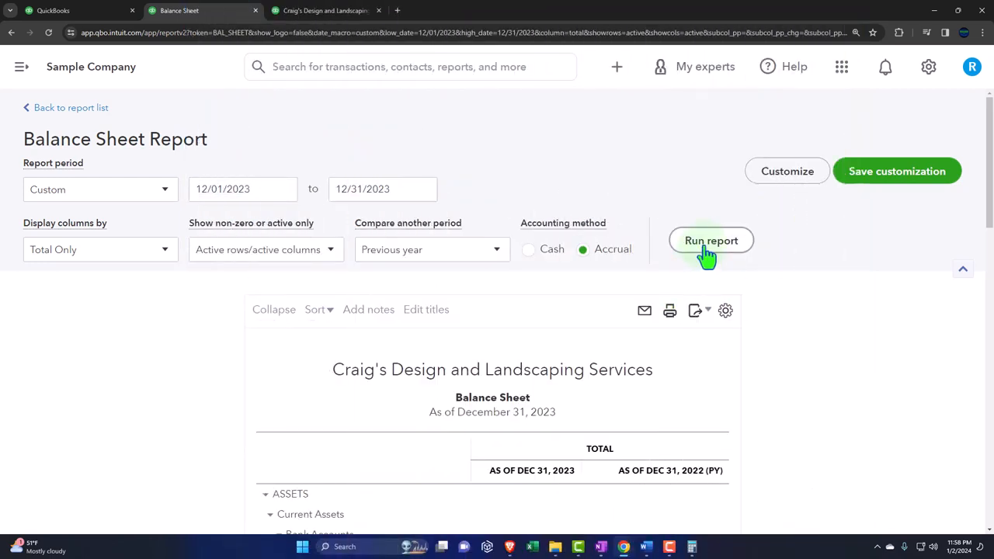
left_click(710, 240)
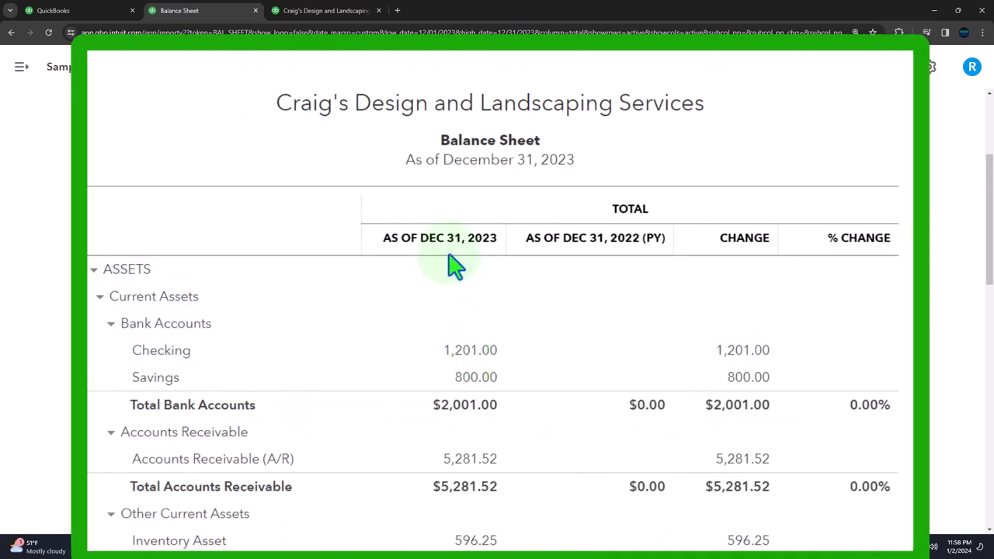
mouse_move(586, 268)
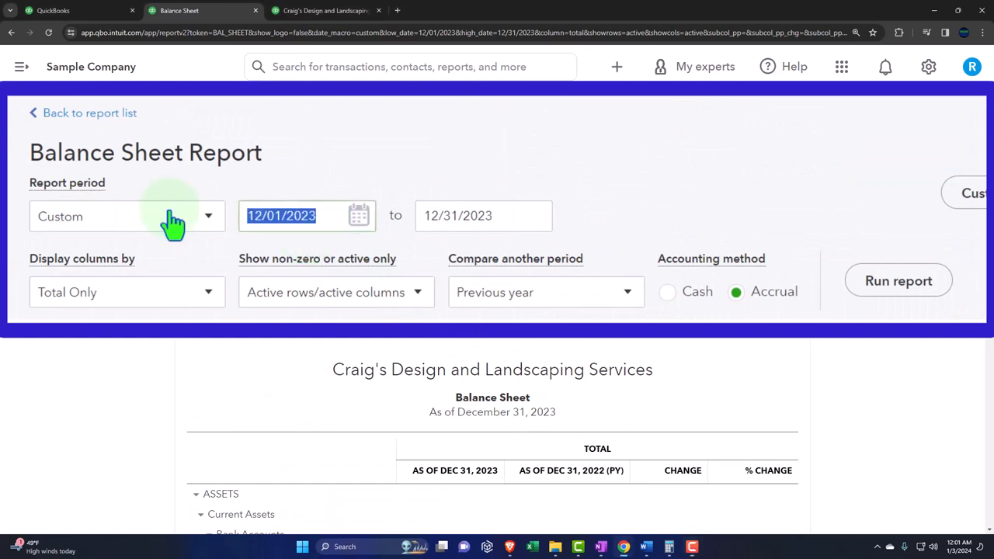
Change the start date to 10/01/2023 and rerun the previous-year comparison.
type("1001")
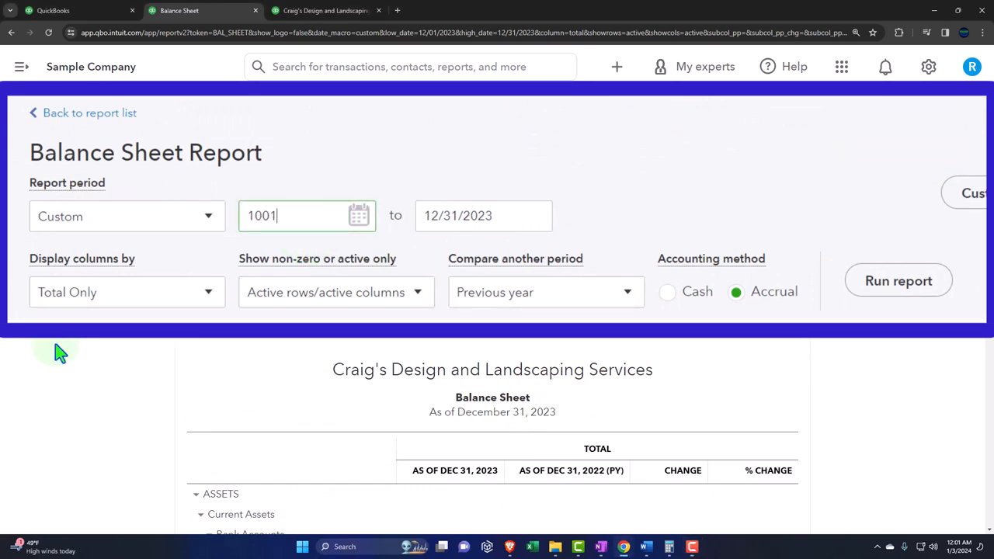
left_click(898, 280)
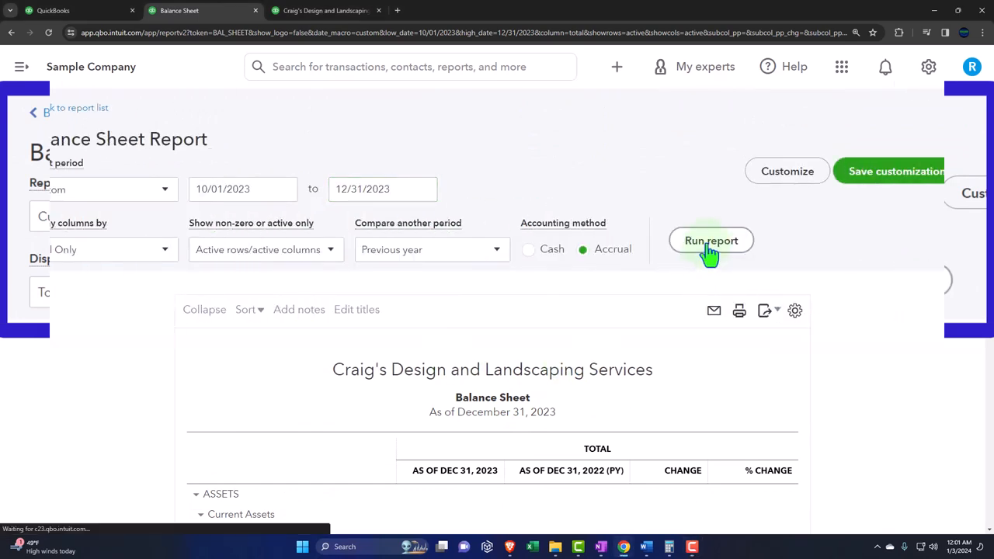
left_click(710, 240)
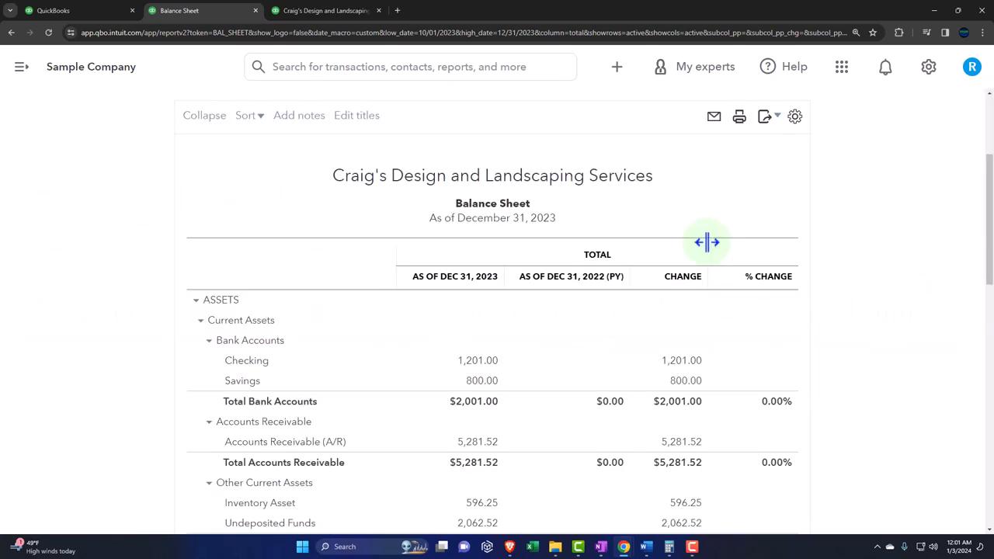
mouse_move(456, 298)
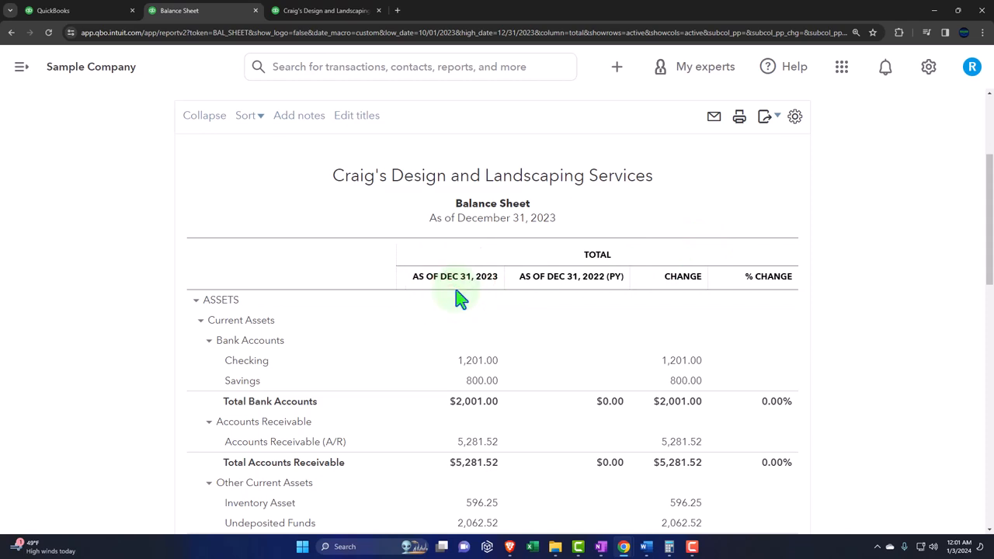
mouse_move(551, 295)
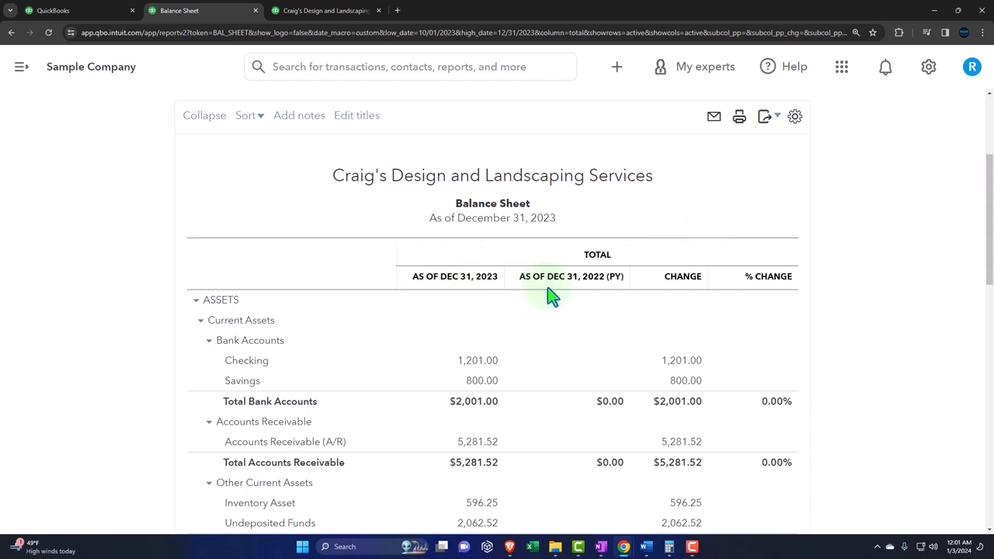
mouse_move(561, 298)
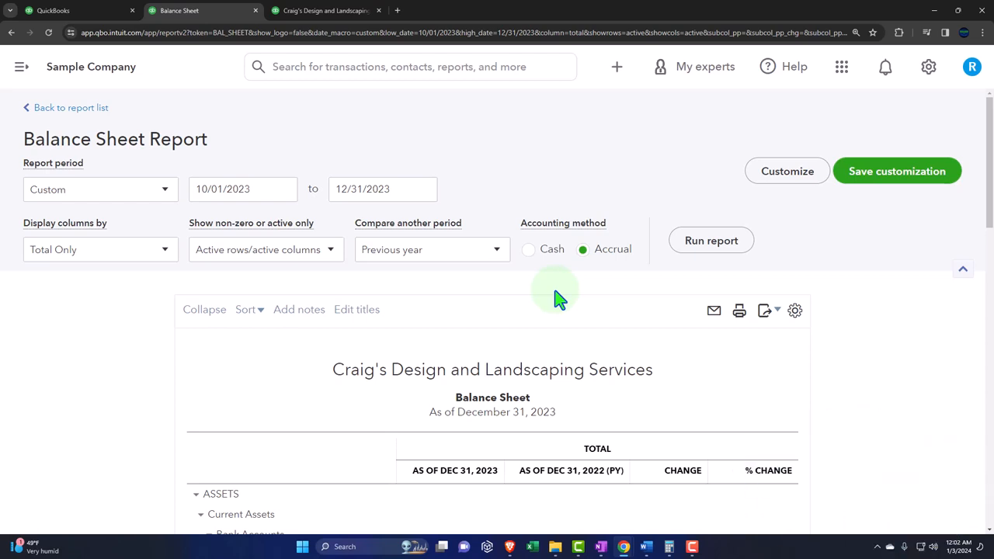
Set start date 12/01/2023 and switch from Previous year to Previous period comparison.
scroll("down", 3)
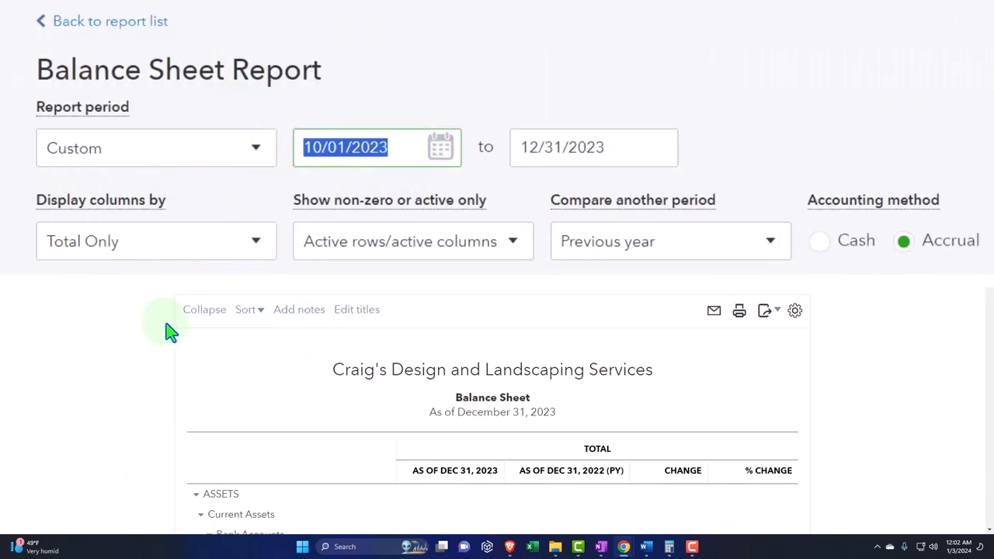
type("120")
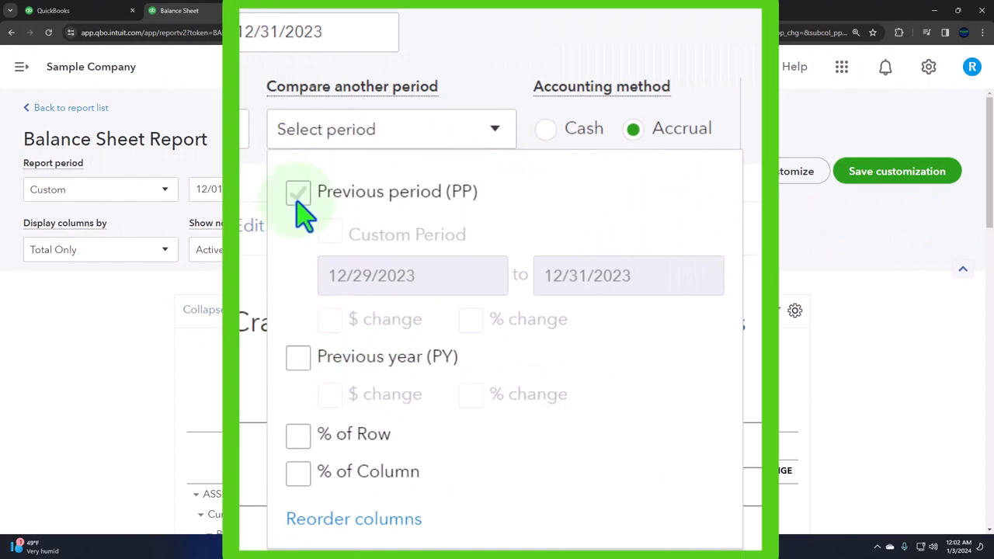
left_click(297, 191)
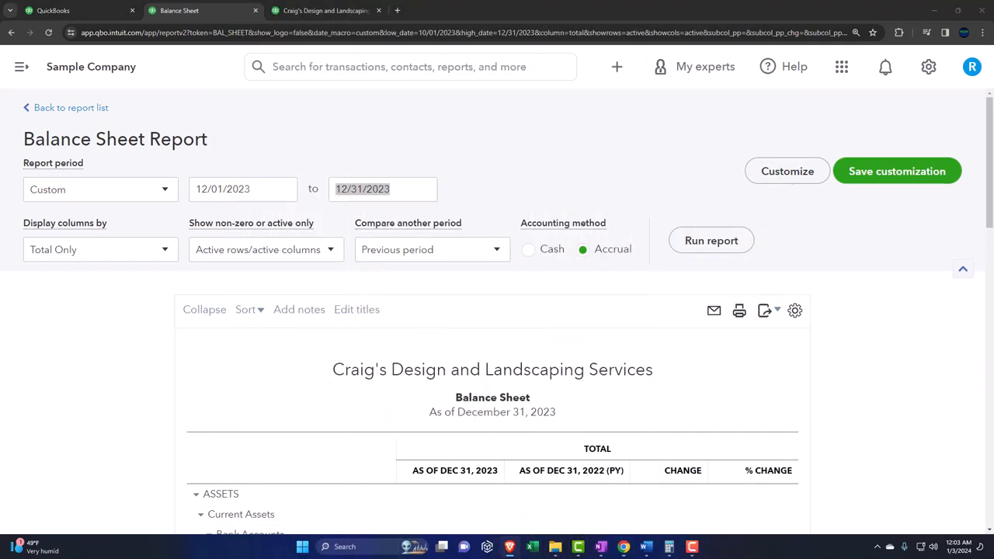
mouse_move(877, 380)
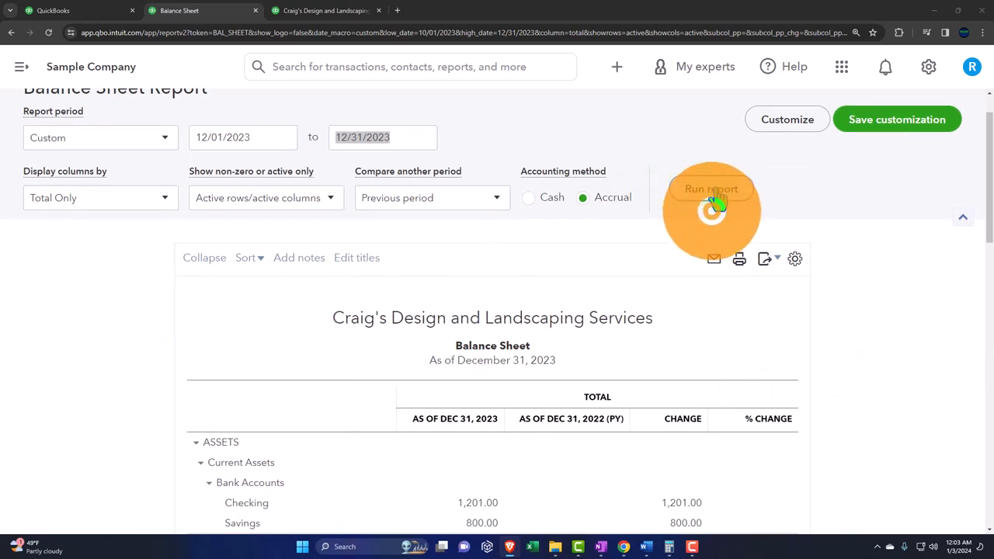
left_click(711, 188)
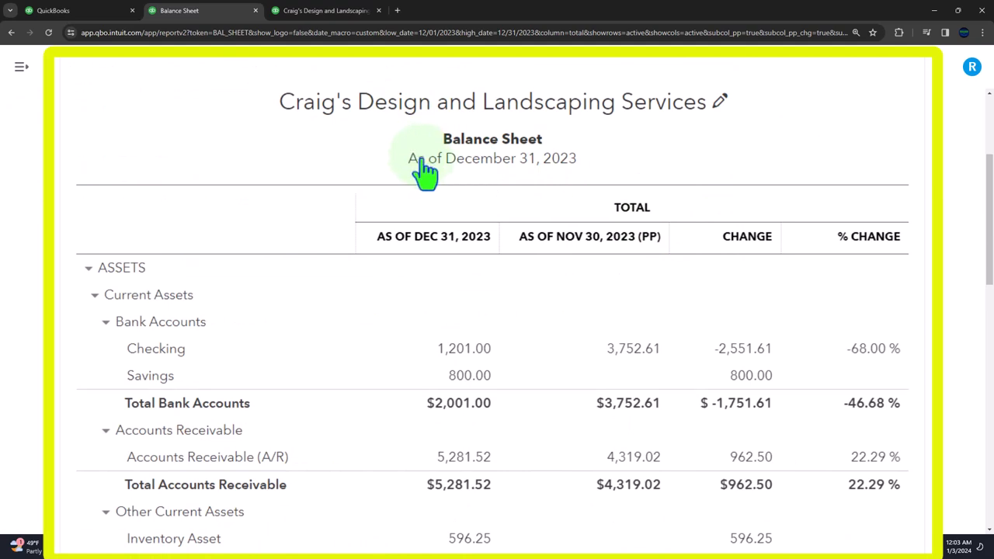
mouse_move(469, 167)
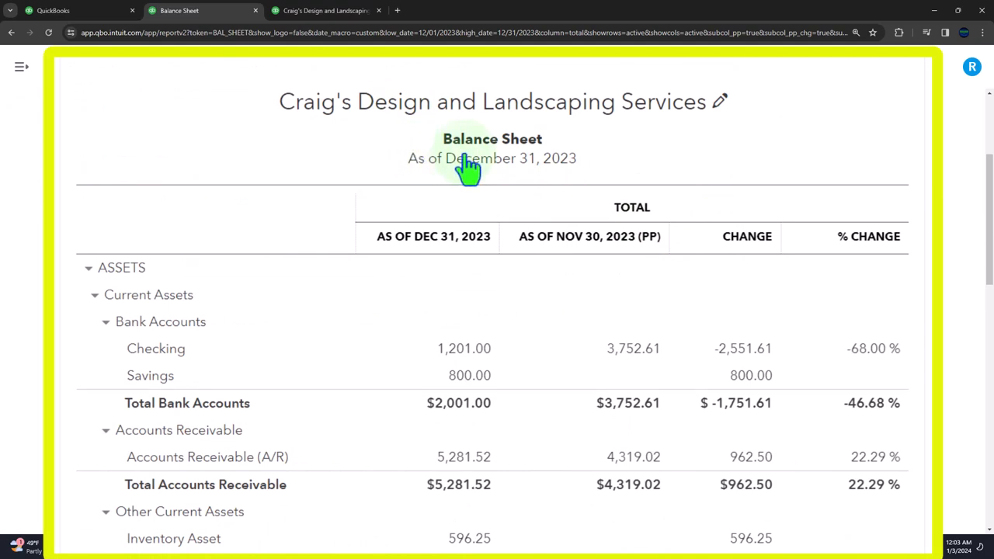
Edit the report title text to read 'Comparative Balance Sheet'.
left_click(491, 138)
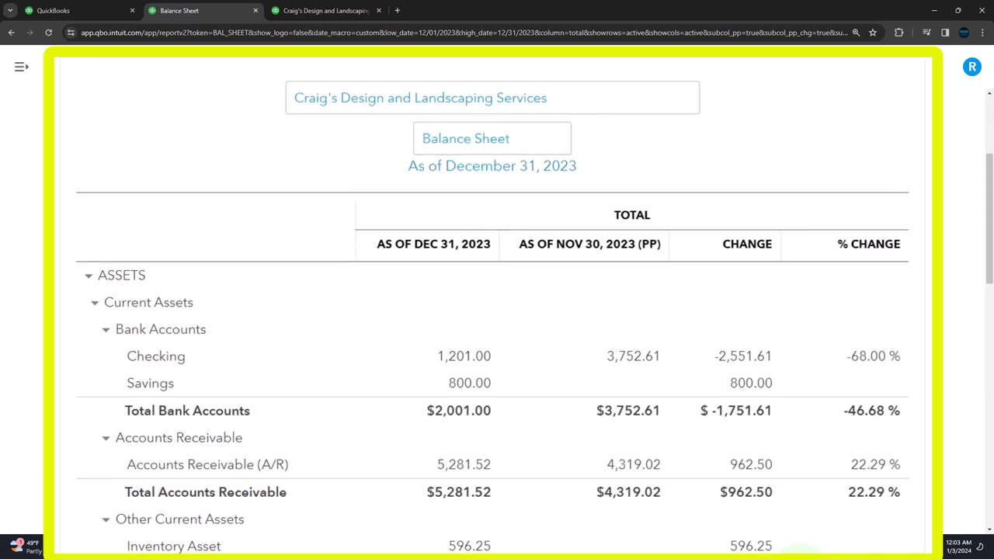
mouse_move(405, 214)
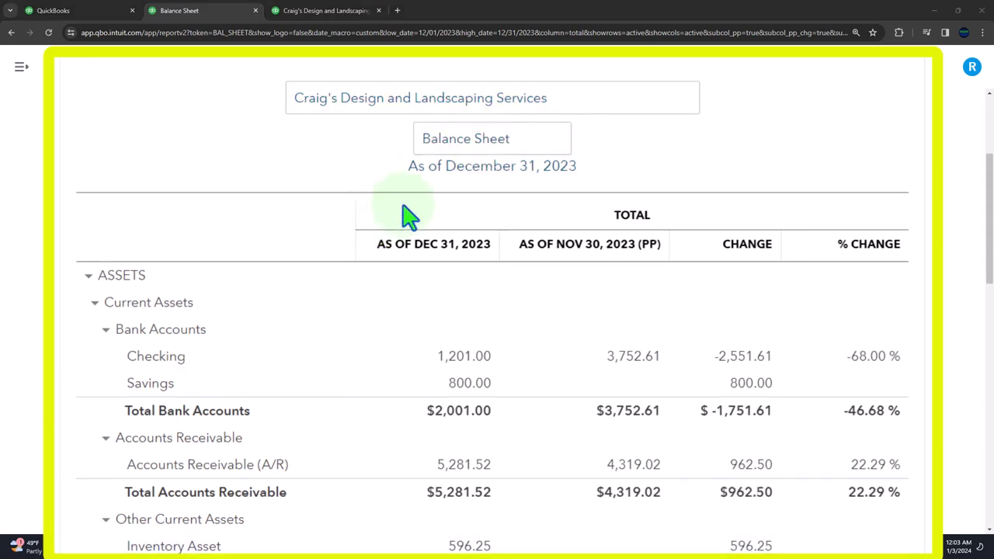
left_click(425, 138)
type("Comparative ")
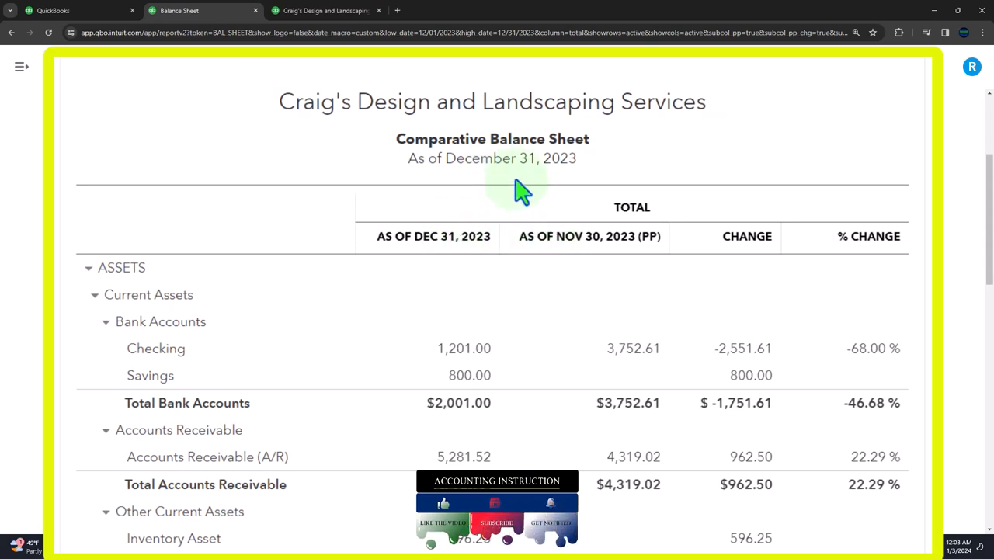
mouse_move(487, 262)
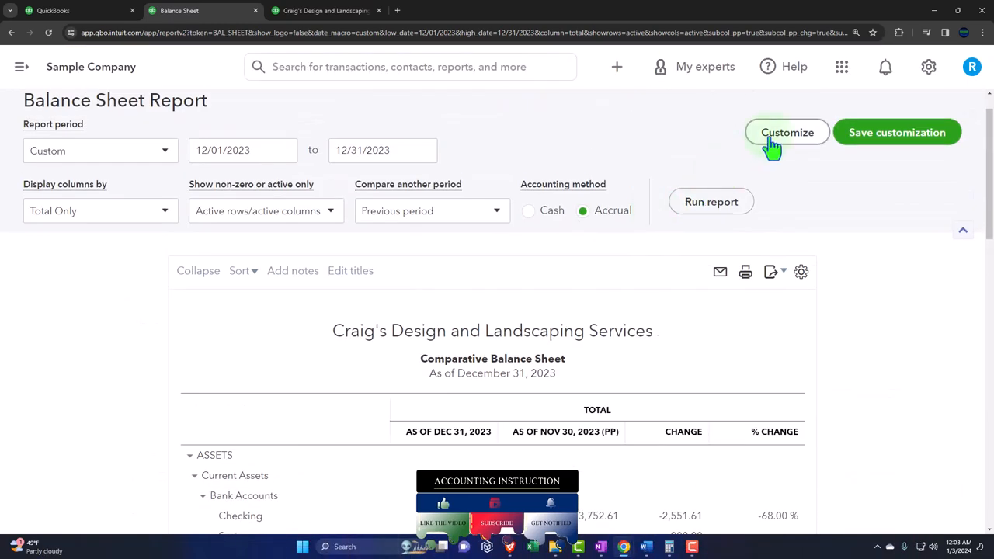
In Header/Footer settings, remove the report period from the header and rerun the report.
left_click(787, 132)
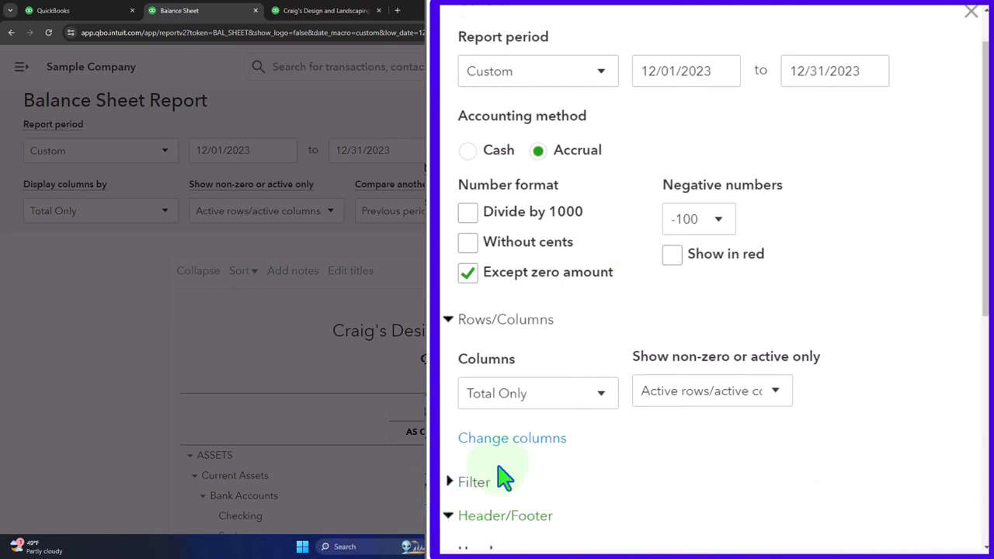
scroll("down", 3)
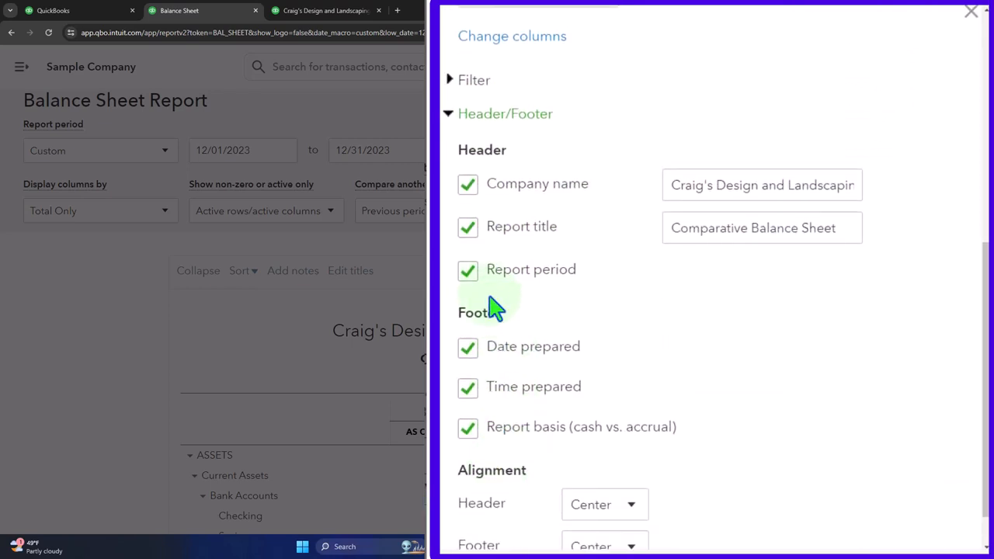
left_click(468, 270)
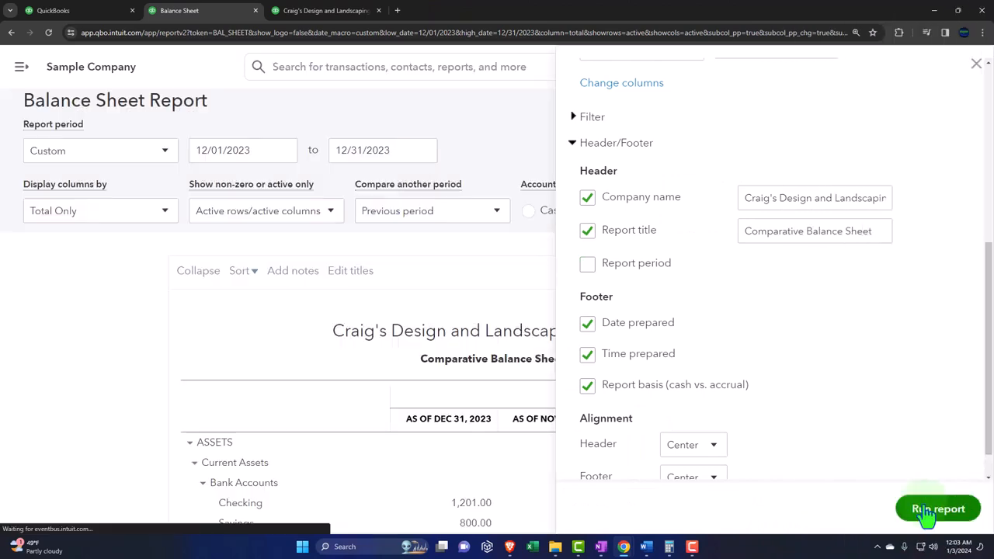
left_click(937, 508)
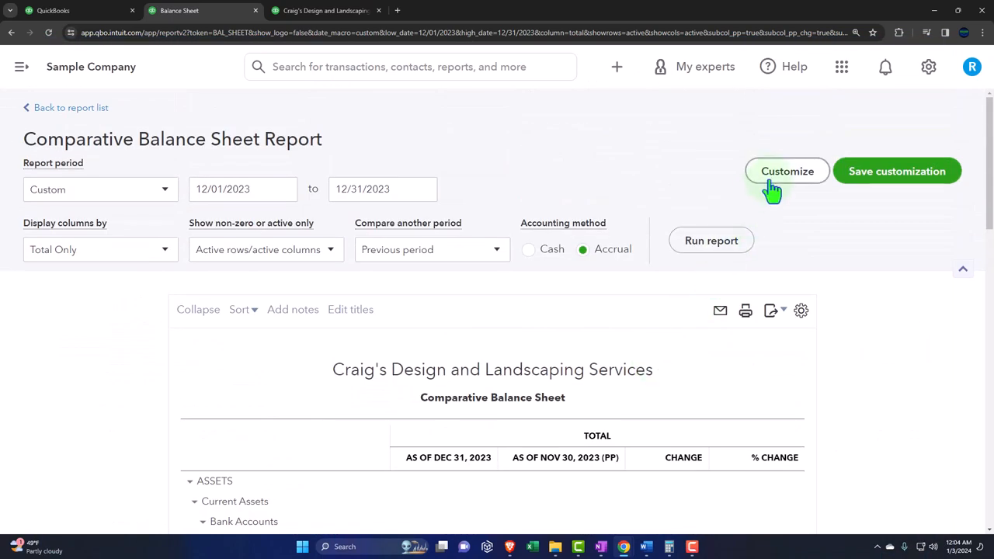
Format amounts without cents and show negatives as red (100) parentheses.
left_click(786, 171)
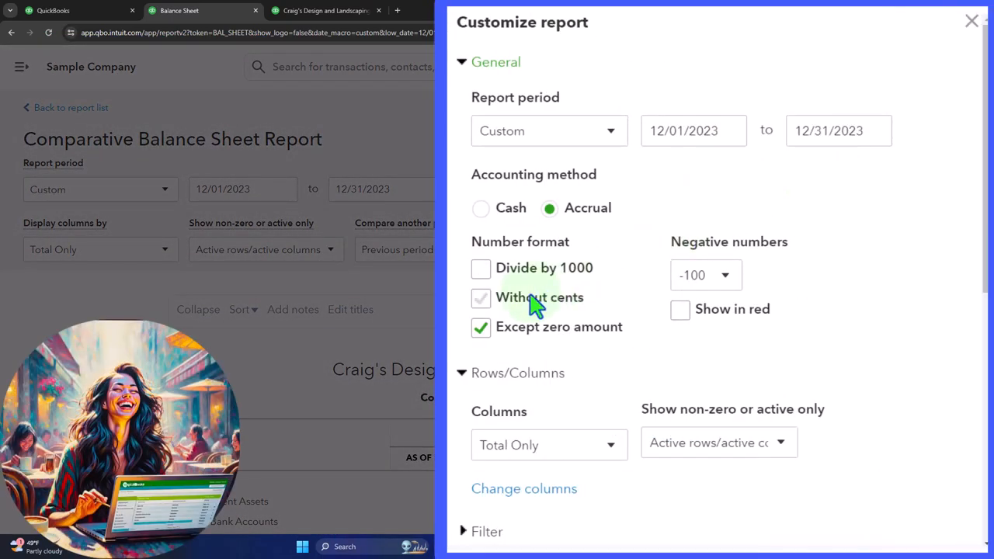
left_click(480, 298)
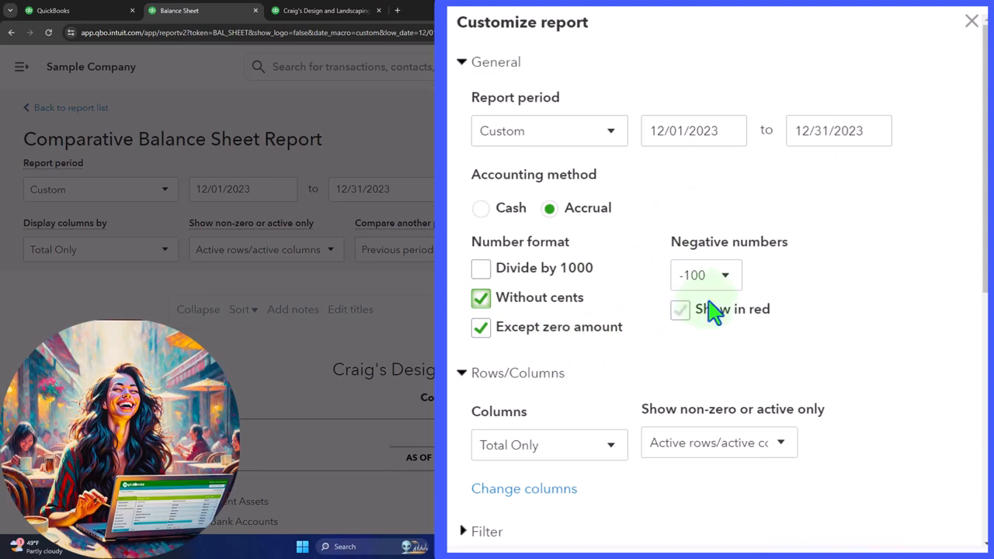
left_click(706, 275)
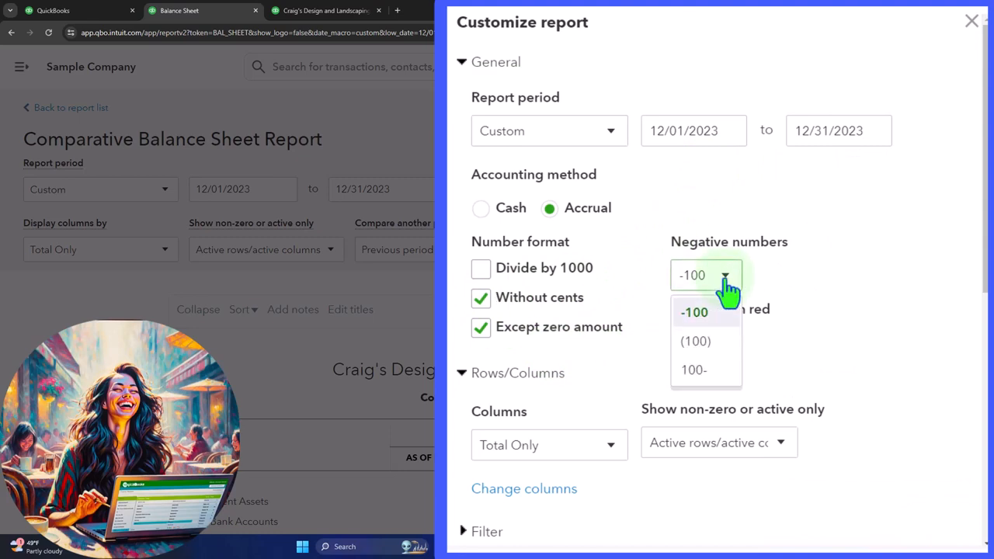
left_click(695, 341)
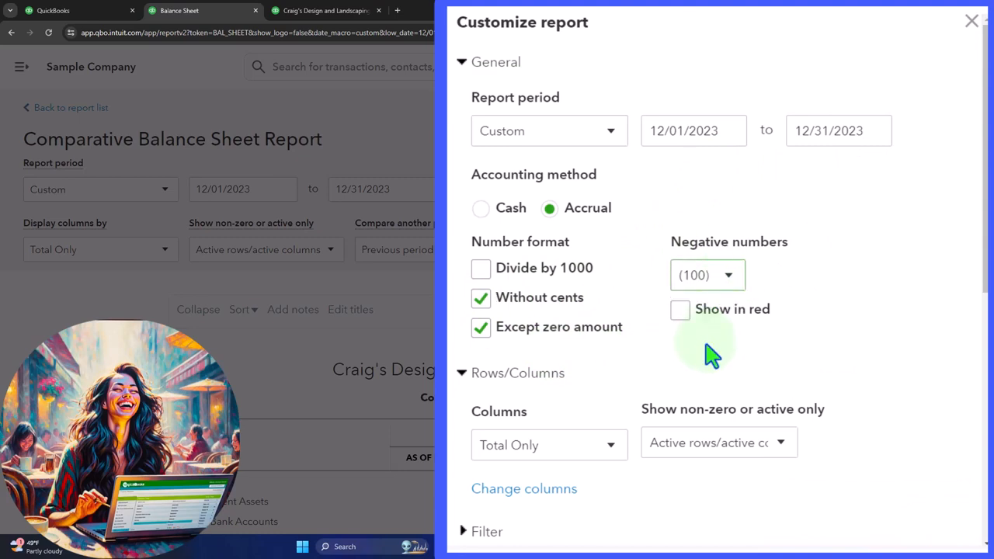
left_click(679, 309)
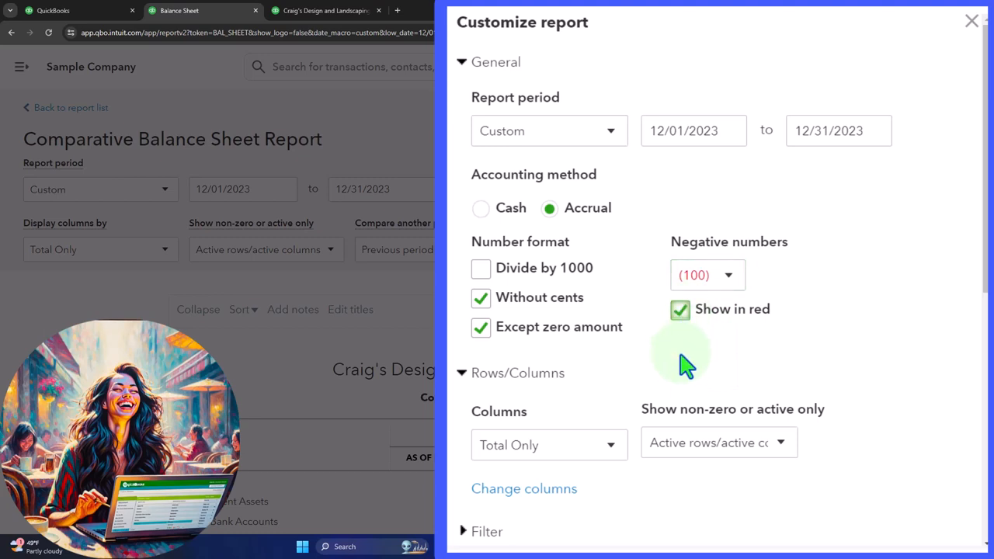
scroll("down", 3)
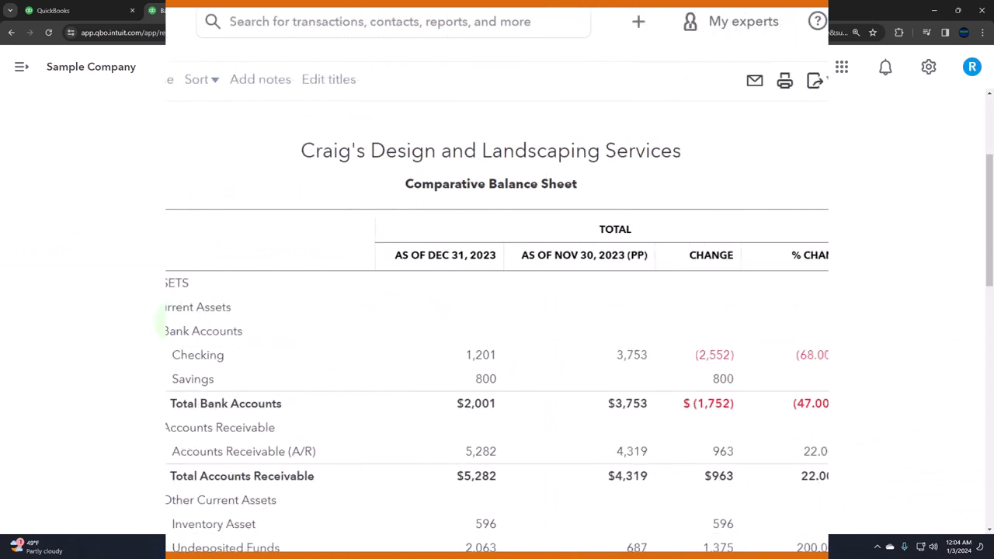
scroll("down", 3)
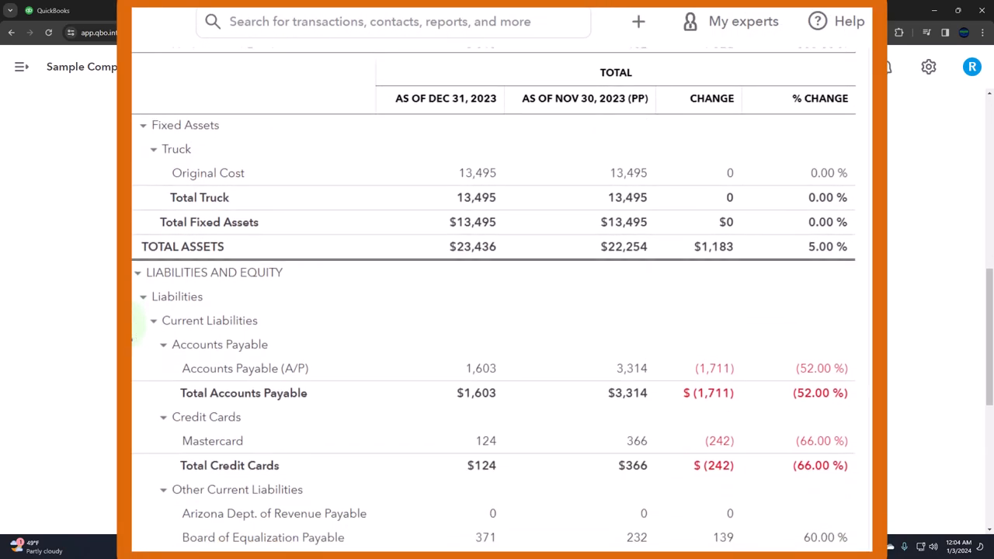
scroll("down", 3)
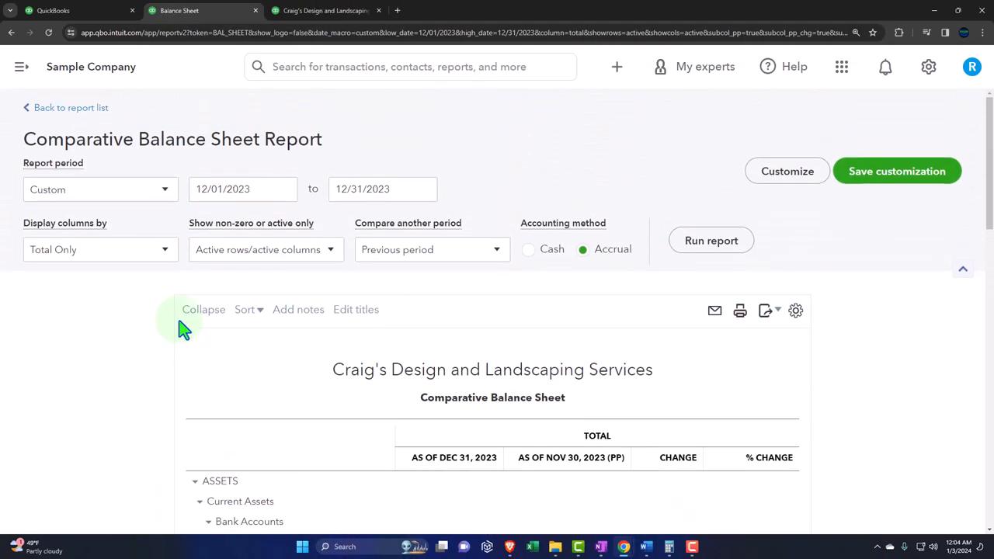
mouse_move(786, 252)
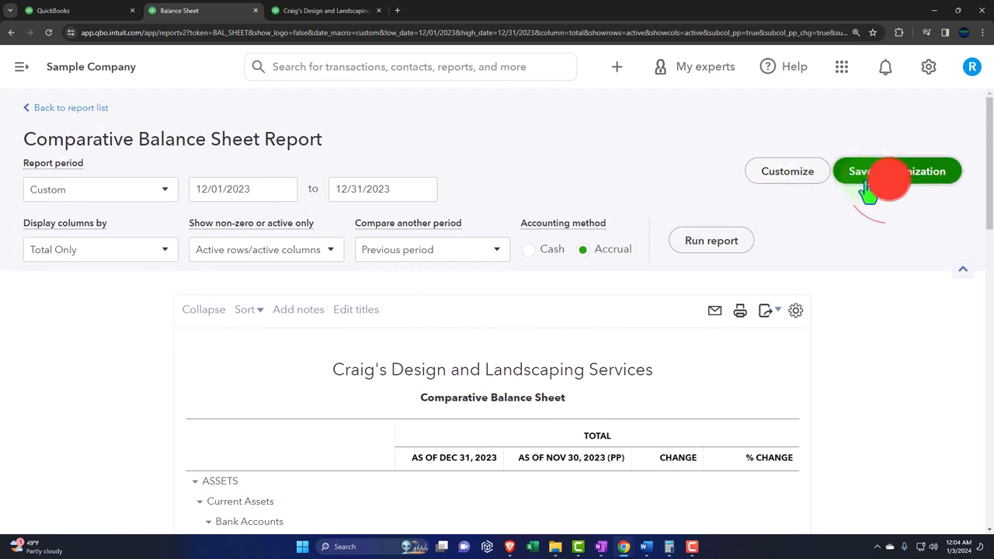
Save the customization as 'Comparative Balance Sheet' in a newly created report group.
left_click(897, 171)
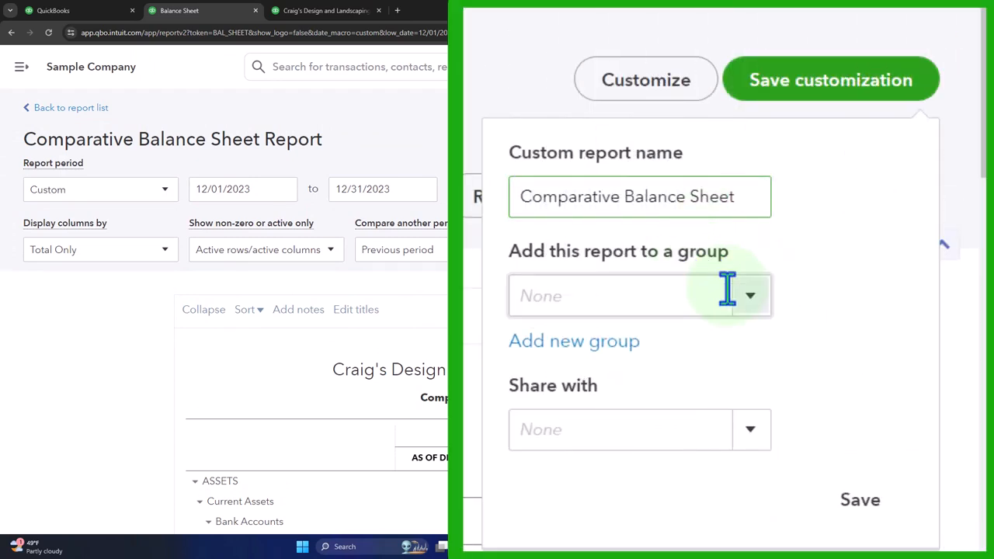
left_click(636, 295)
type("Name")
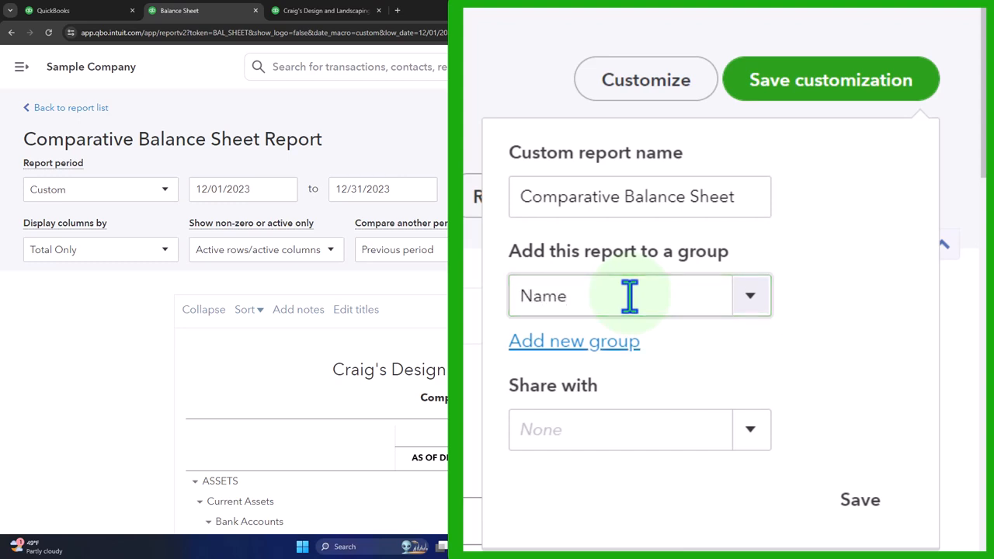
left_click(573, 341)
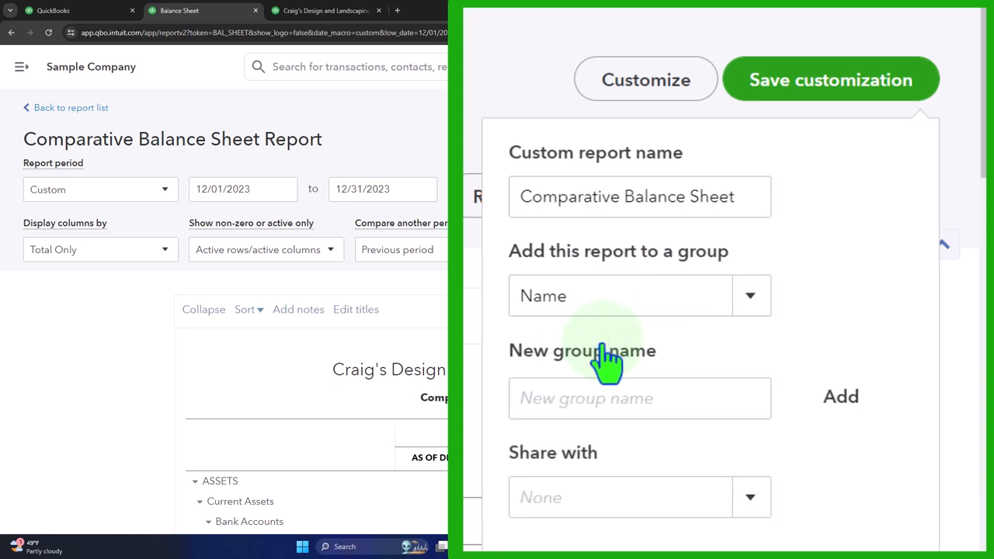
mouse_move(617, 381)
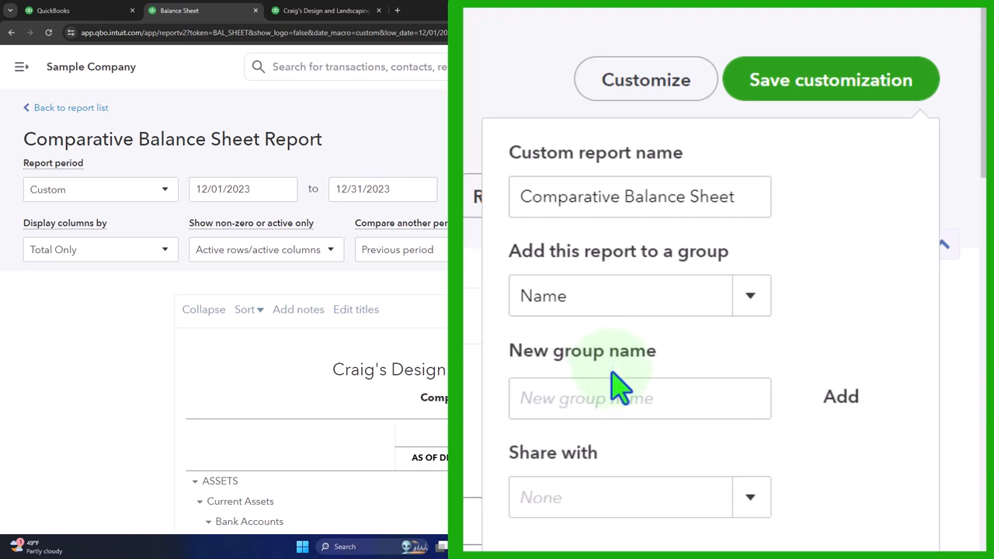
mouse_move(586, 462)
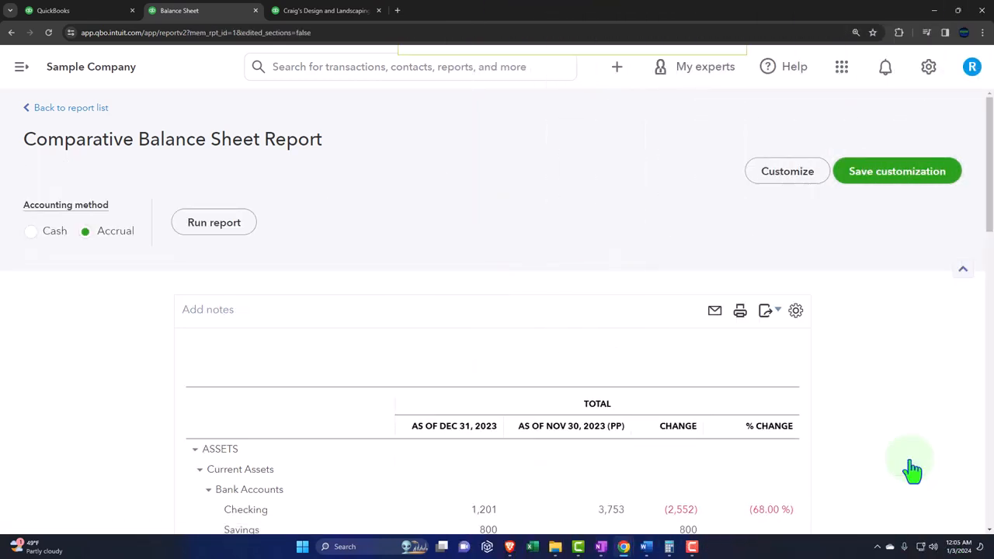
left_click(895, 171)
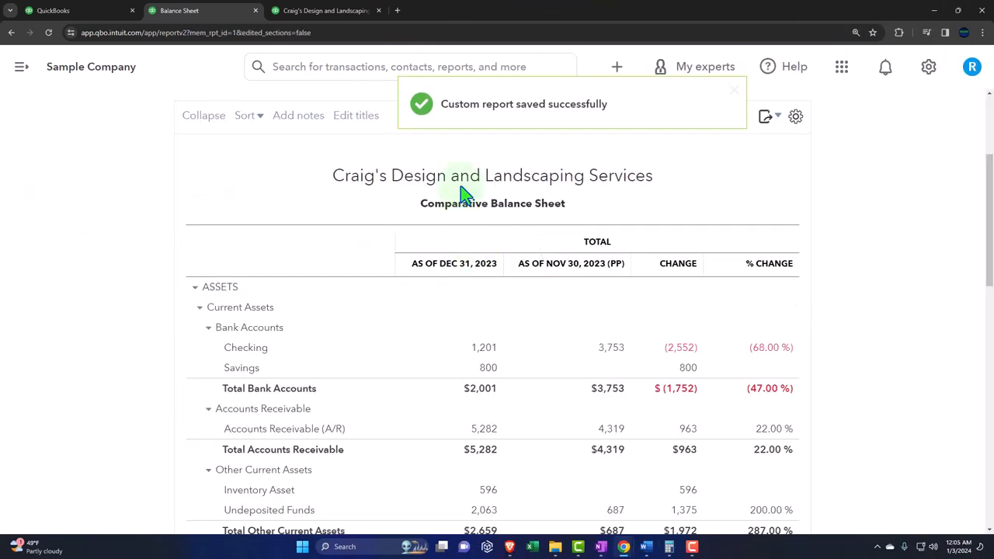
mouse_move(504, 131)
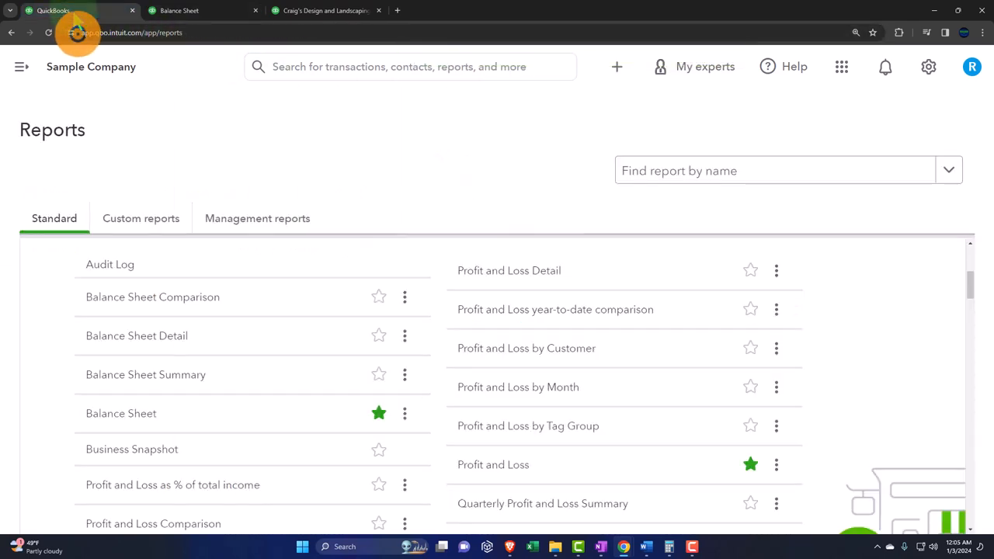
Open the saved Comparative Balance Sheet from the Custom reports list.
left_click(21, 67)
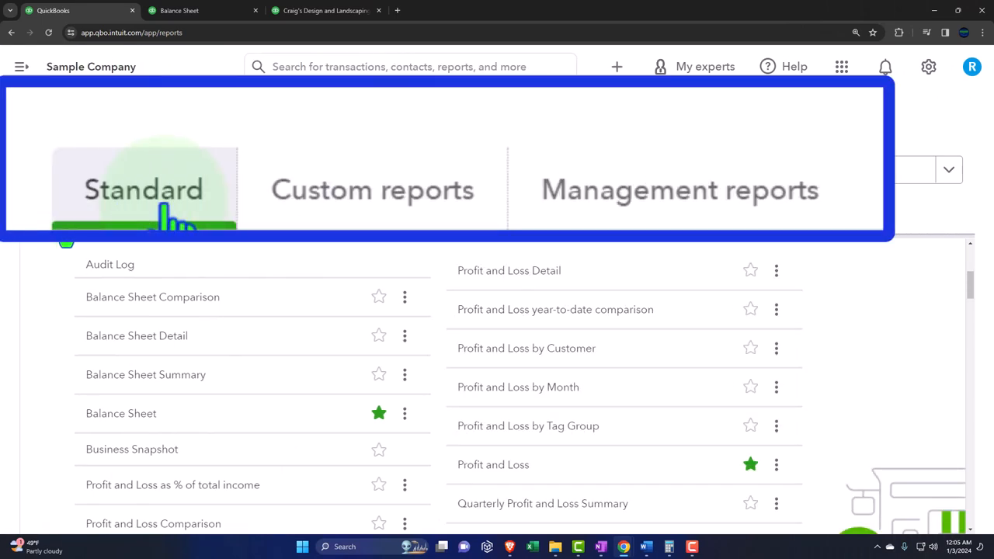
left_click(372, 190)
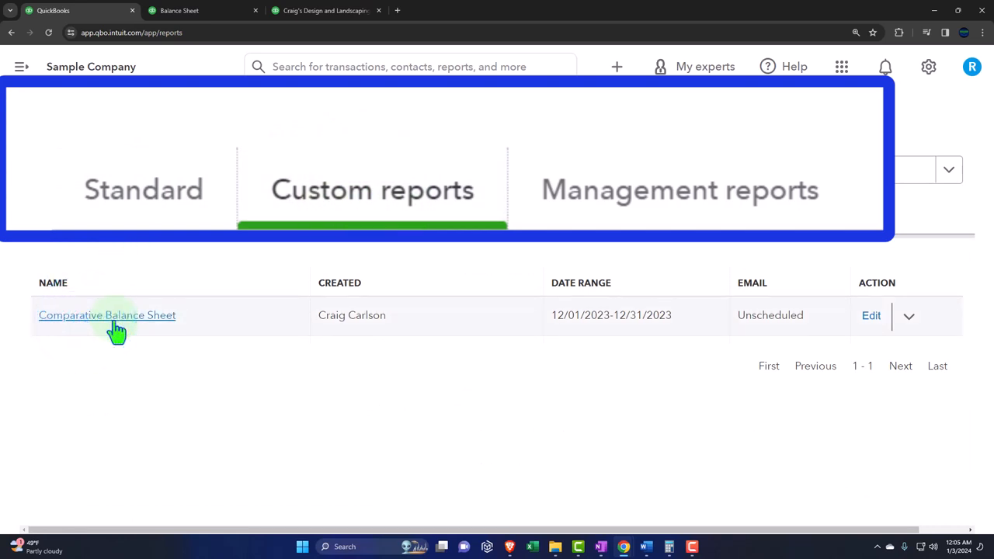
right_click(116, 322)
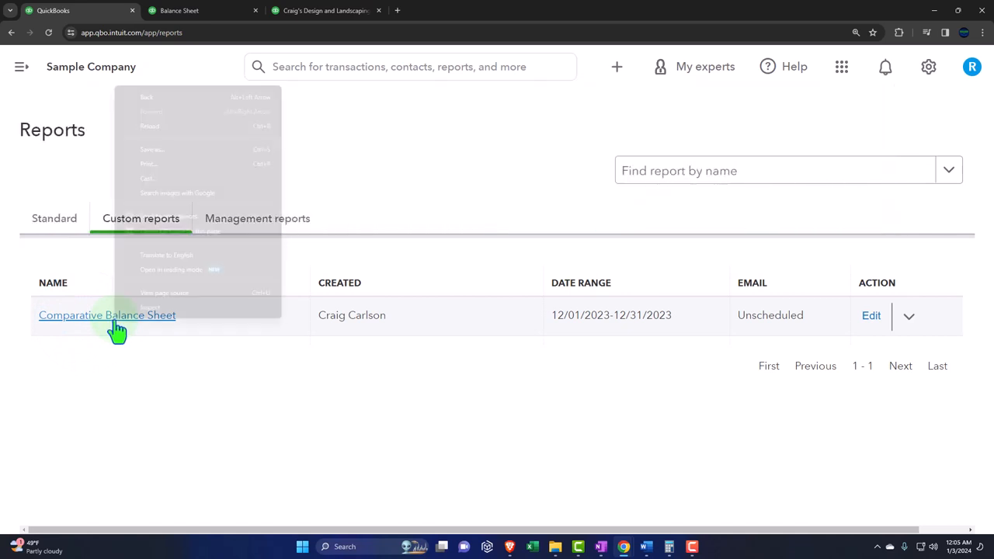
right_click(108, 314)
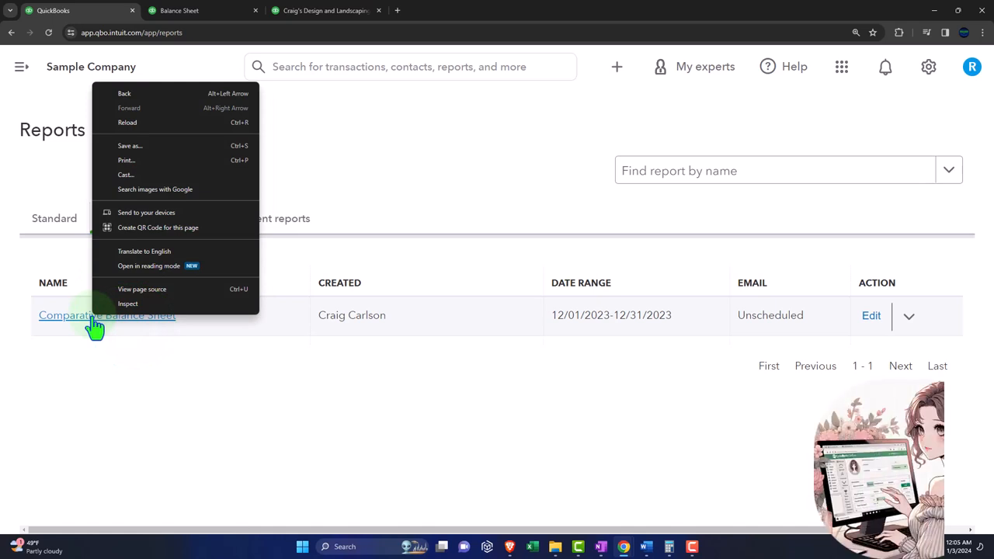
left_click(107, 315)
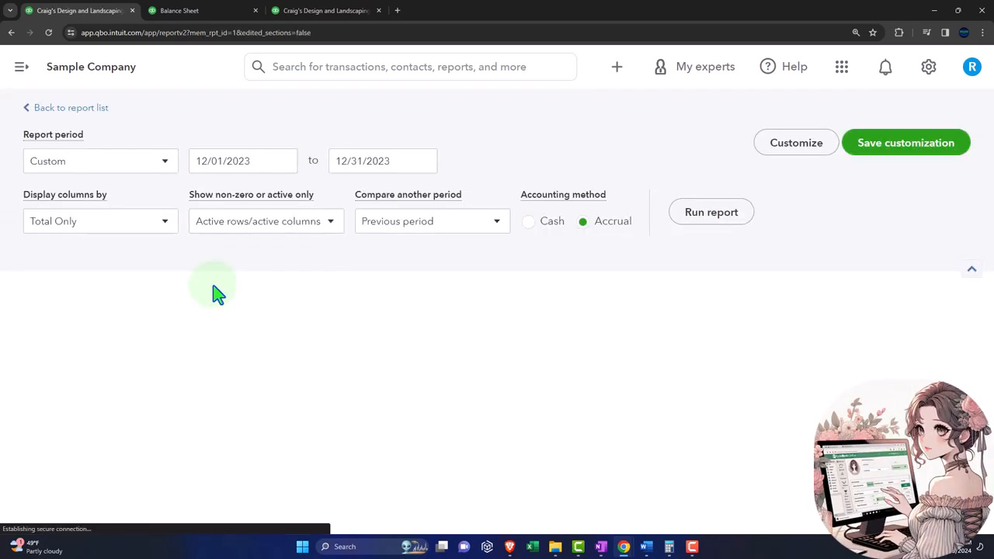
Review the December vs. November 2023 report, then go back to the report list.
left_click(711, 211)
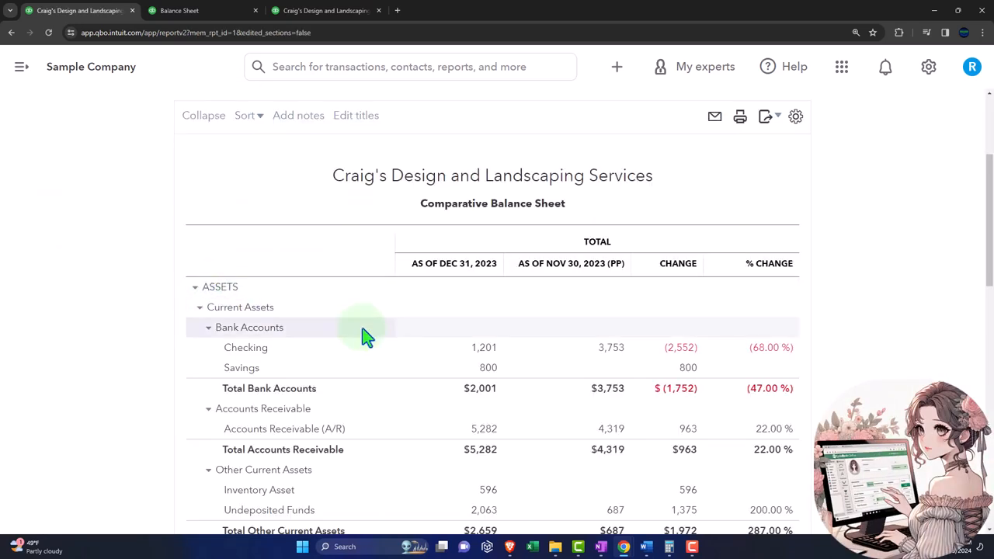
mouse_move(368, 343)
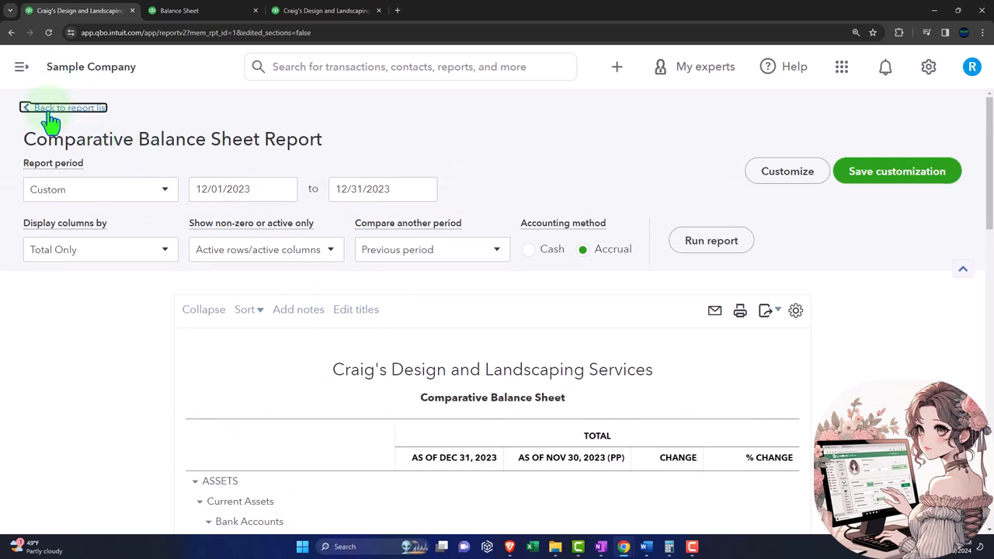
left_click(62, 108)
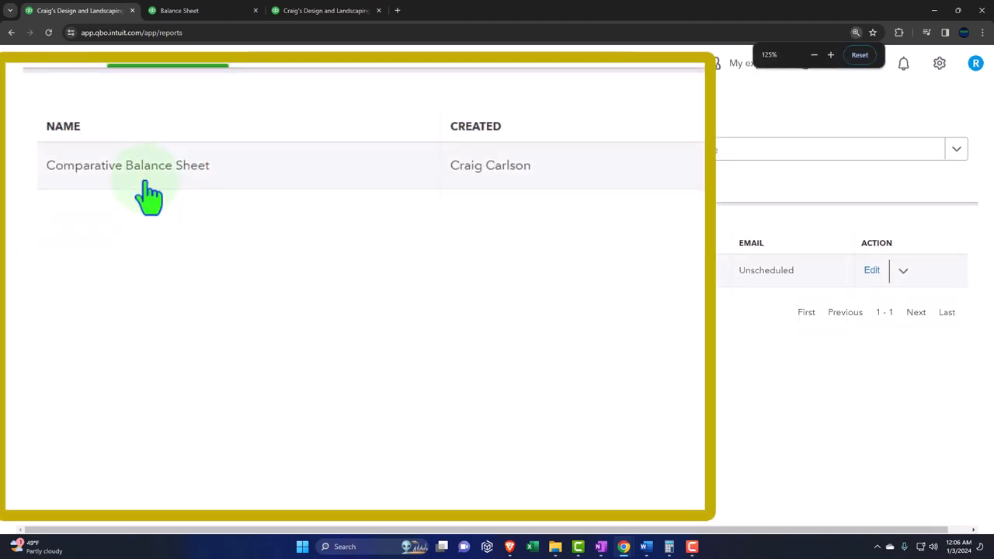
mouse_move(127, 165)
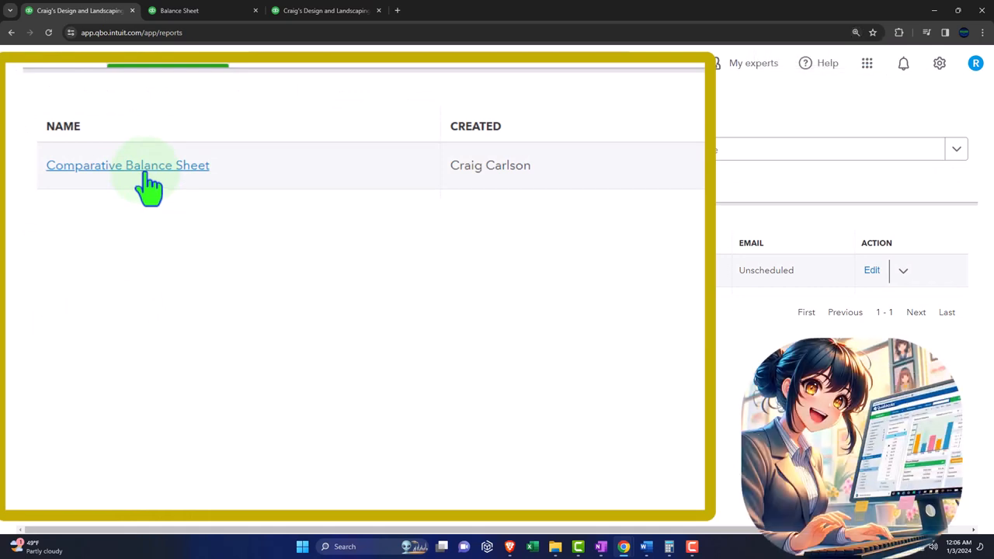